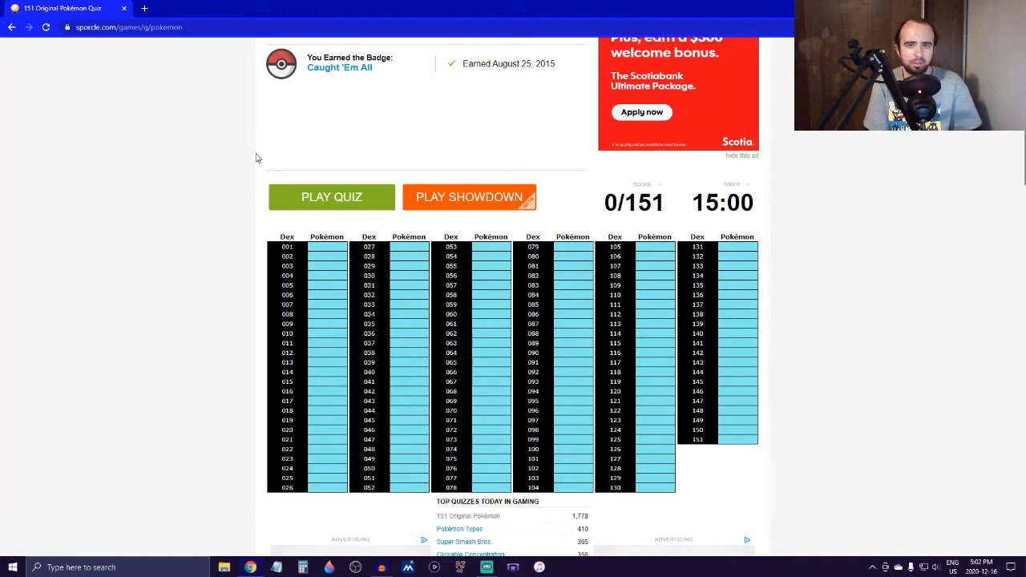
mouse_move(272, 144)
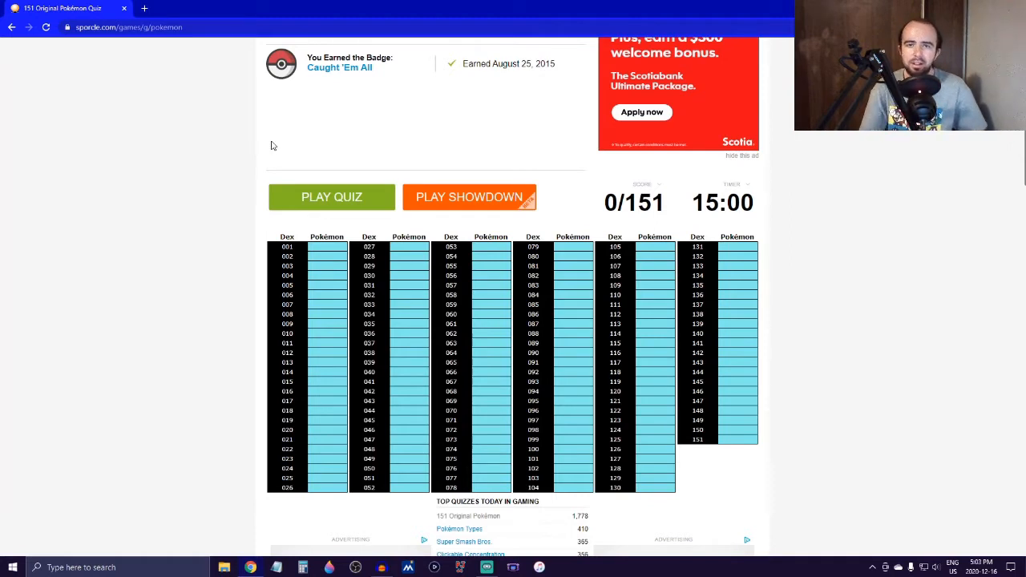
Start the 151 Original Pokémon quiz so the countdown timer begins.
scroll("up", 3)
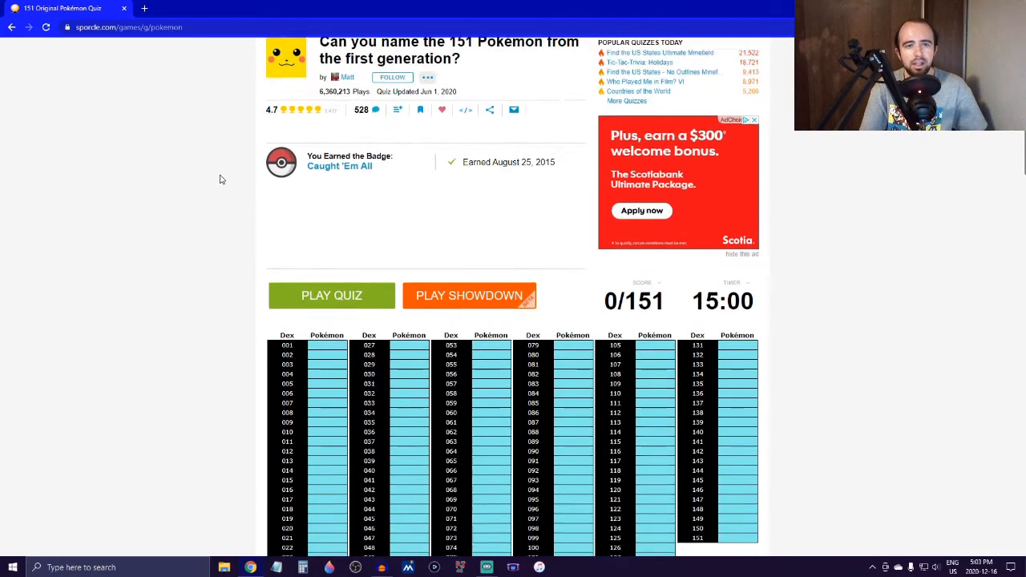
scroll("up", 3)
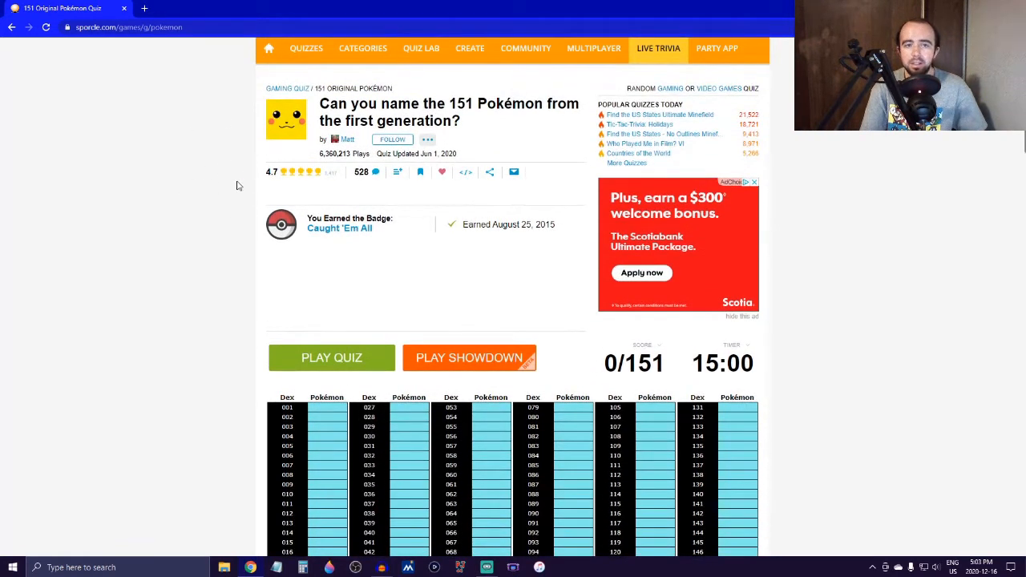
mouse_move(191, 208)
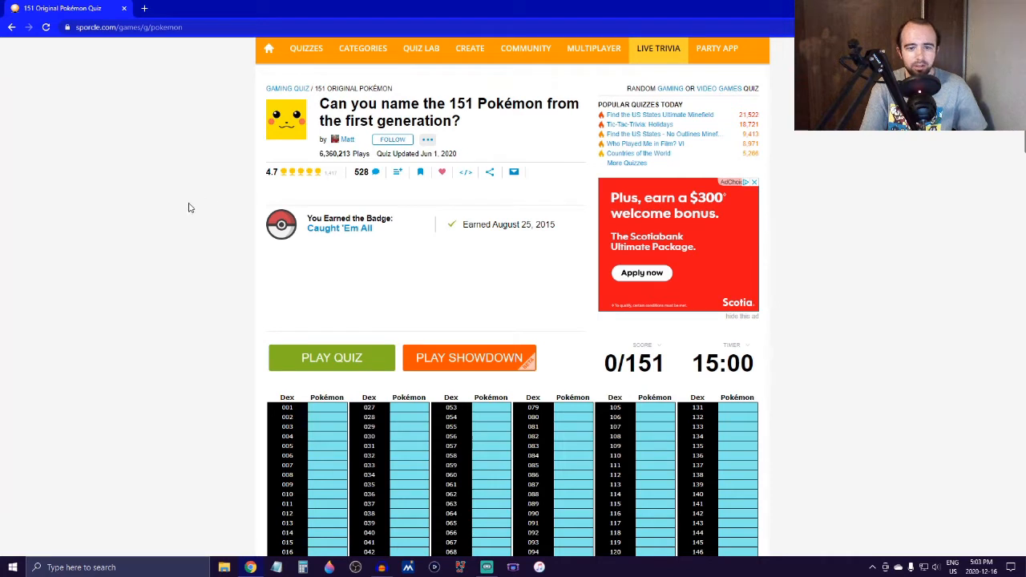
mouse_move(221, 208)
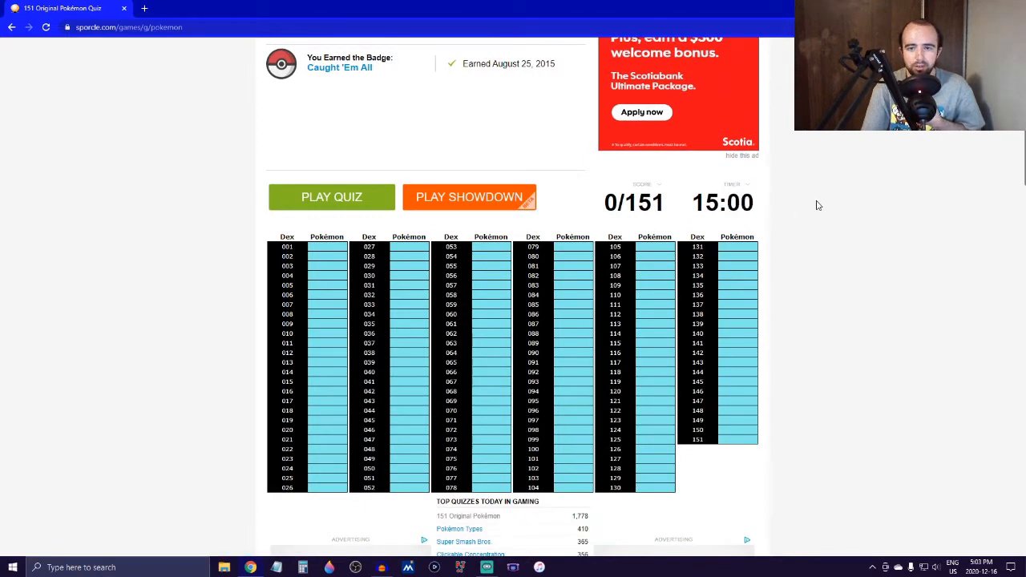
mouse_move(193, 271)
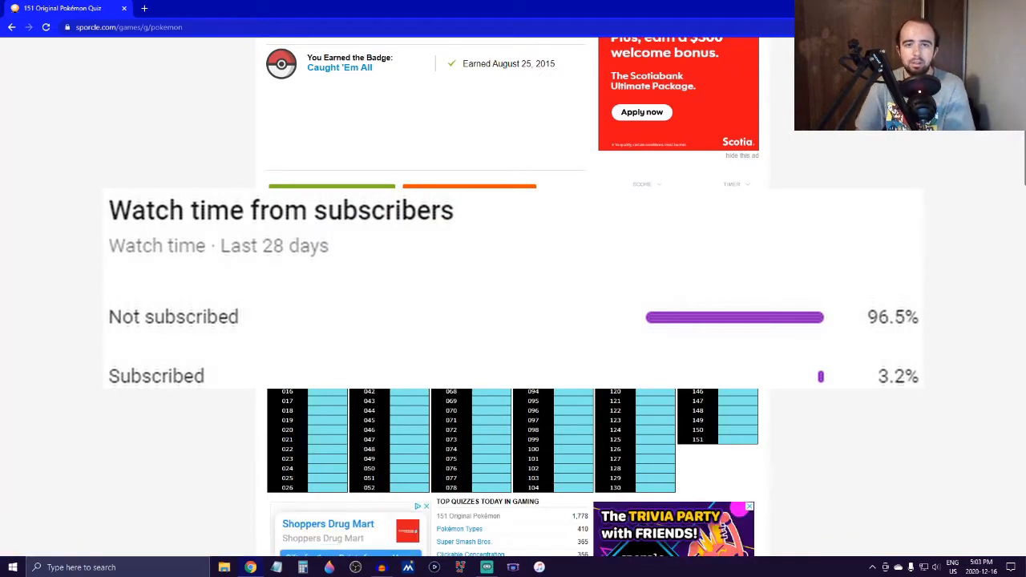
mouse_move(414, 135)
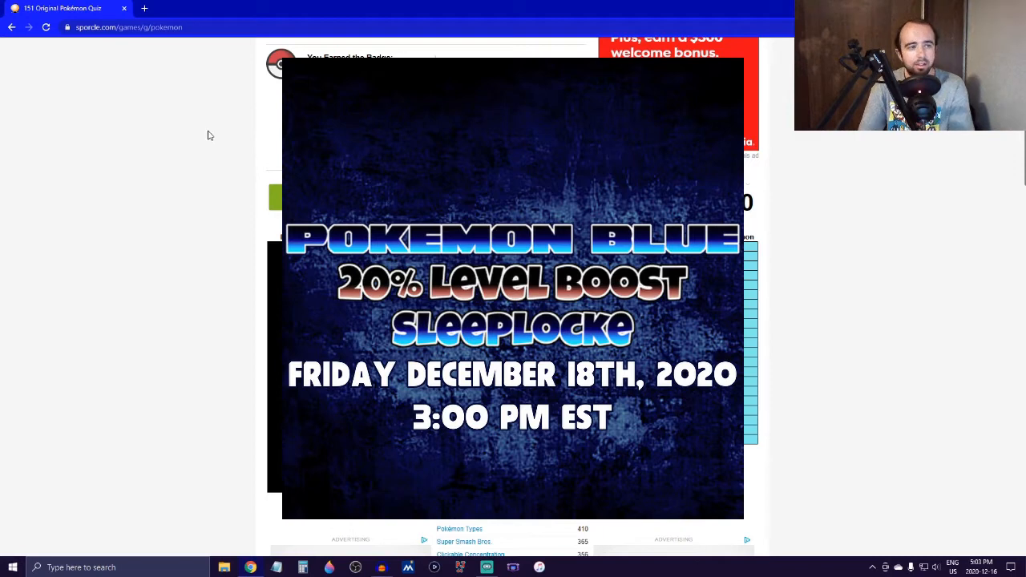
mouse_move(234, 163)
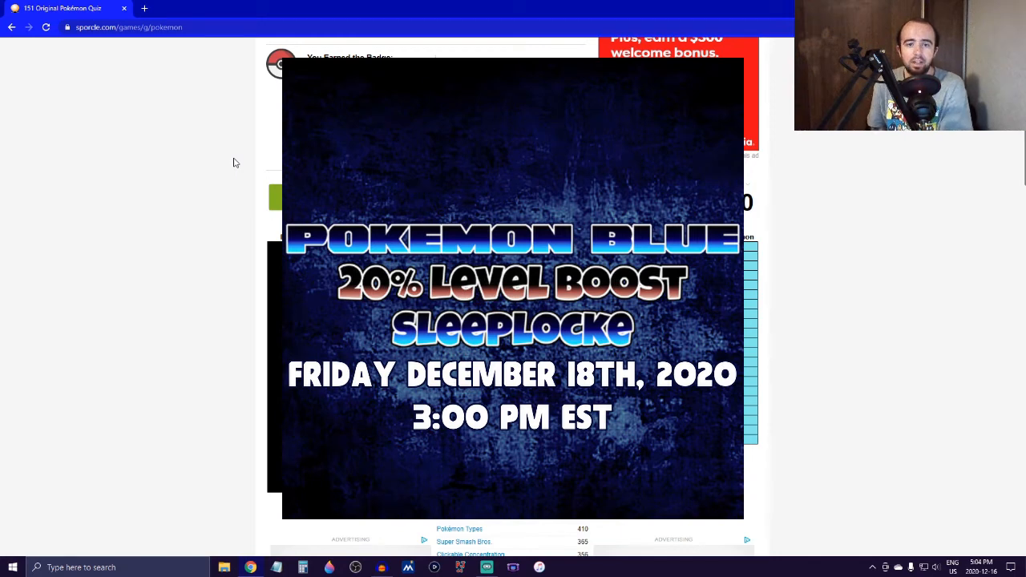
mouse_move(117, 141)
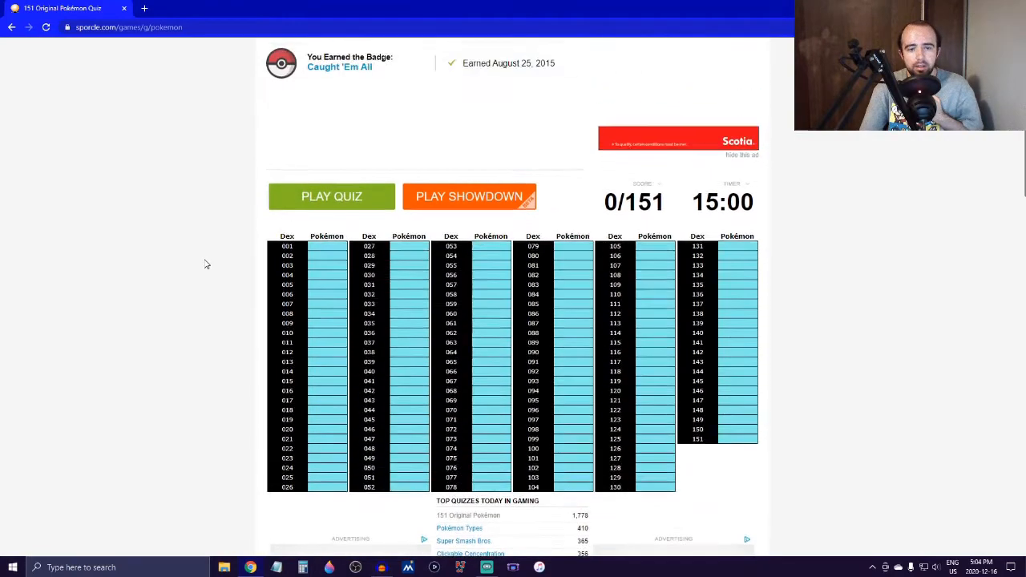
scroll("down", 3)
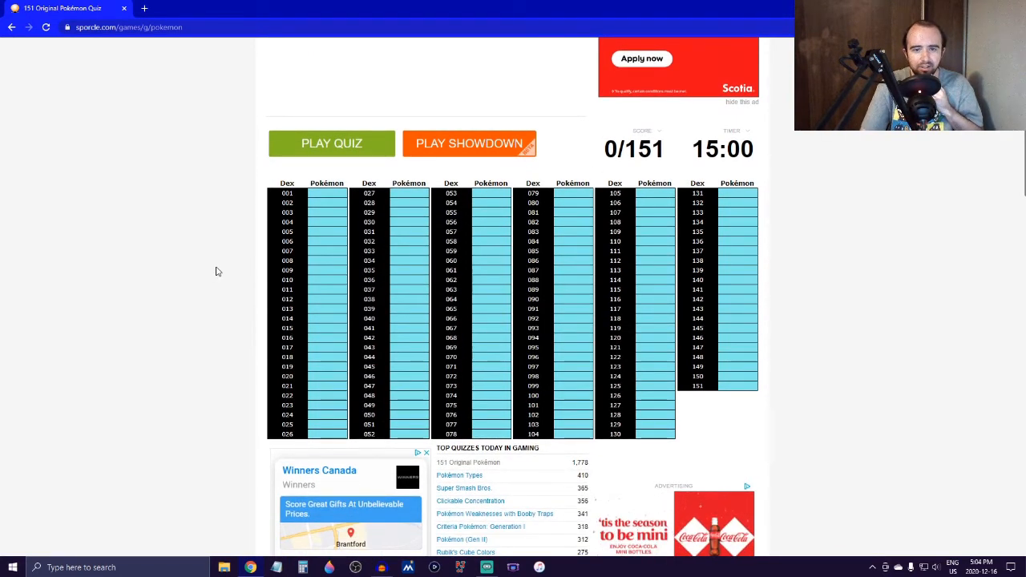
scroll("down", 3)
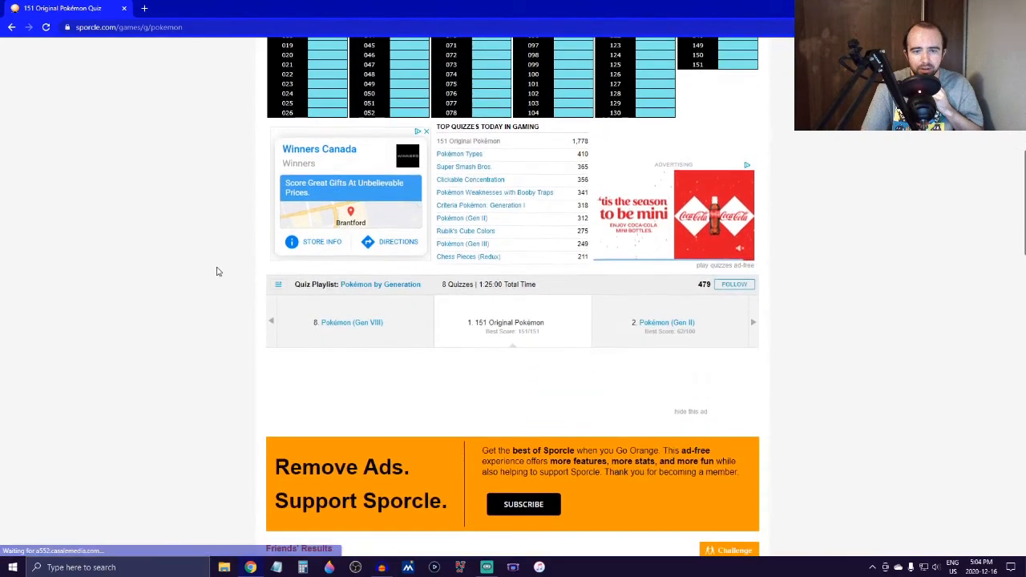
scroll("down", 3)
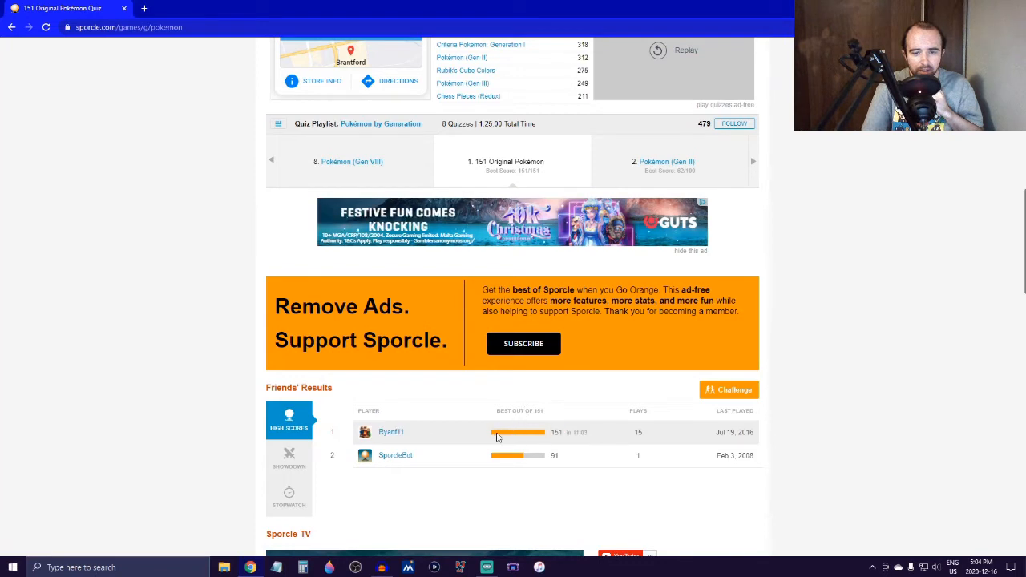
mouse_move(542, 434)
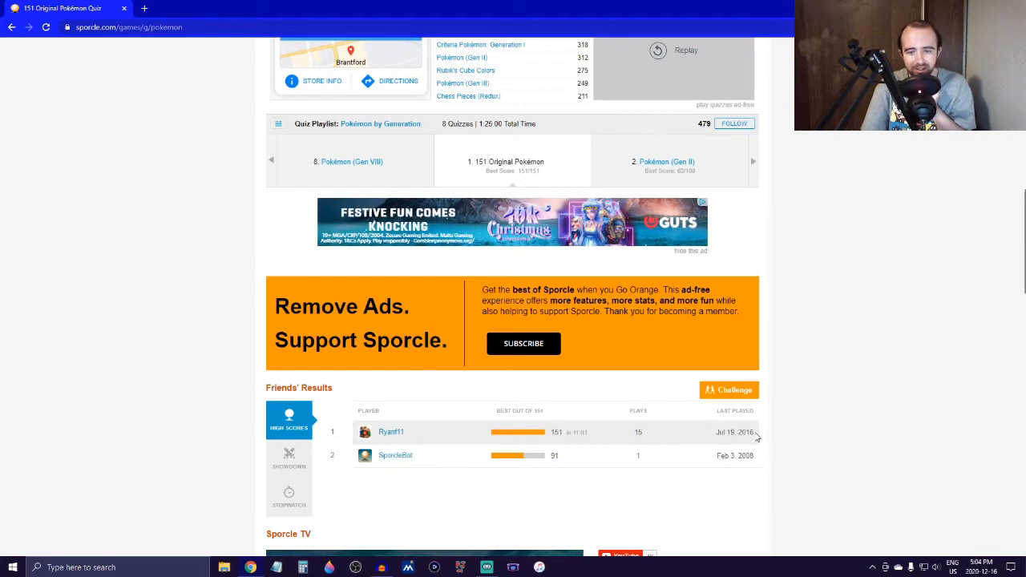
scroll("down", 3)
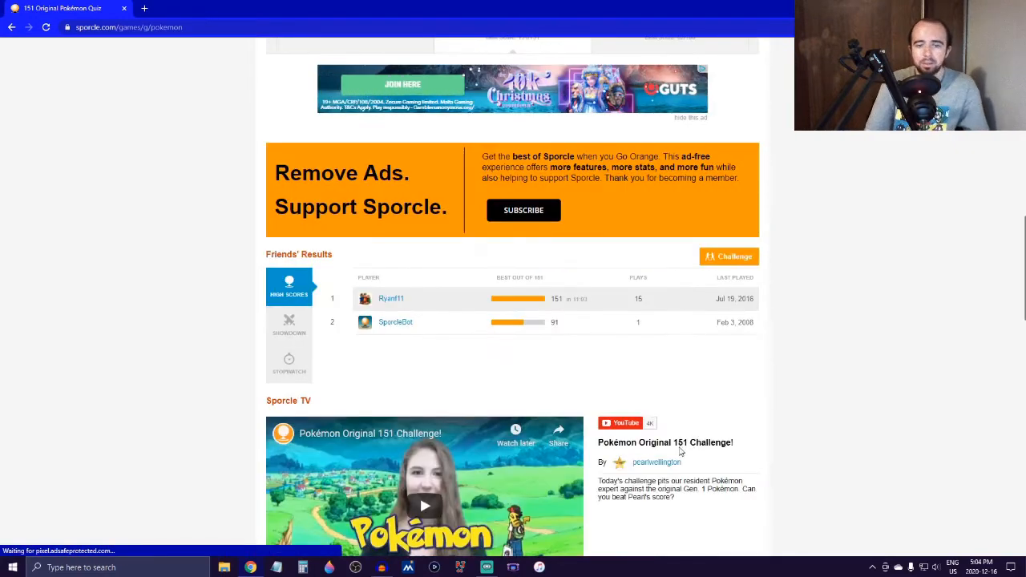
scroll("up", 3)
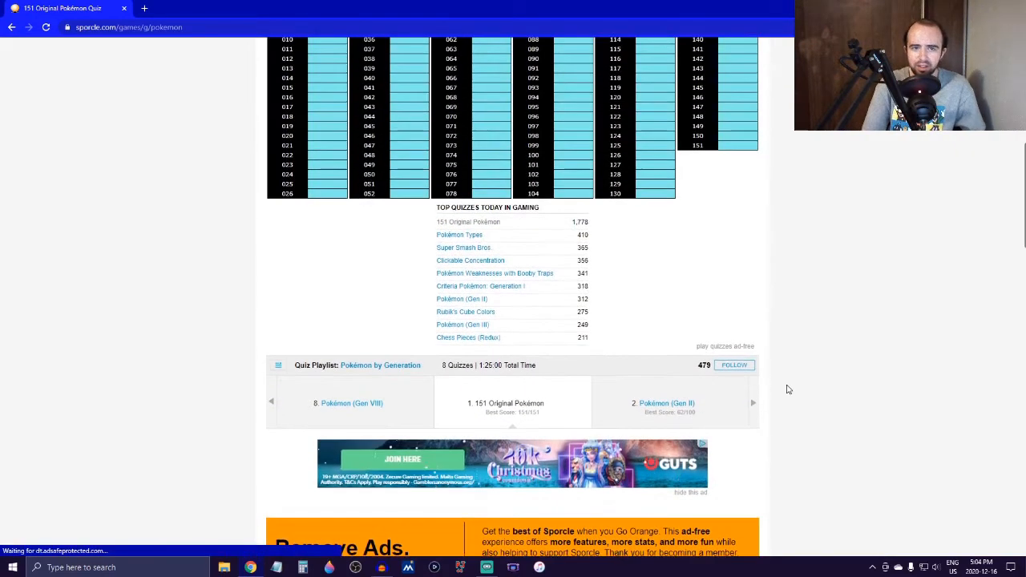
scroll("up", 3)
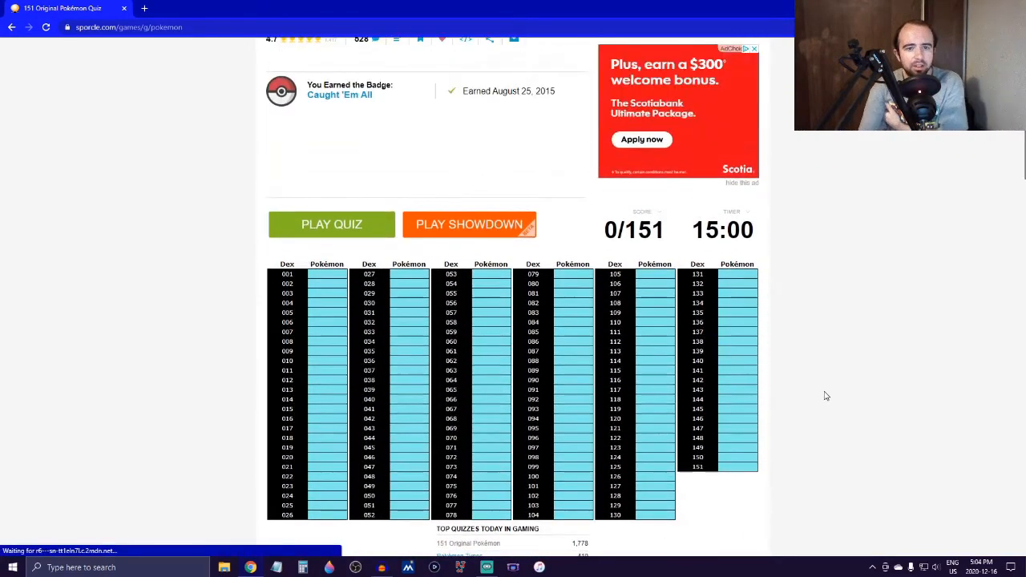
scroll("down", 3)
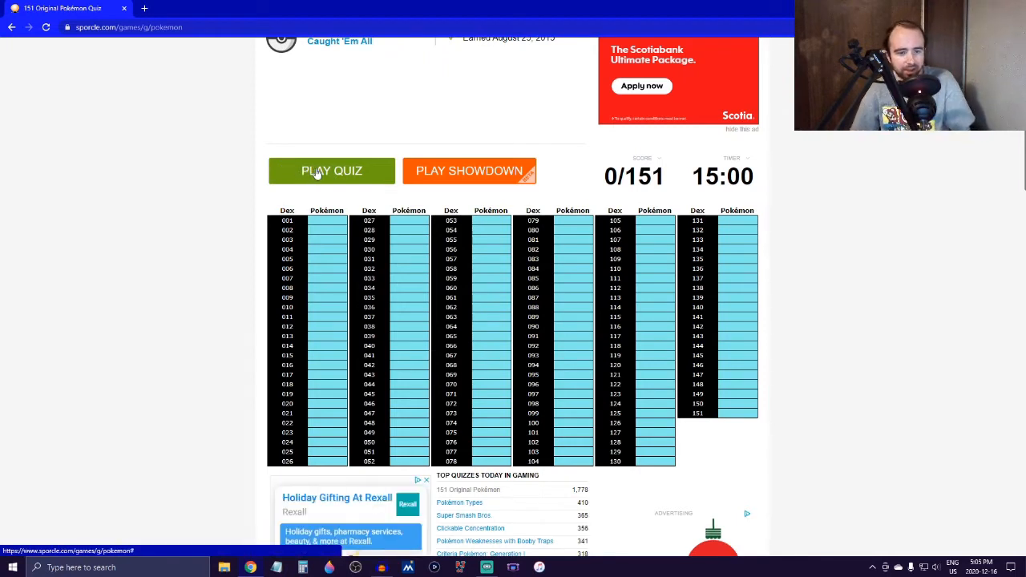
mouse_move(384, 184)
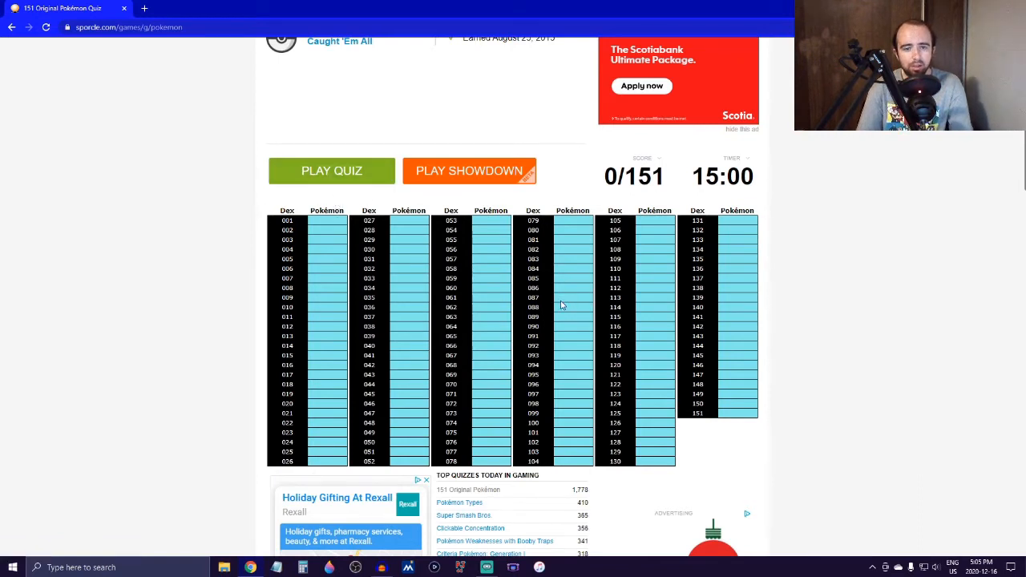
mouse_move(335, 180)
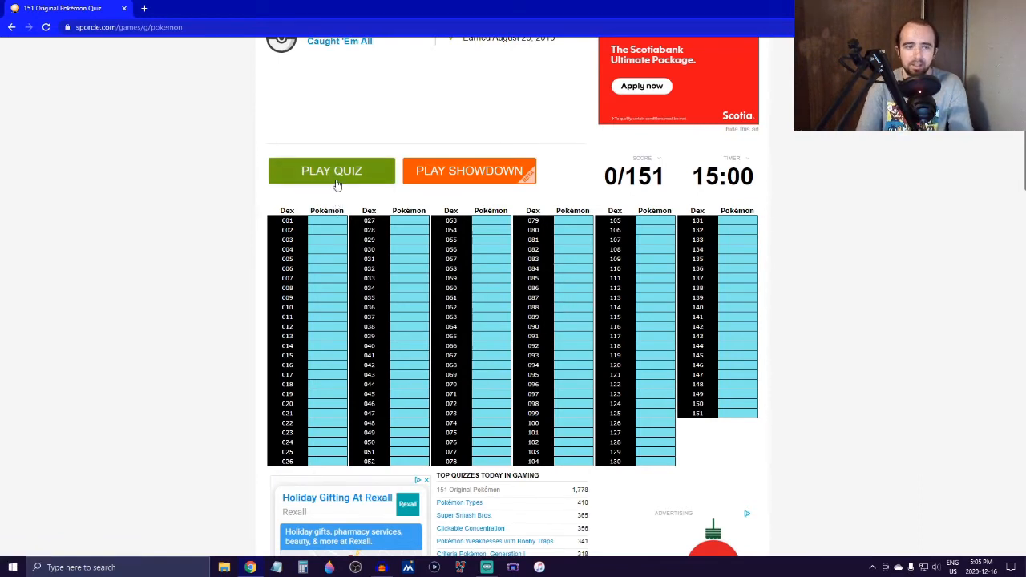
scroll("up", 3)
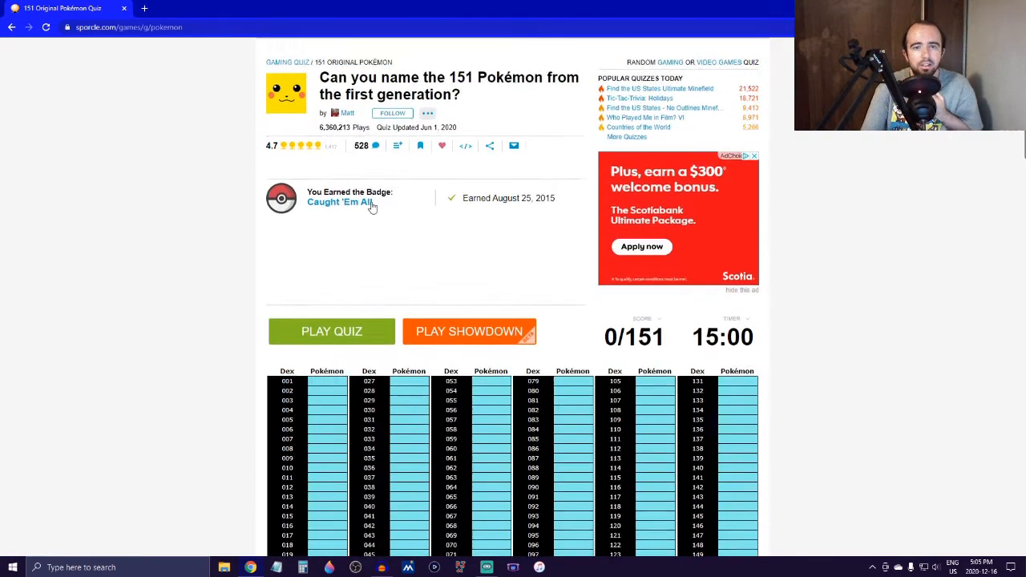
scroll("down", 3)
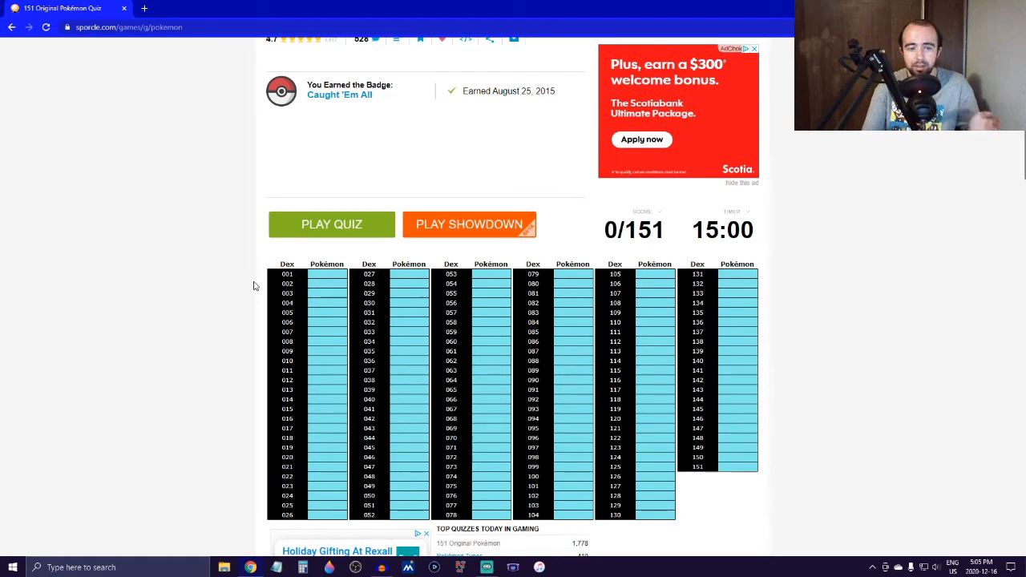
mouse_move(590, 238)
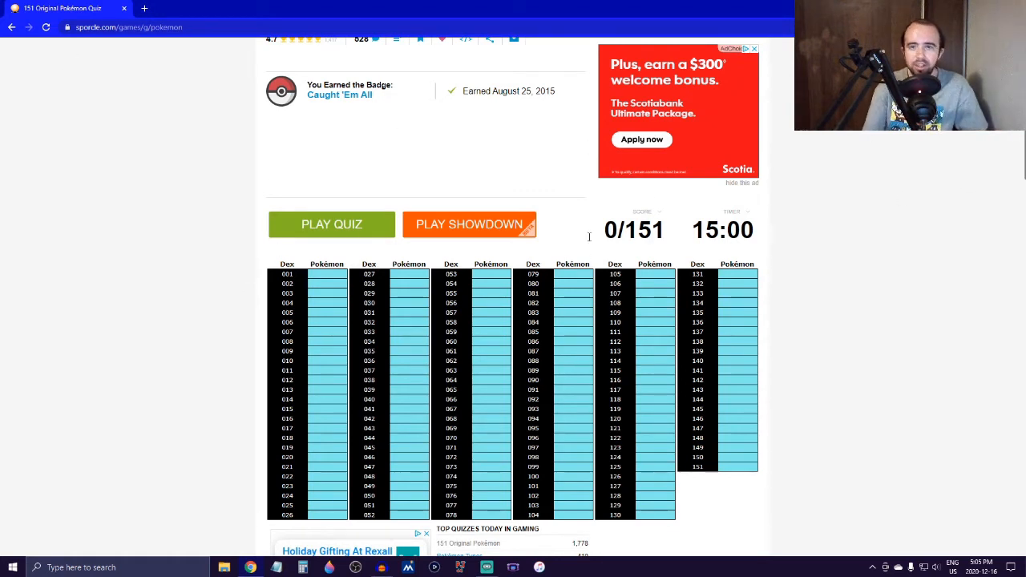
mouse_move(303, 237)
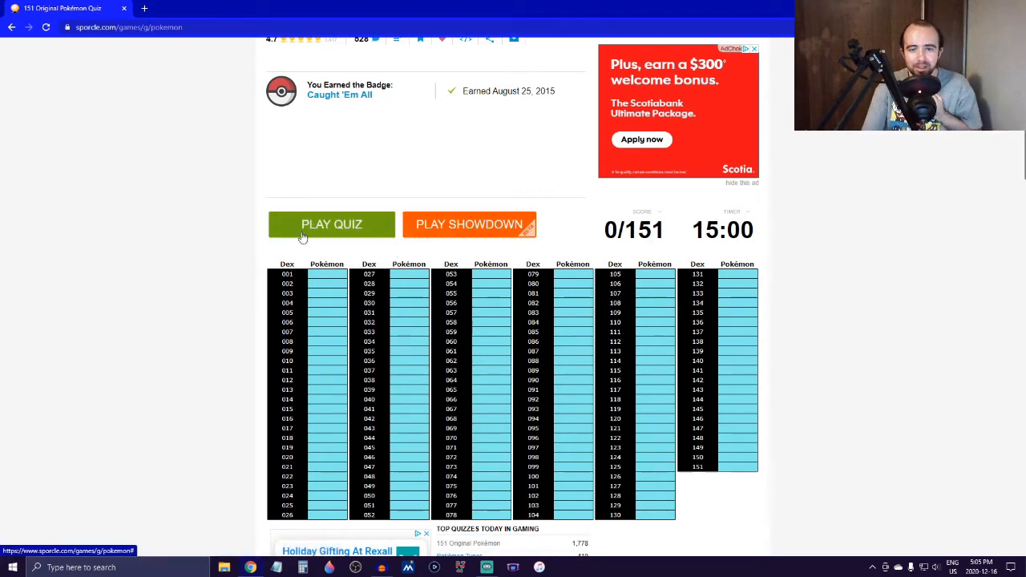
scroll("down", 3)
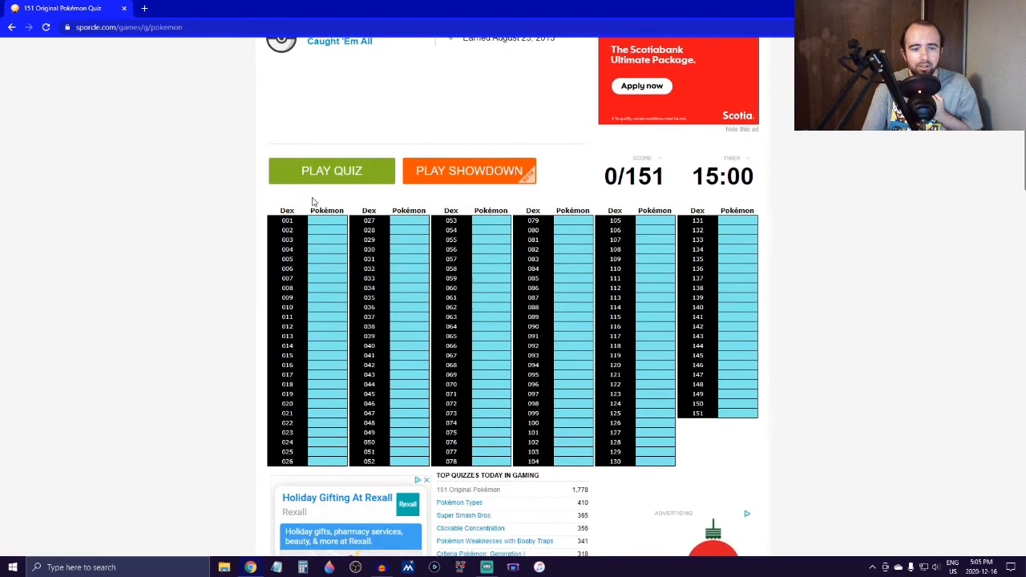
left_click(330, 170)
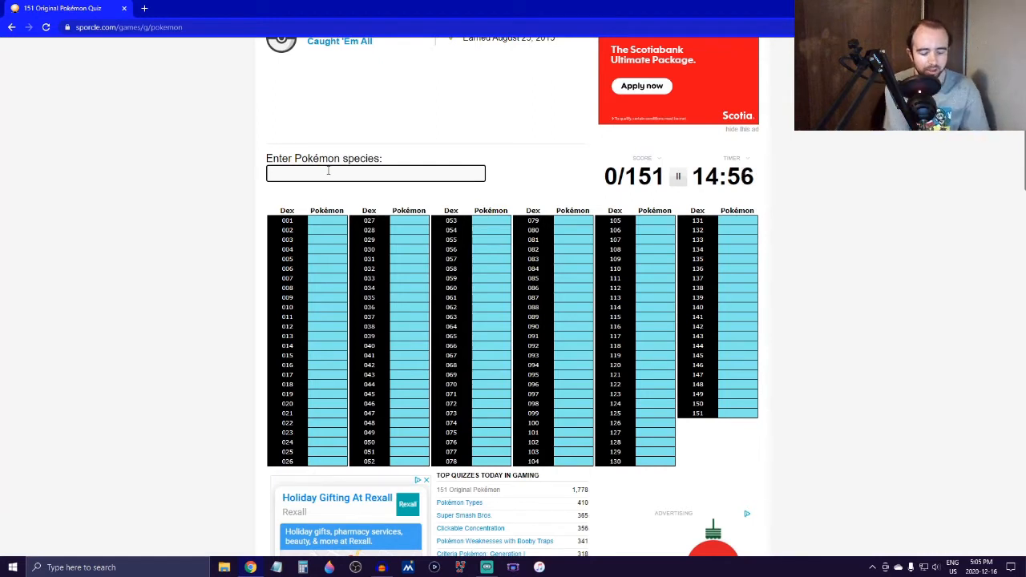
Name Bulbasaur, Charmander, Charmeleon, Charizard, Squirtle, Wartortle and Blastoise.
type("b")
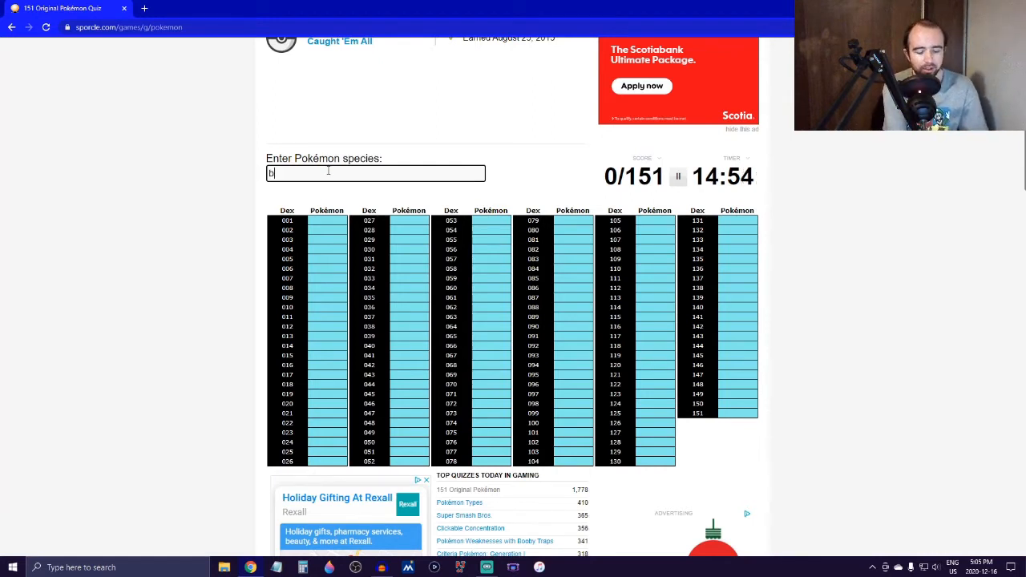
type("ulbasu")
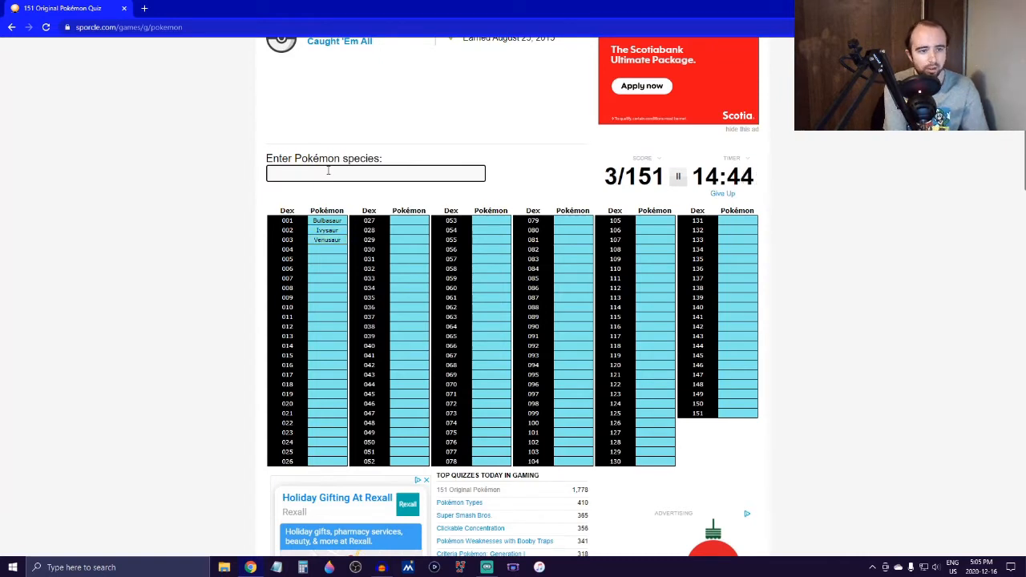
type("charm")
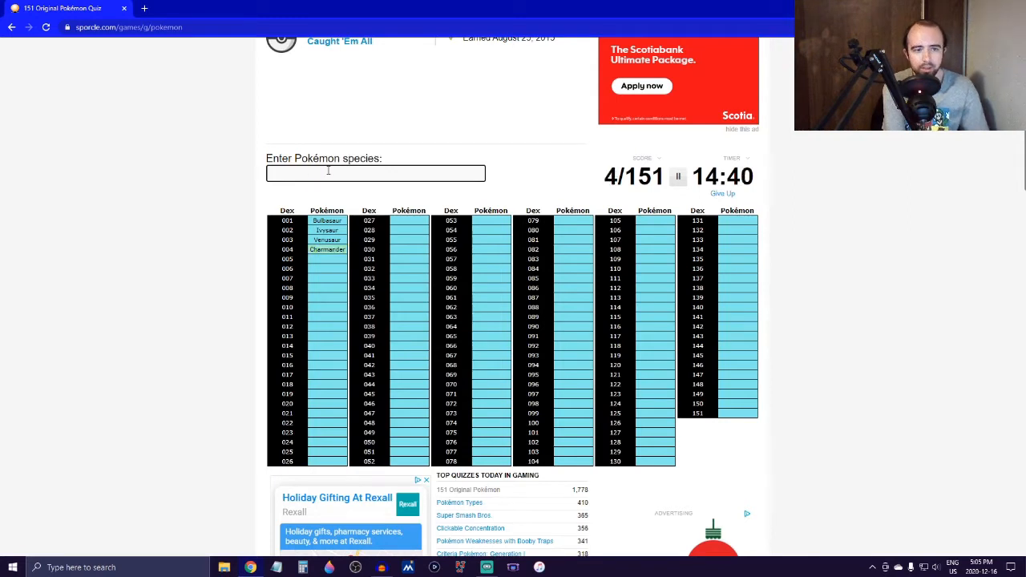
type("charm")
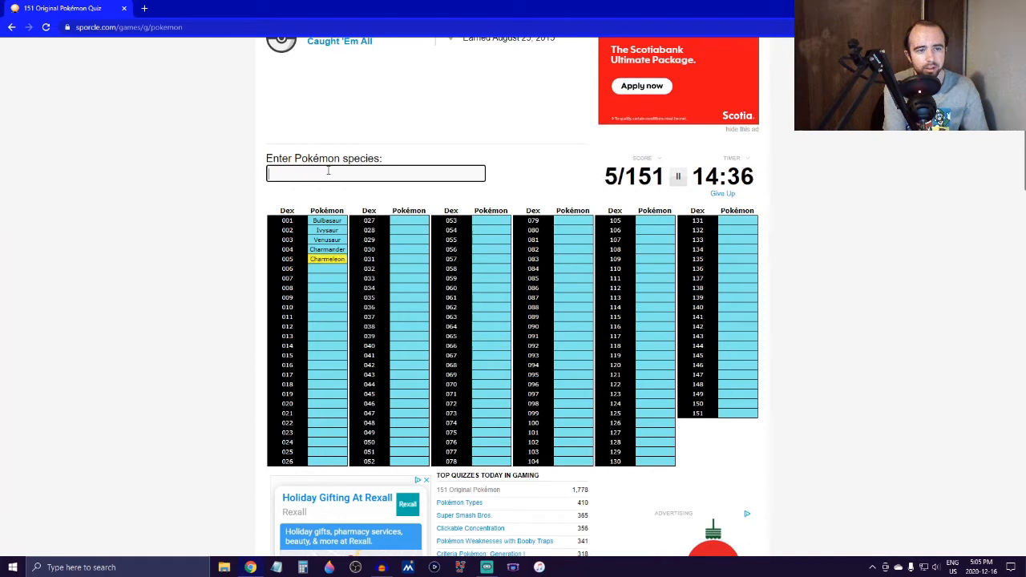
type("chariz")
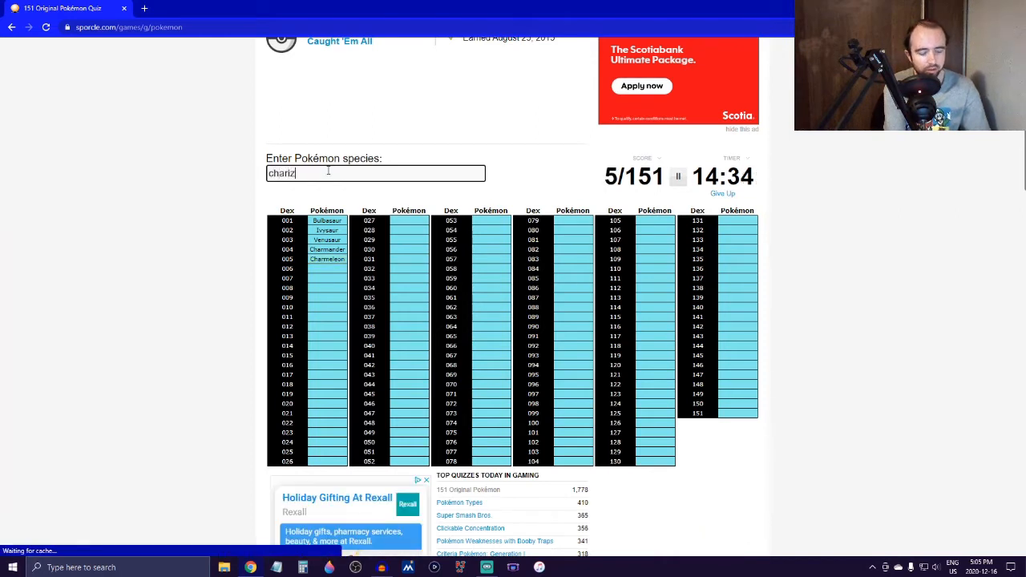
type("sq")
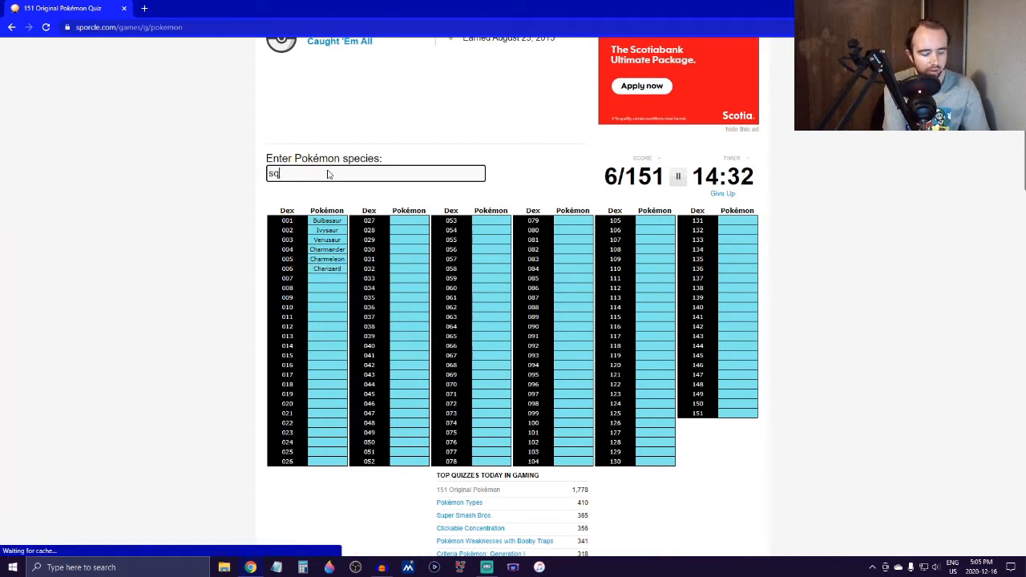
type("wartortl")
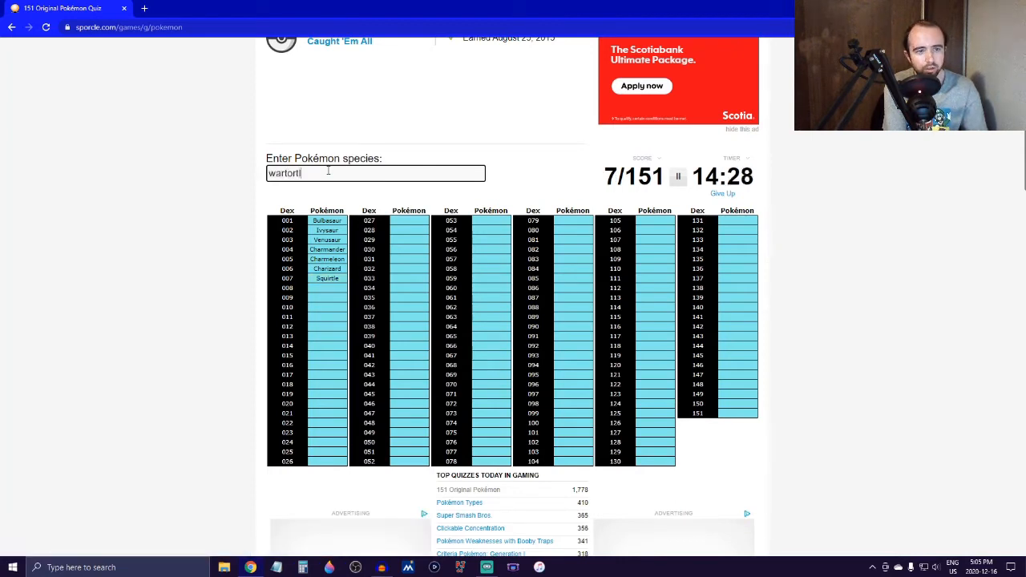
type("bla")
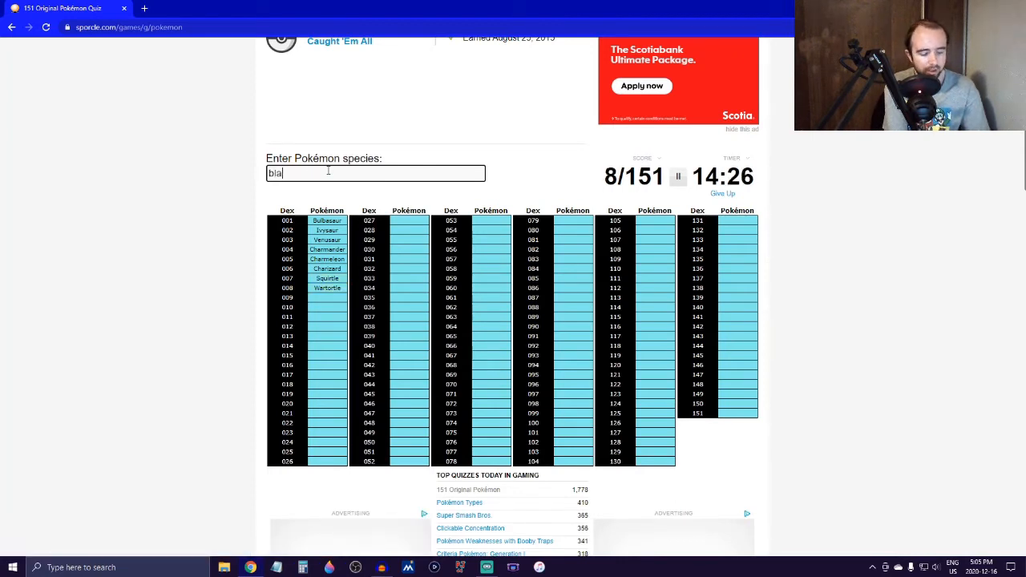
type("blastoise")
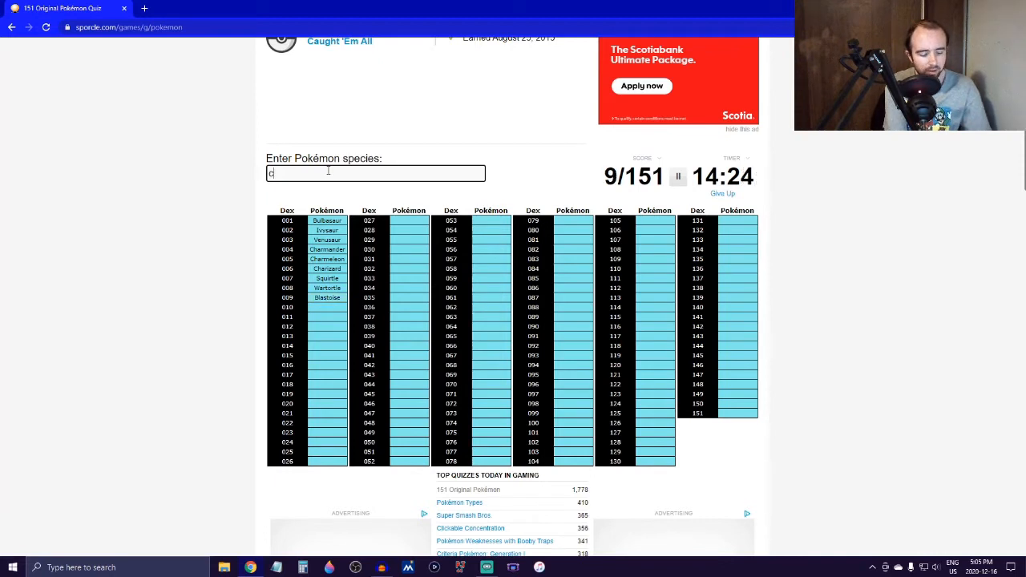
Name Caterpie, Metapod, Butterfree, Weedle and Beedrill.
type("Caterpie")
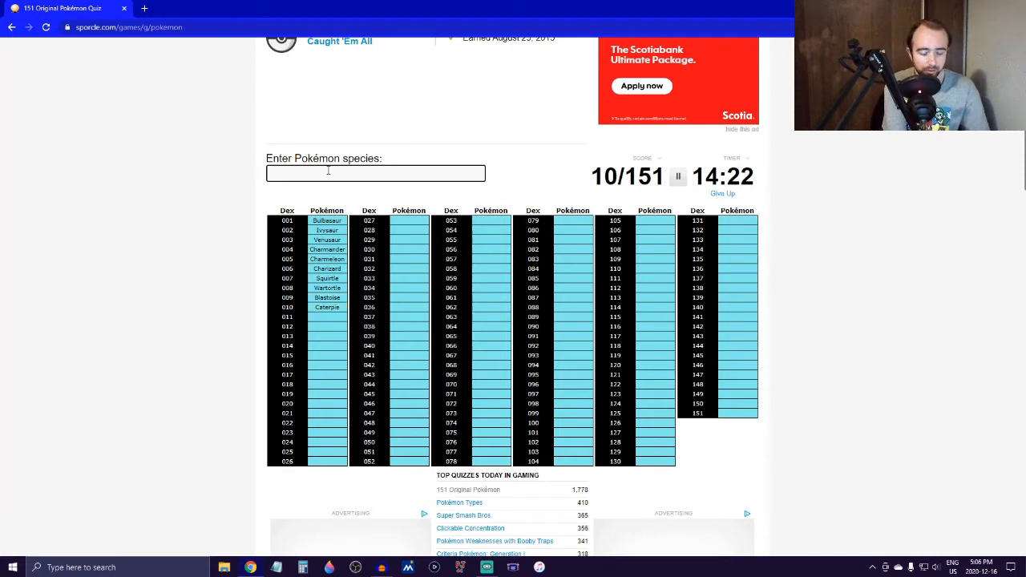
type("metapo")
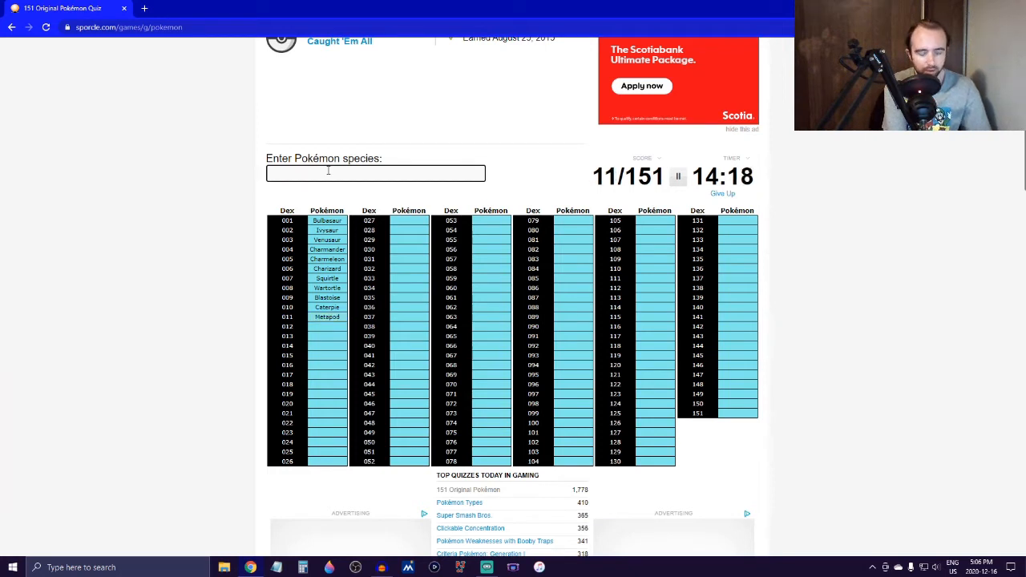
type("b")
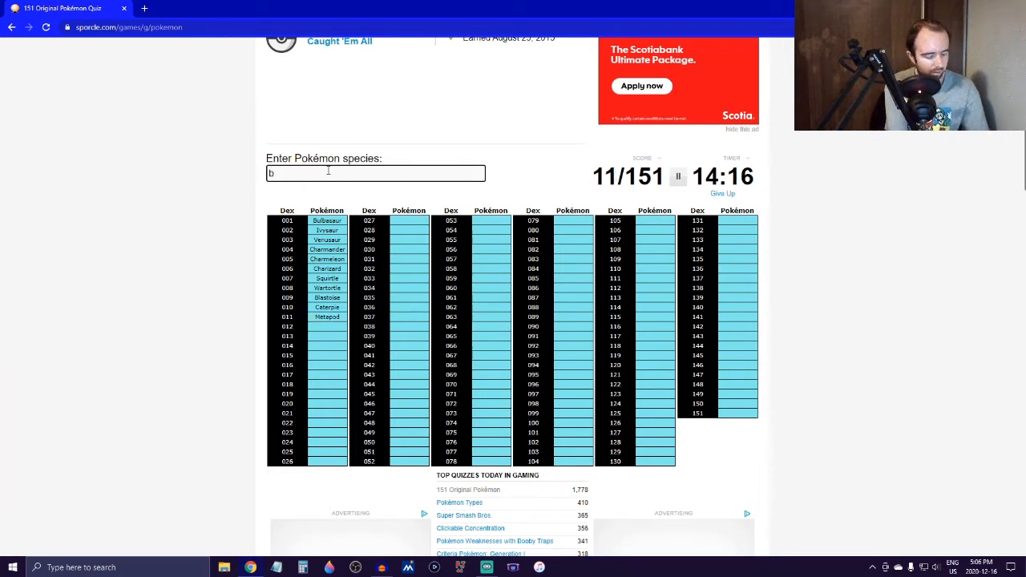
type("utterfree")
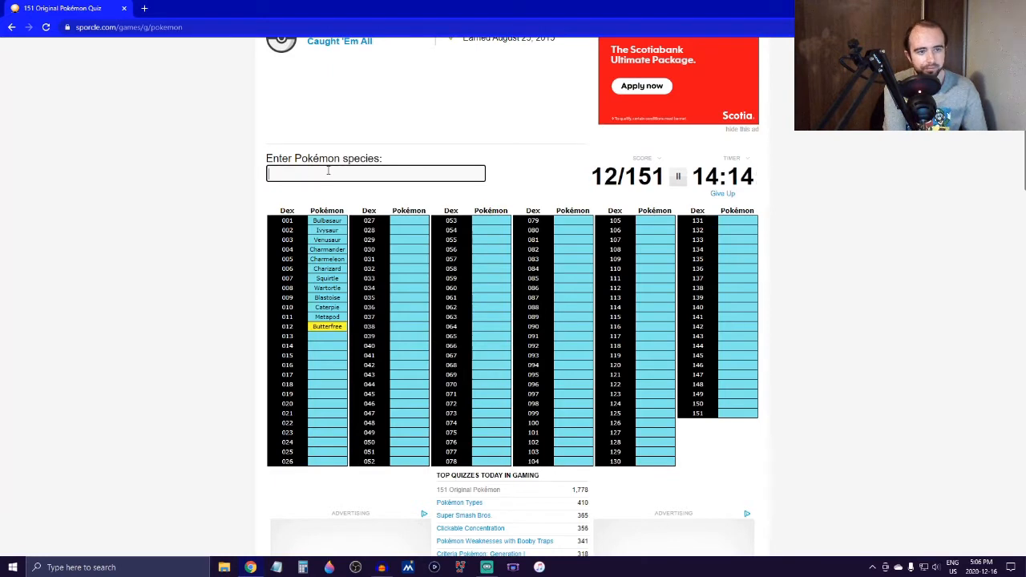
type("Weedle")
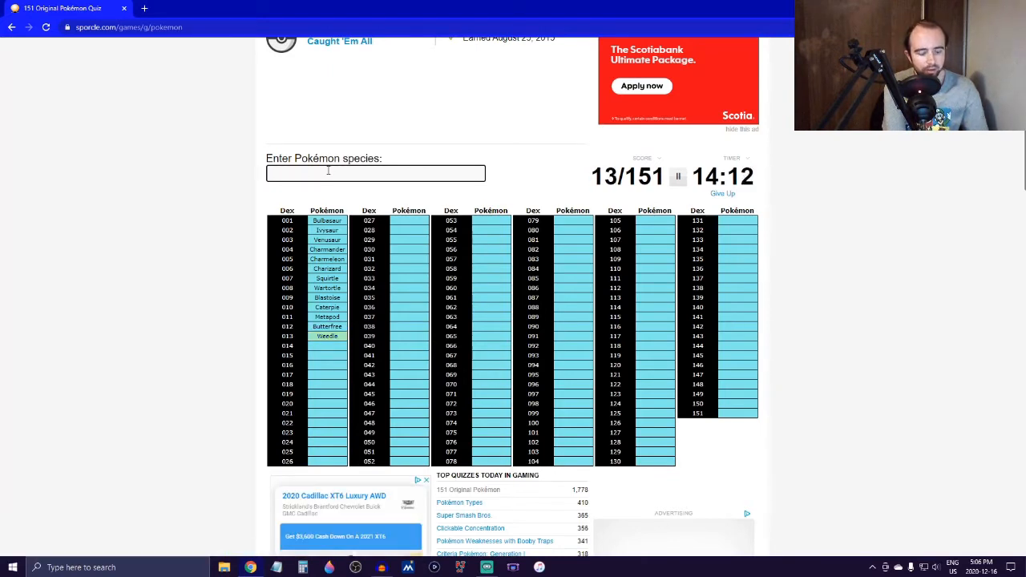
type("b")
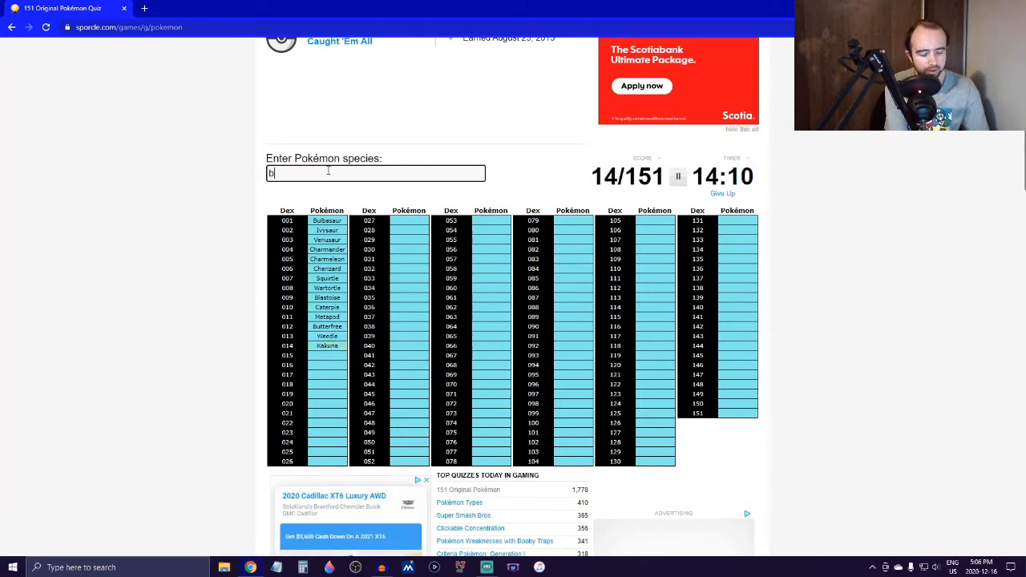
type("eedri")
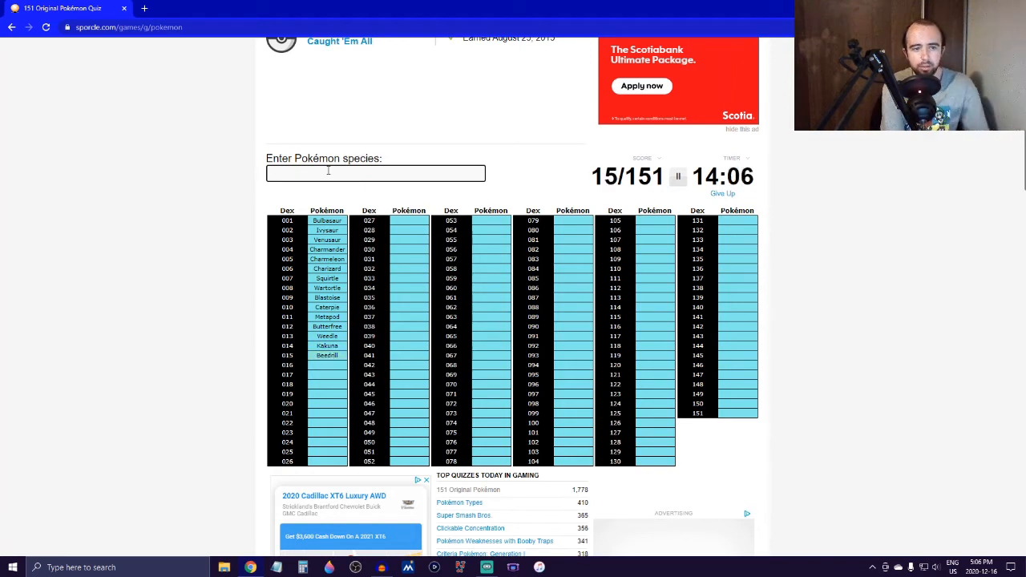
Name Pikachu, Raichu, the Pidgey line, Spearow, Arbok and Rattata, reaching 26/151.
type("pik")
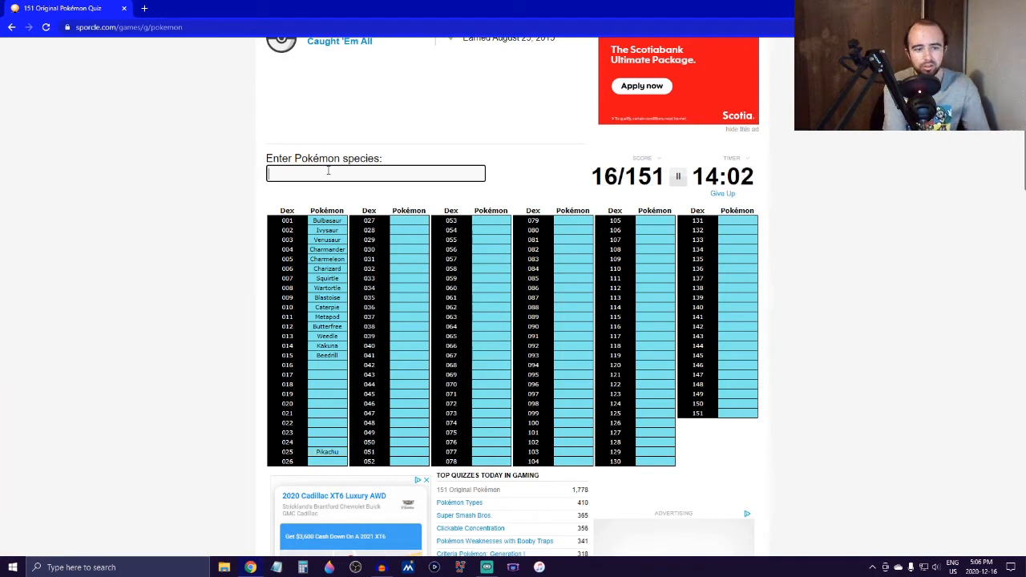
type("Raichu")
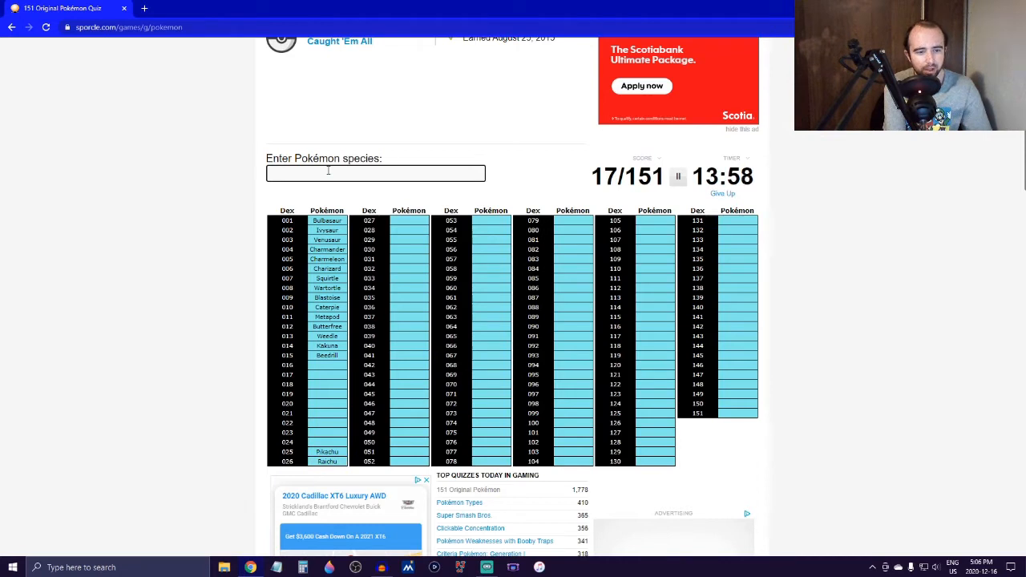
type("pid")
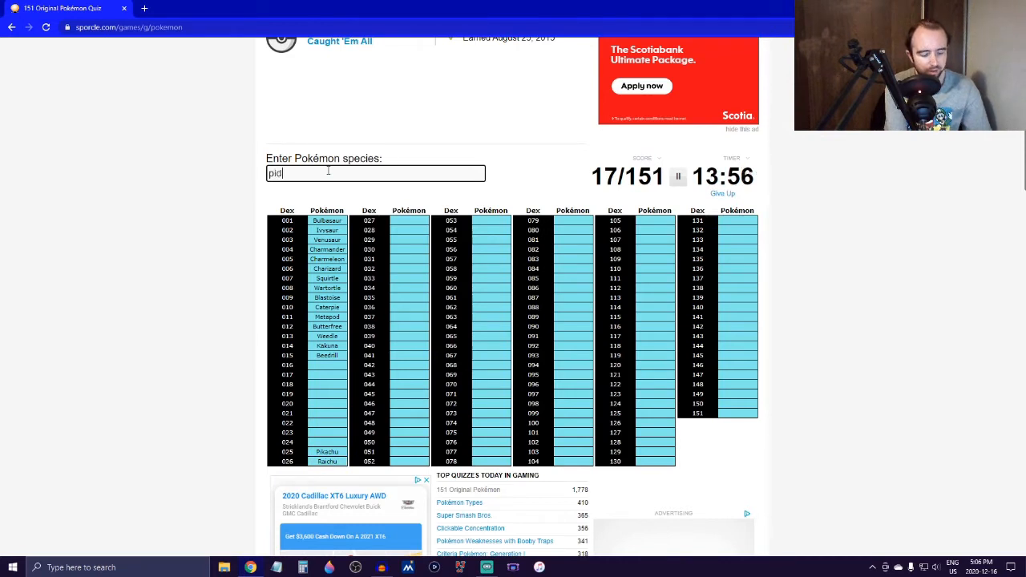
type("pi")
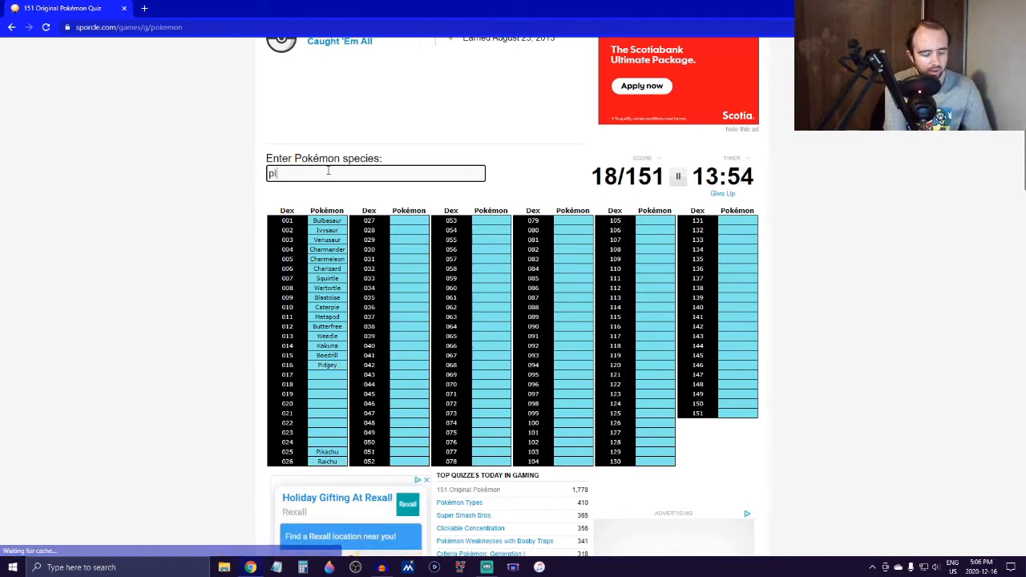
type("to")
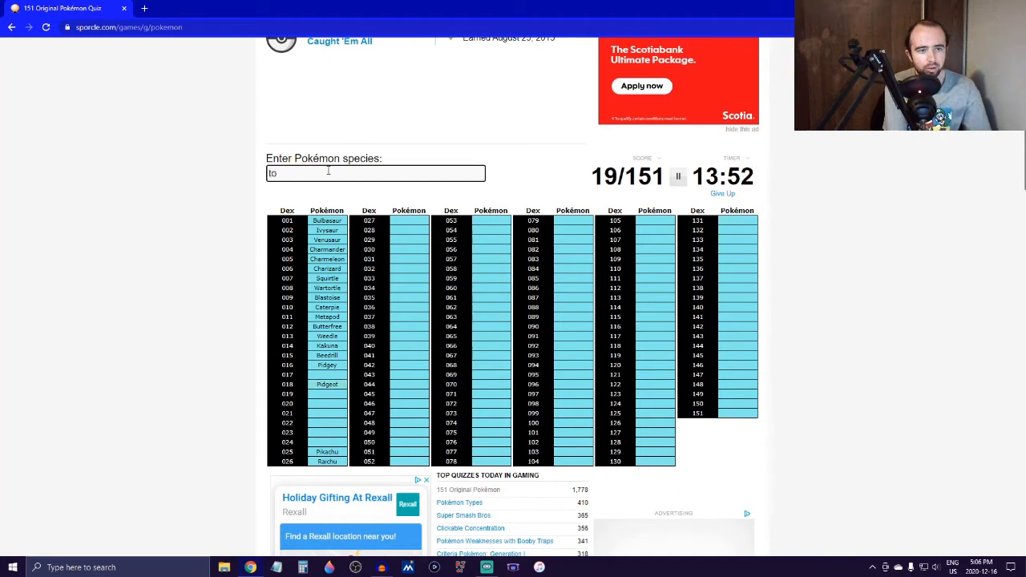
type("pidg")
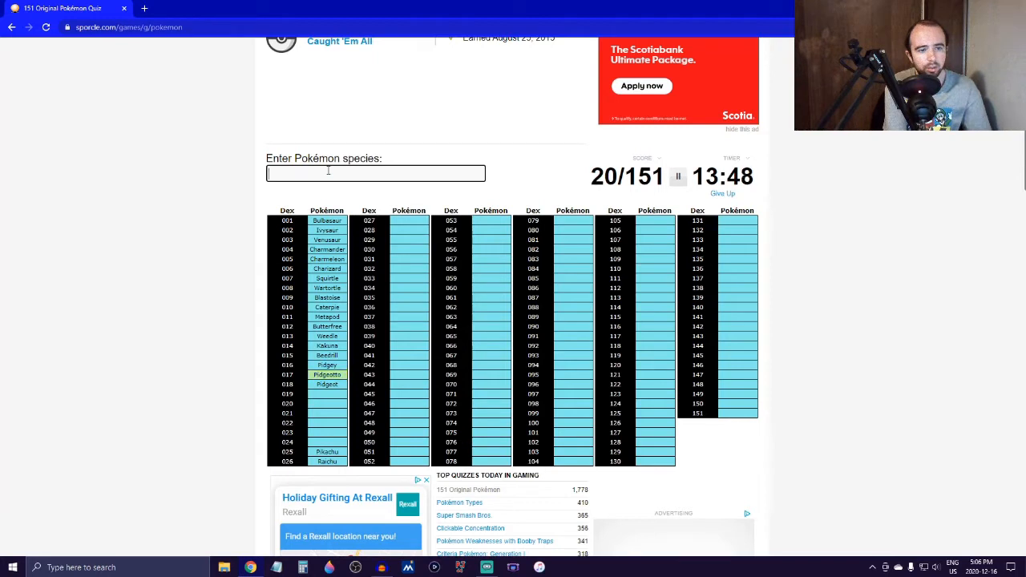
type("spear")
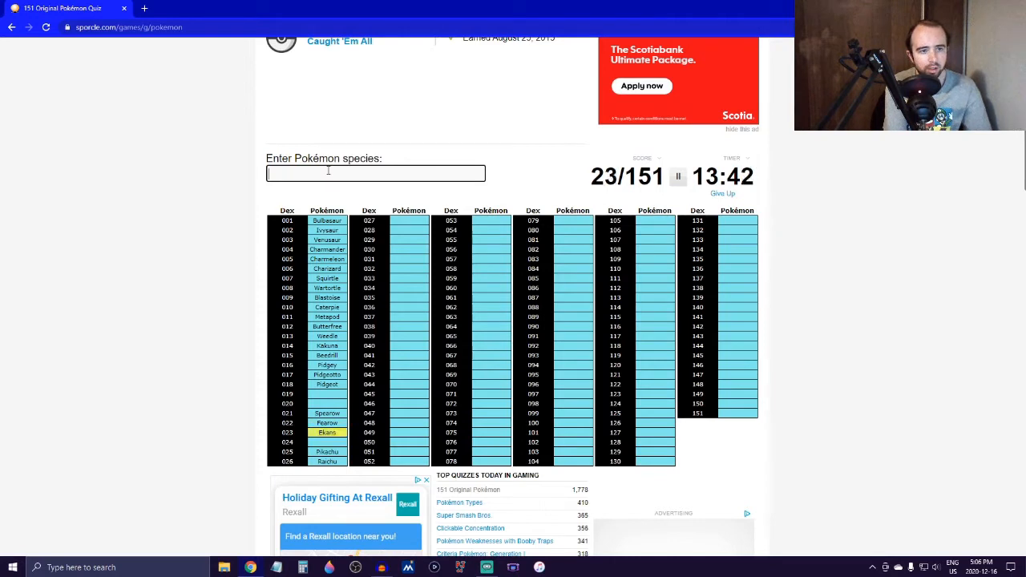
type("Arbok")
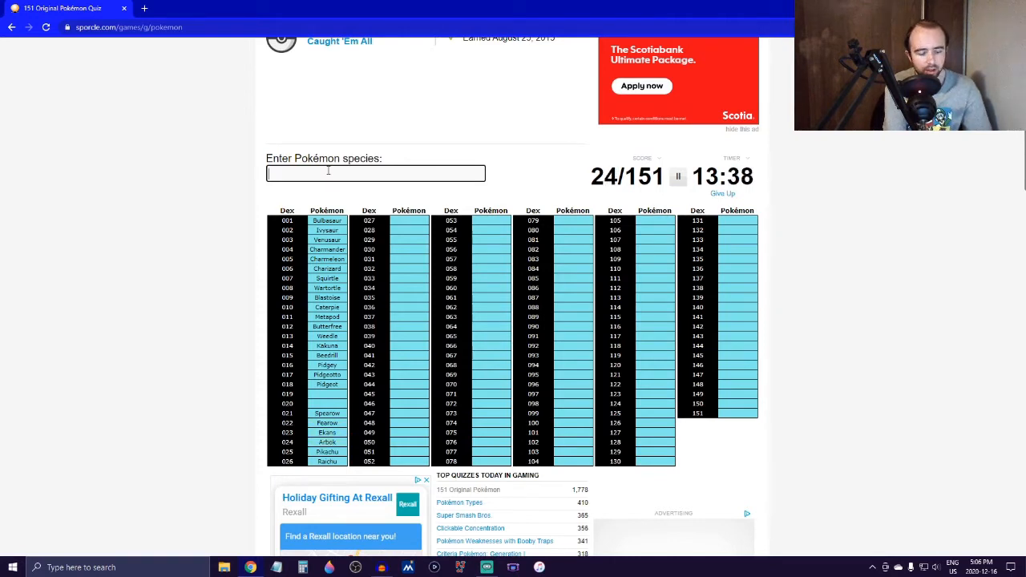
type("ratta")
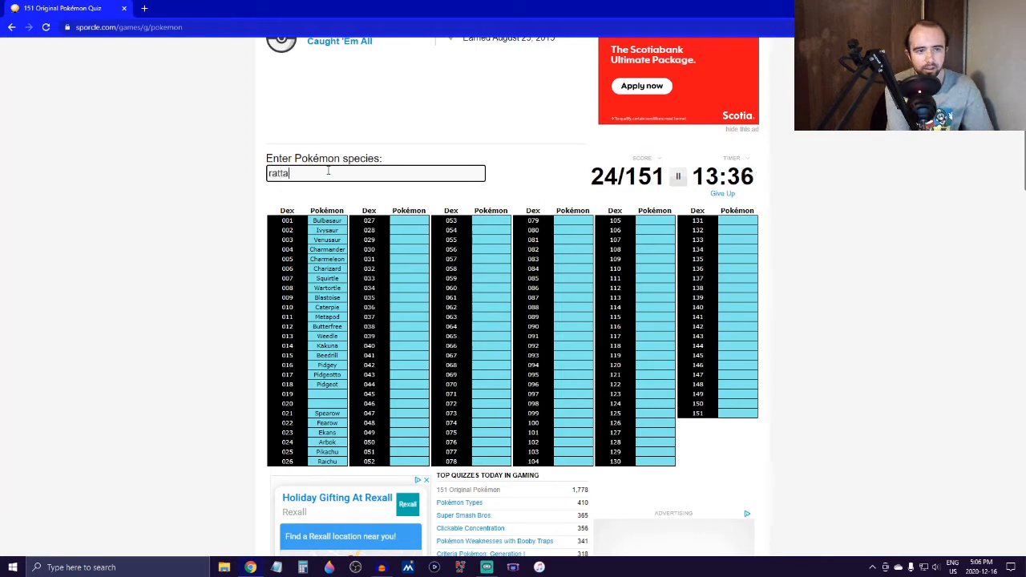
key("Return")
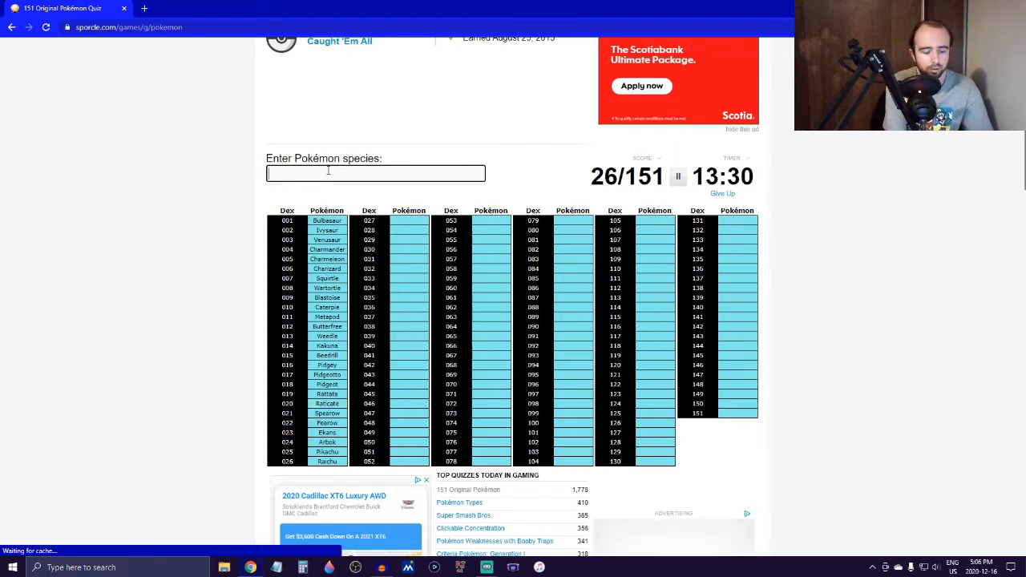
Name Mew, Mewtwo, Moltres, Articuno, Zapdos, Dragonair and Dragonite, reaching 34/151.
type("Mew")
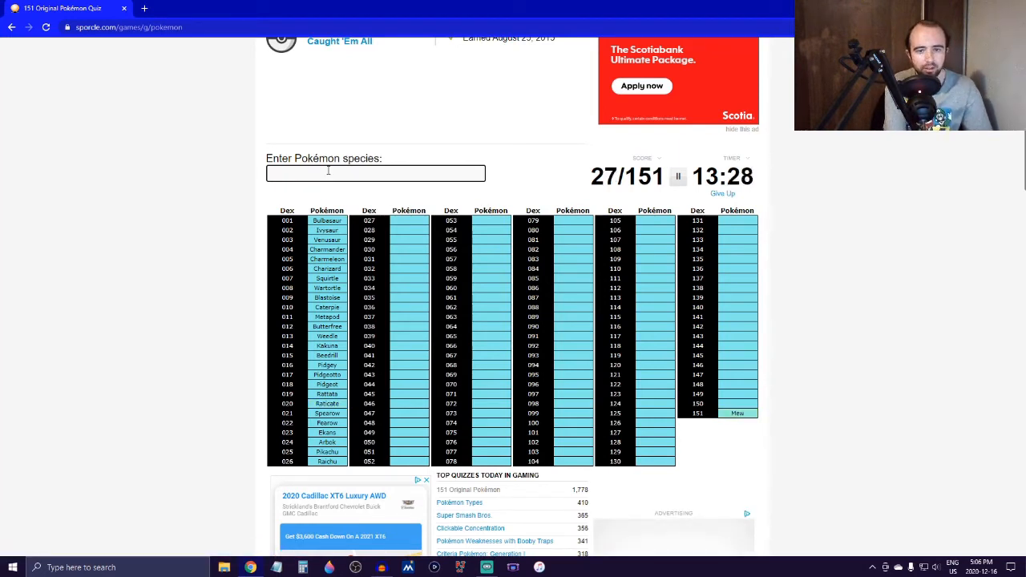
type("mew")
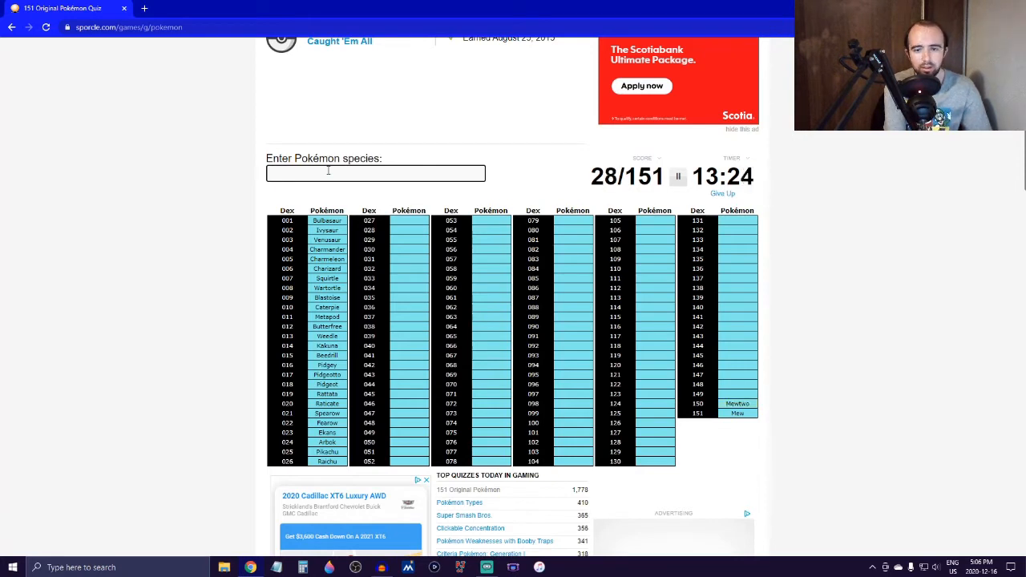
type("mol")
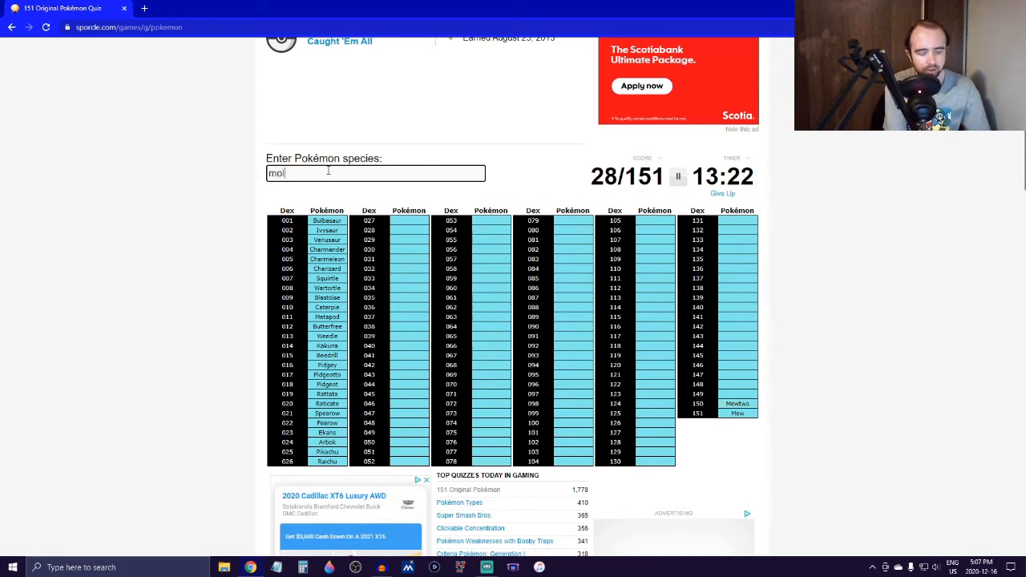
type("art")
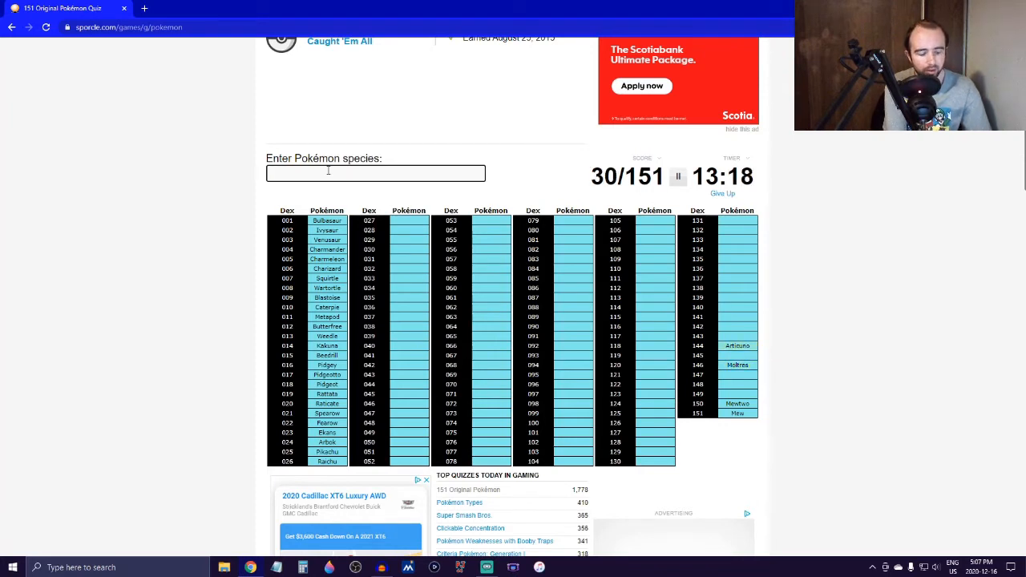
type("zapdo")
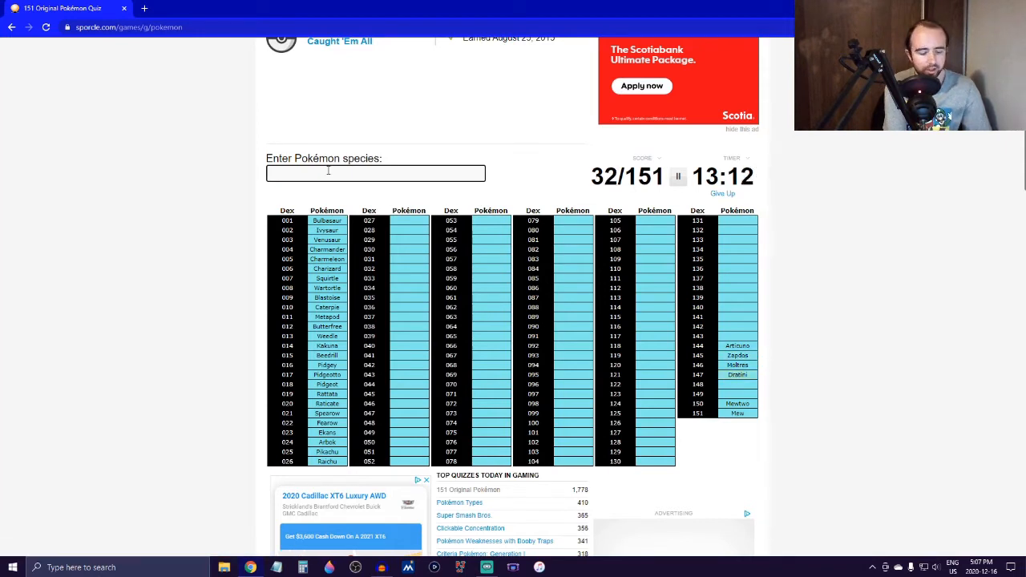
type("Dragonair")
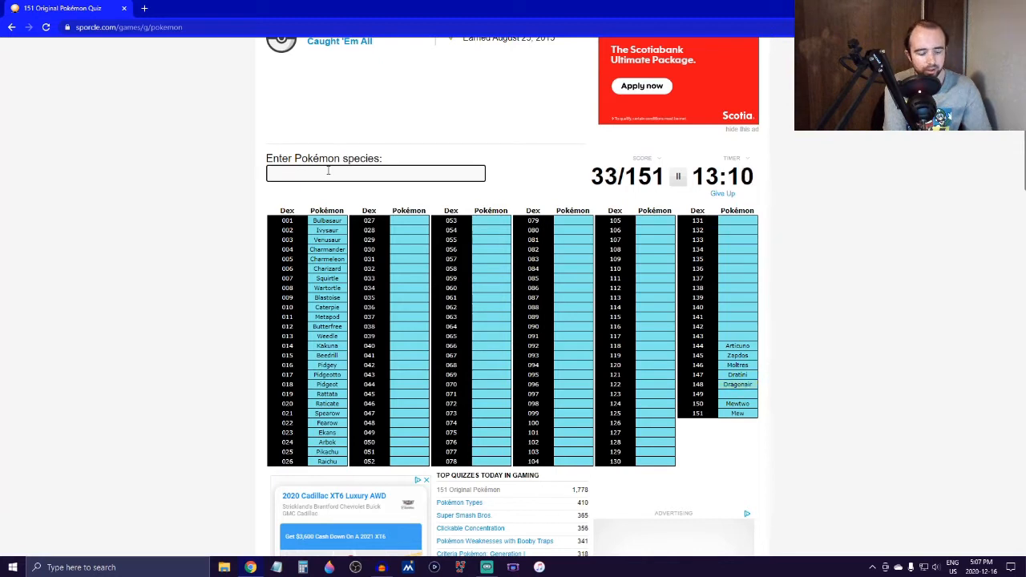
type("Dragonite")
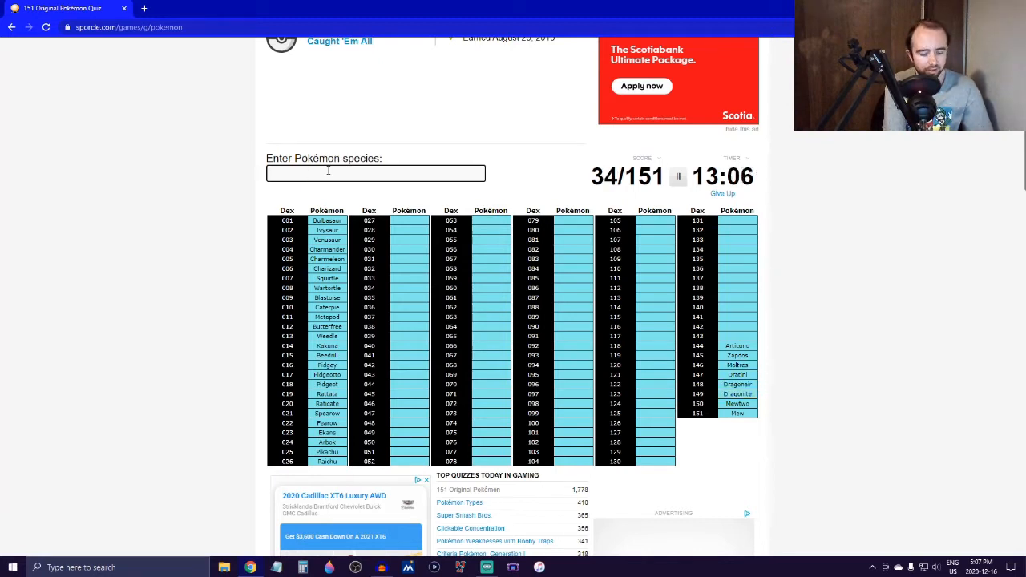
type("farfetc")
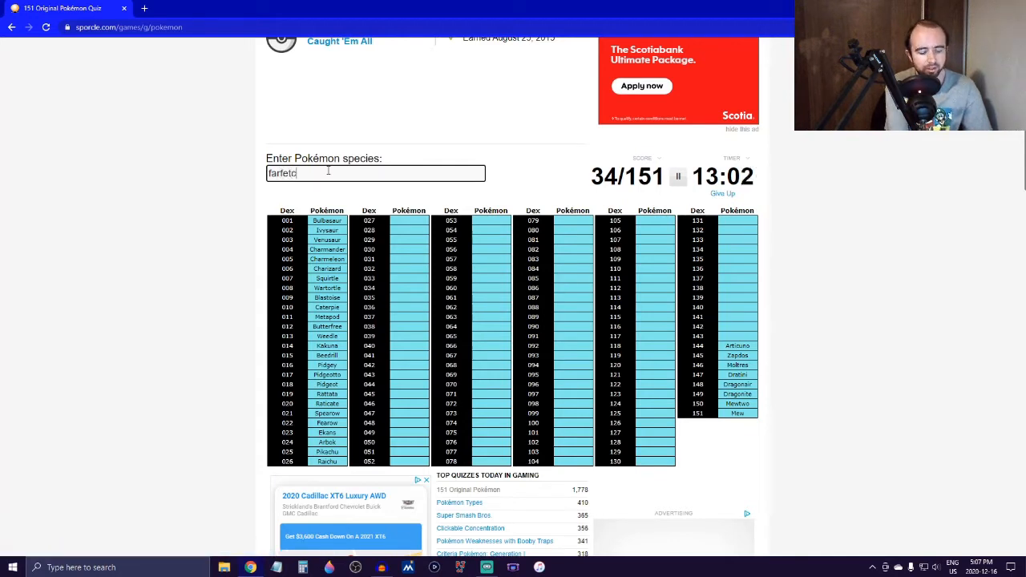
Name Farfetch'd, Jynx, Magmar, Electabuzz, Scyther, Kangaskhan and Lapras.
type("farfetchd")
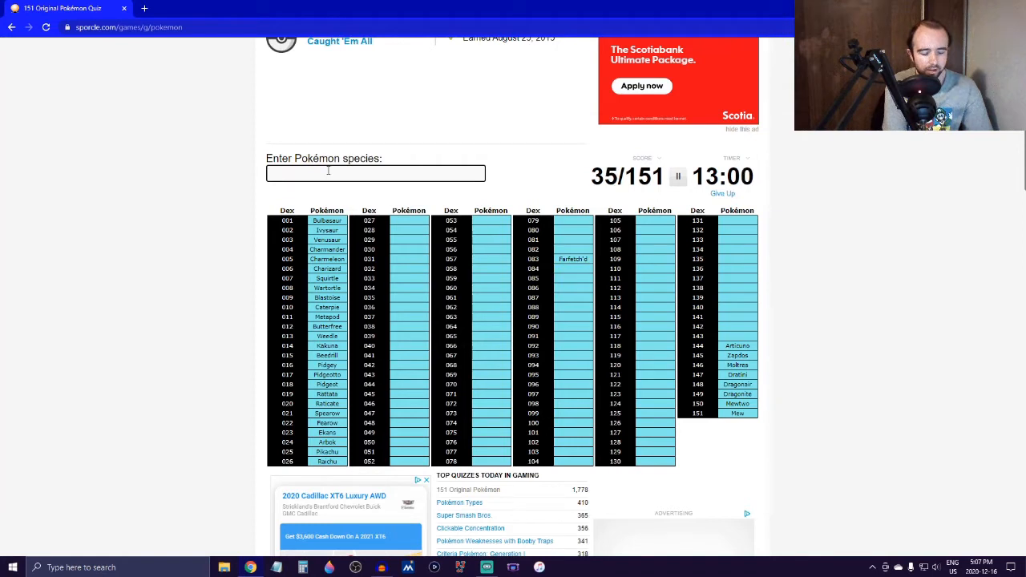
type("jyn")
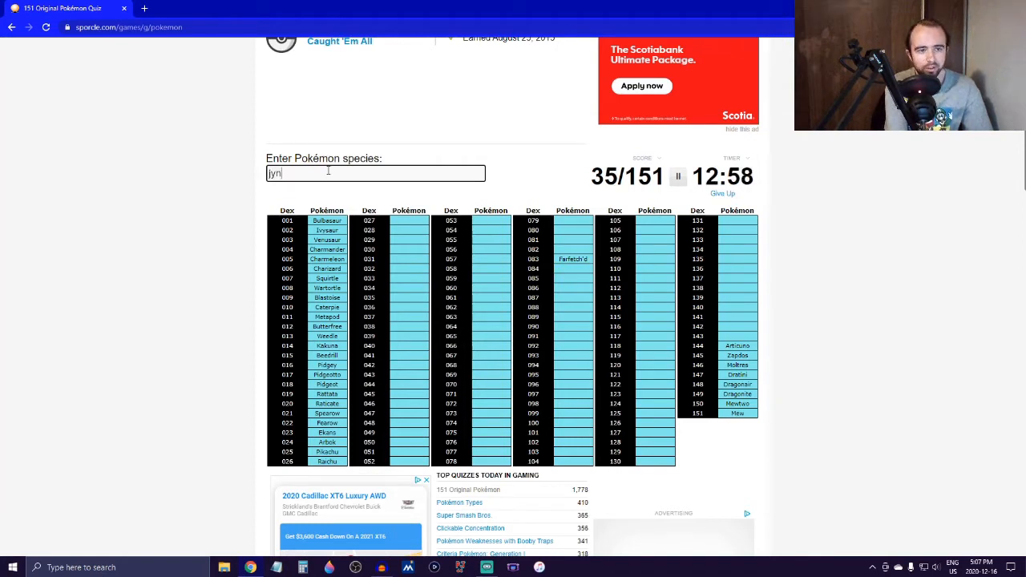
type("magma")
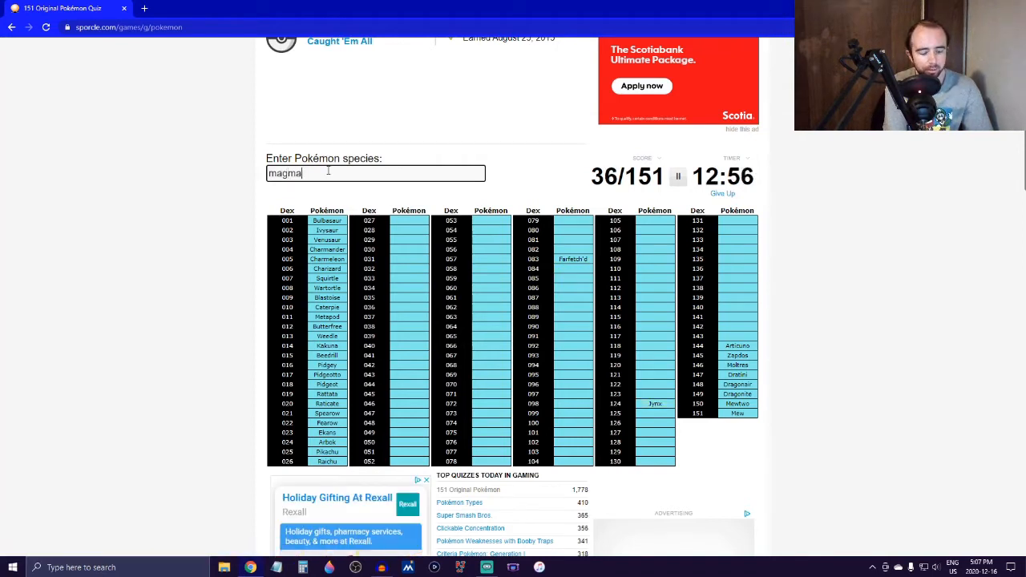
type("elec")
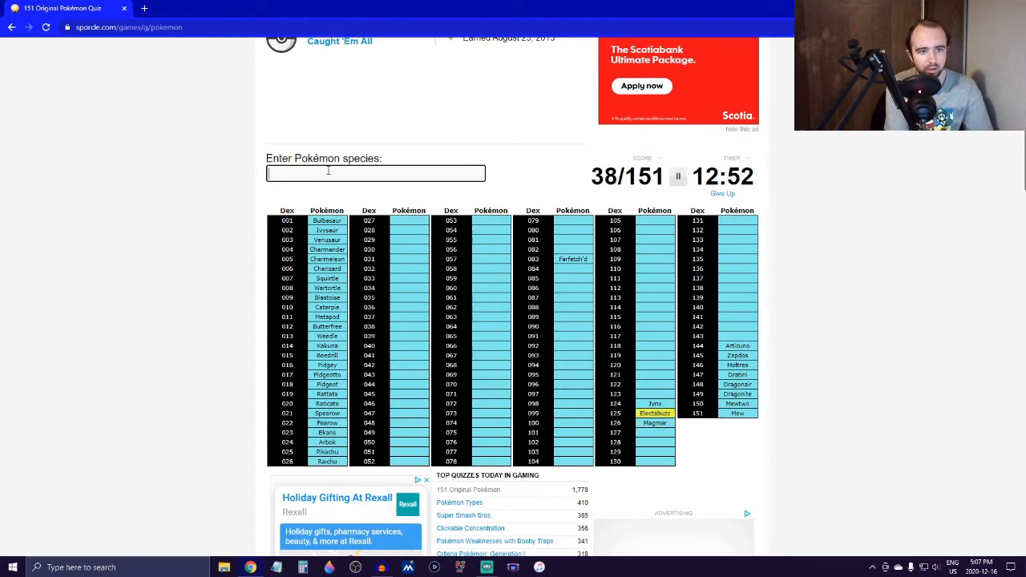
type("Scyther")
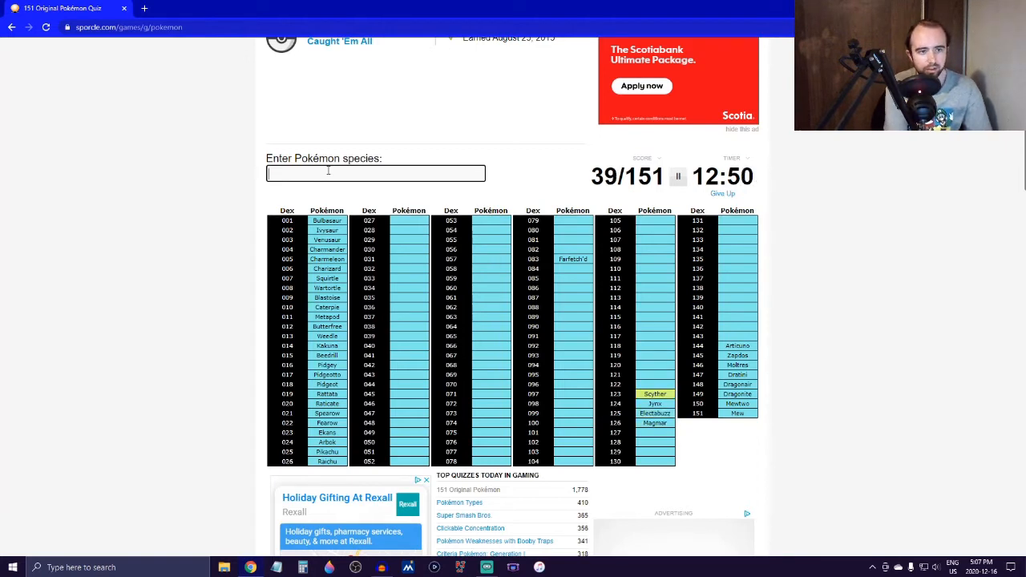
type("kang")
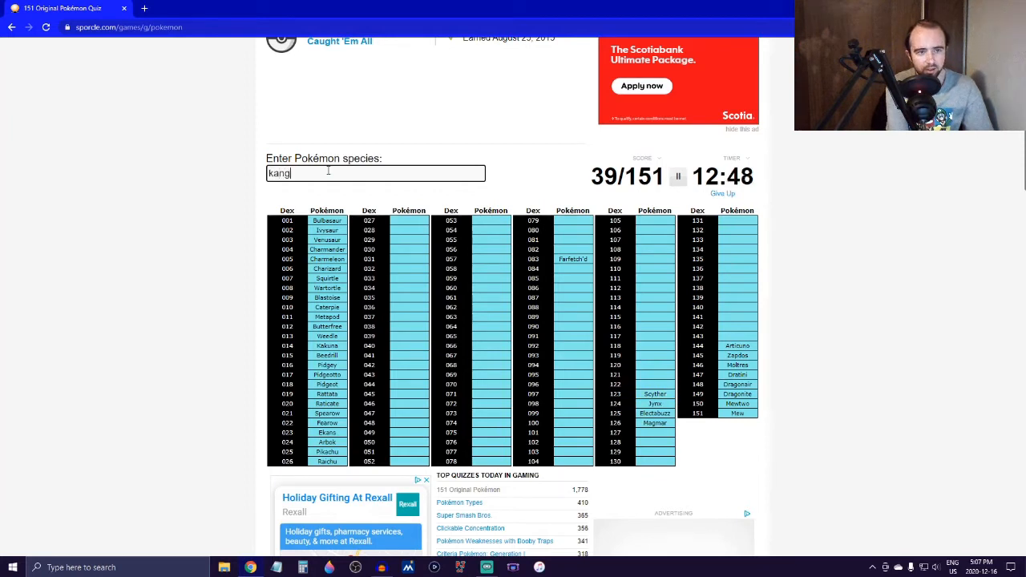
type("as")
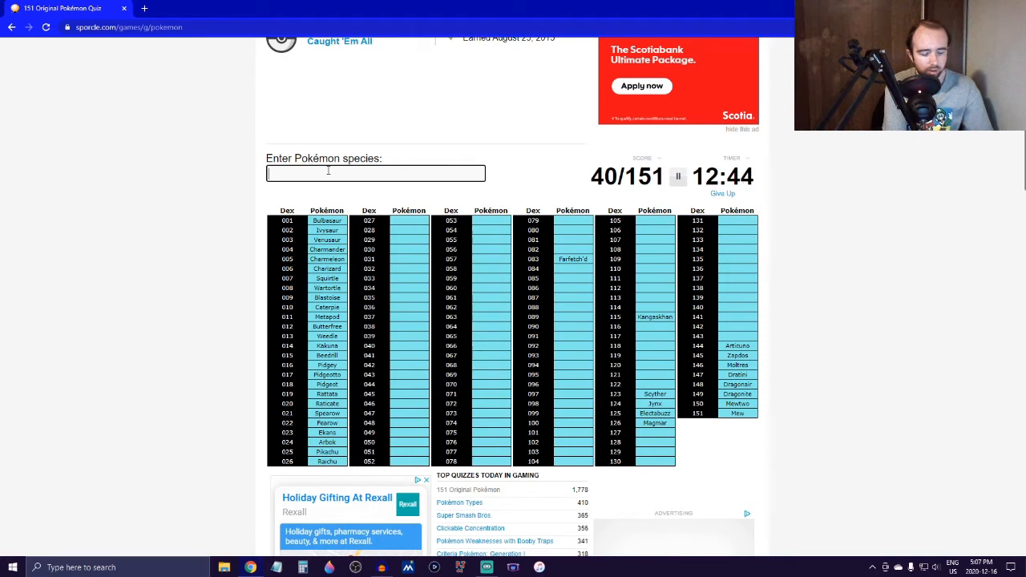
type("d")
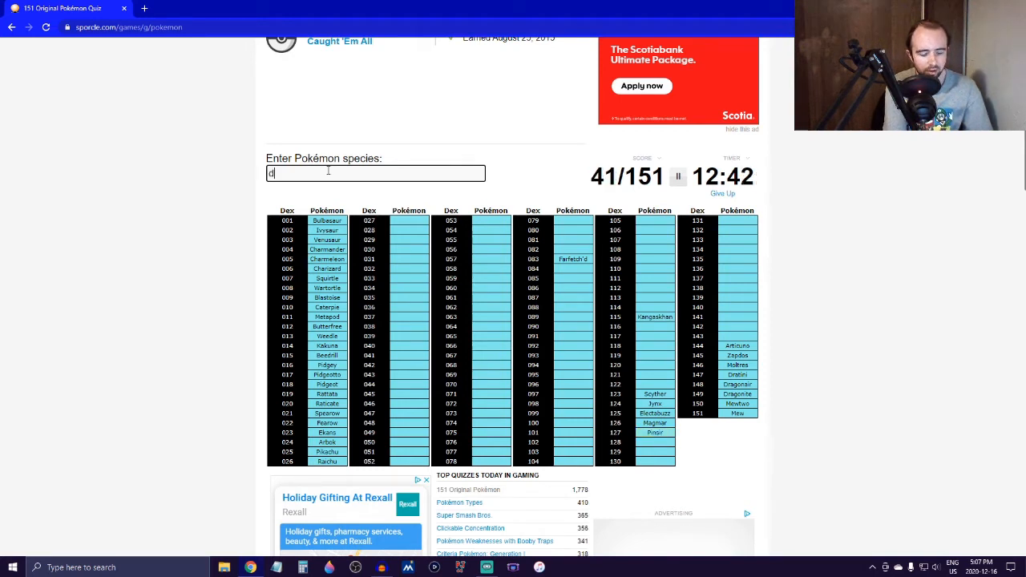
type("lapr")
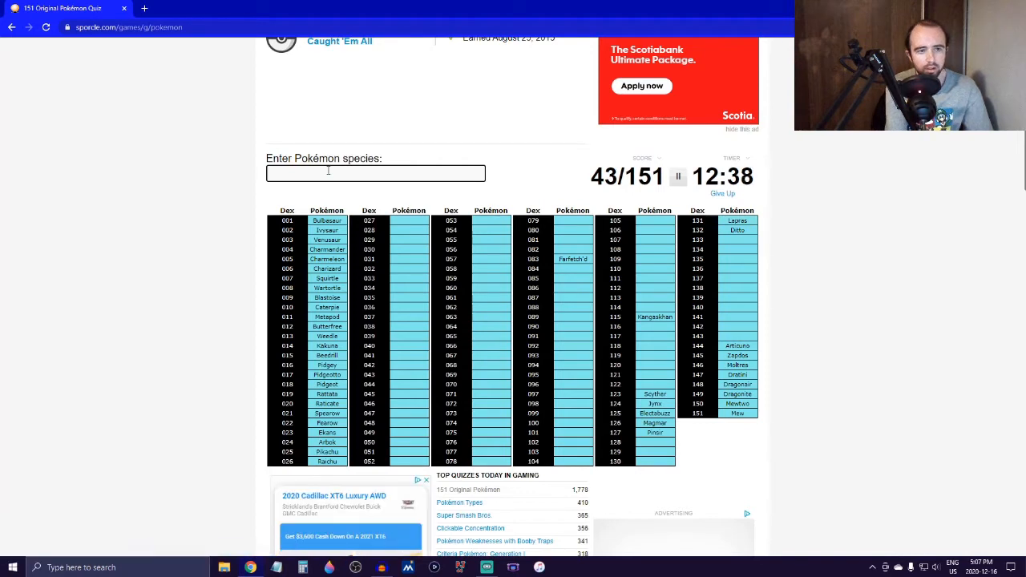
Name Eevee, Jolteon, Vaporeon, Flareon, Exeggcute and Exeggutor.
type("Eevee")
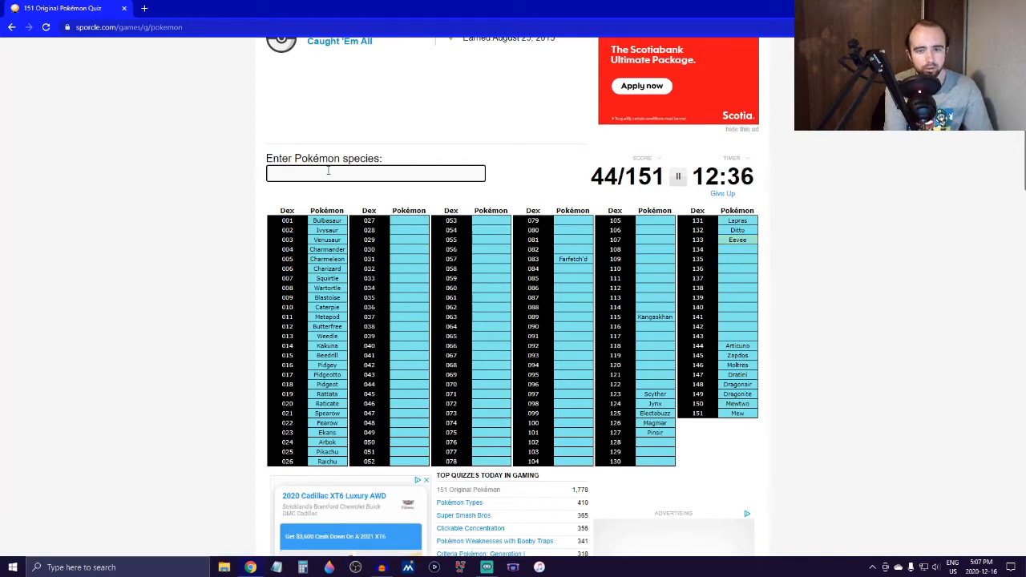
type("jolteo")
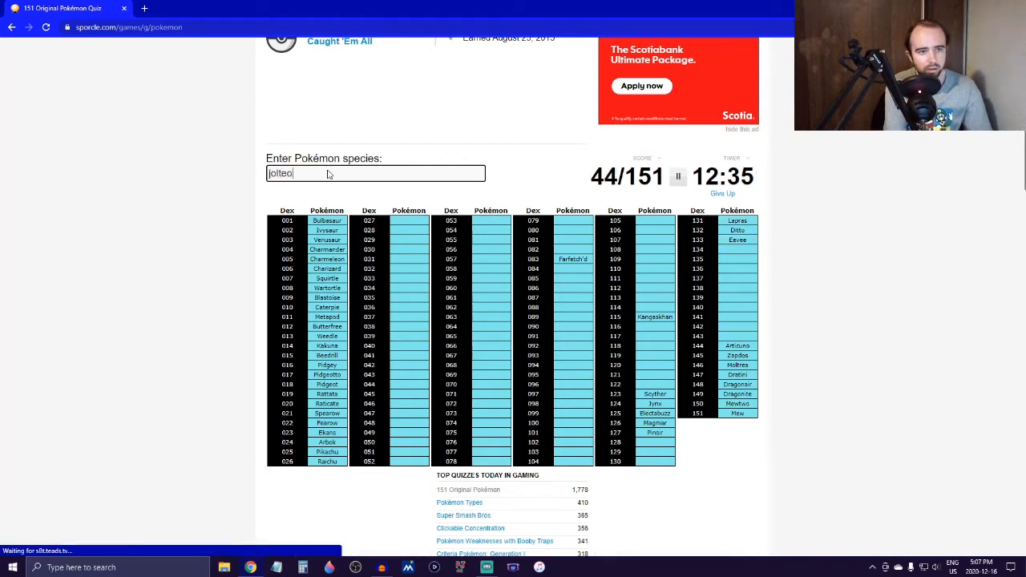
type("vapo")
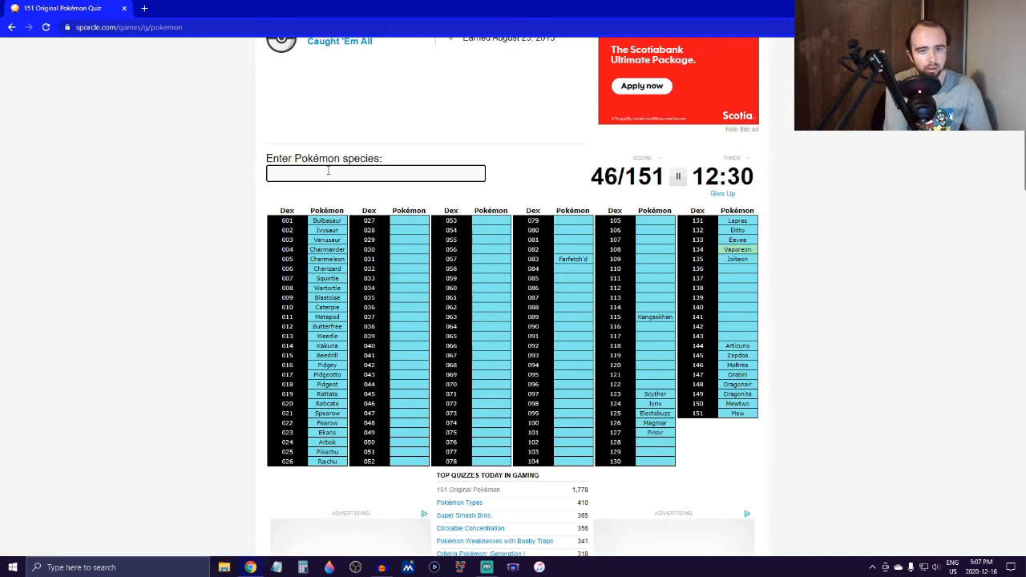
type("flar")
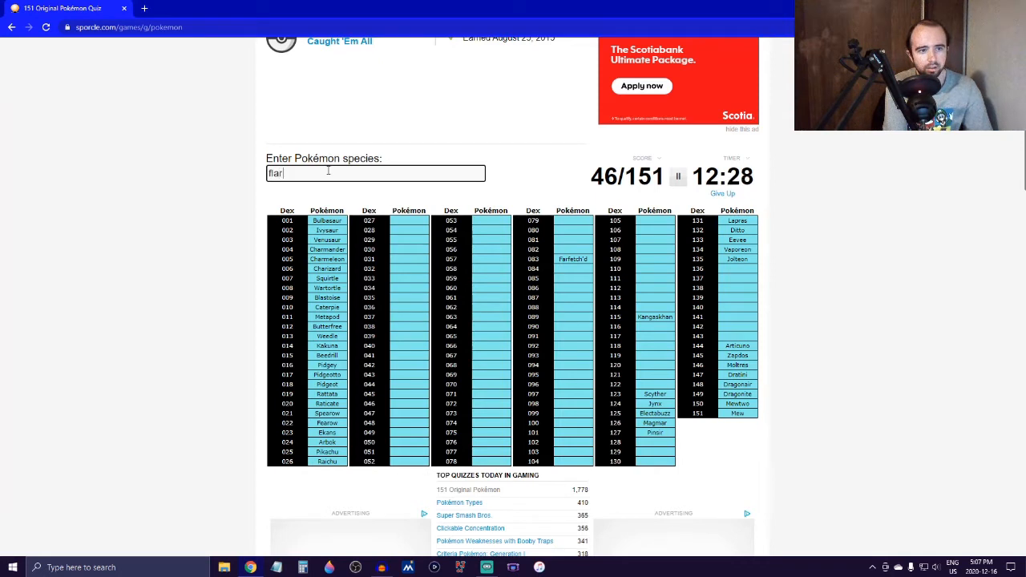
type("flareon")
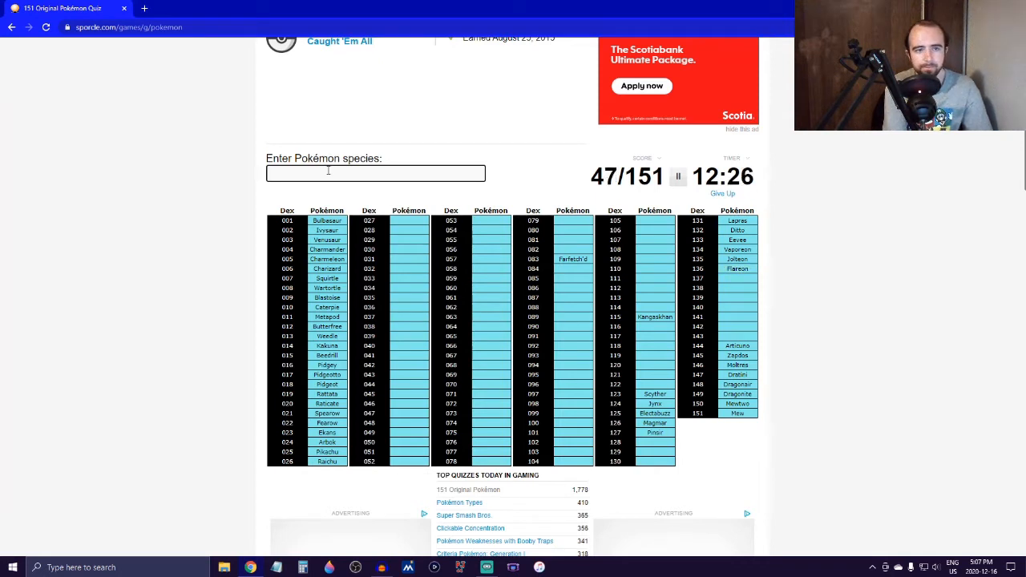
type("e")
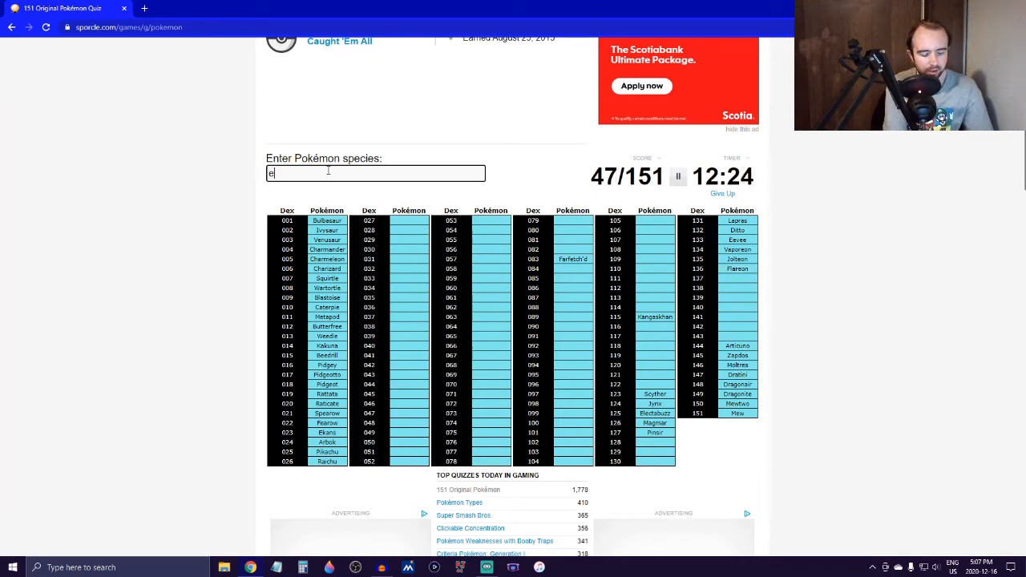
type("xegg")
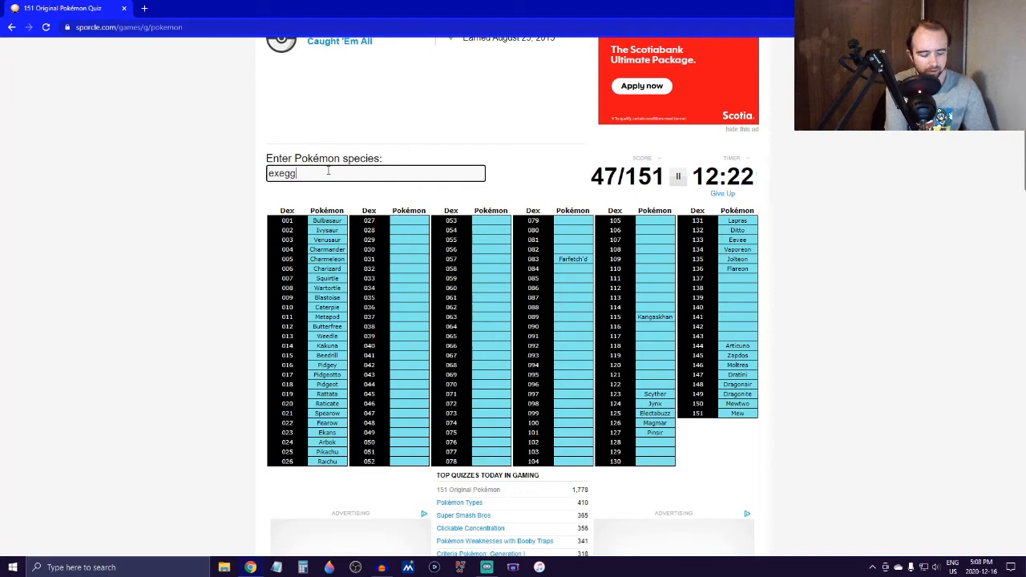
type("exeggcute")
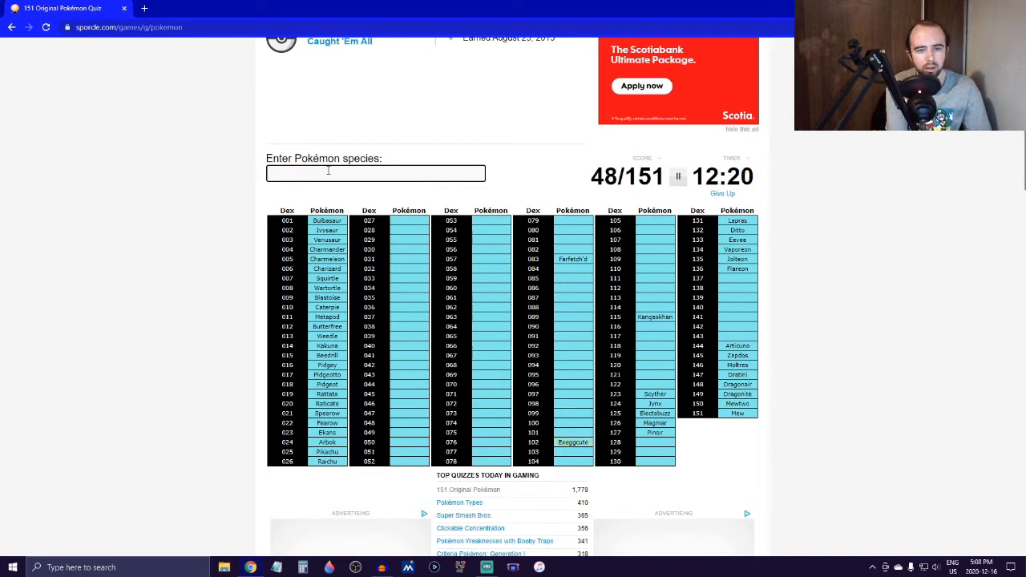
type("exeggu")
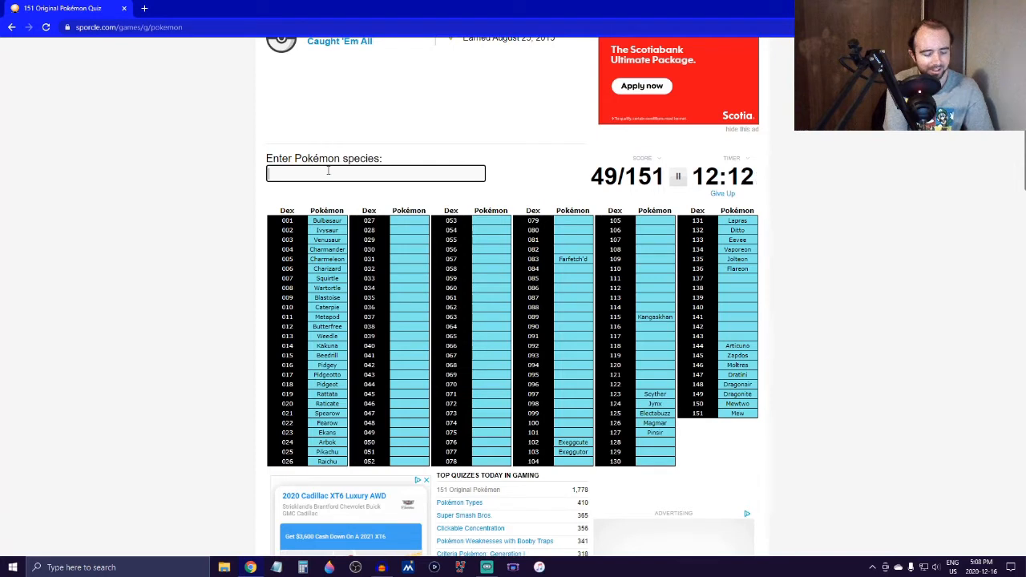
Name Vulpix, Ninetales, Growlithe, Arcanine, Ponyta and Rapidash.
type("vulpi")
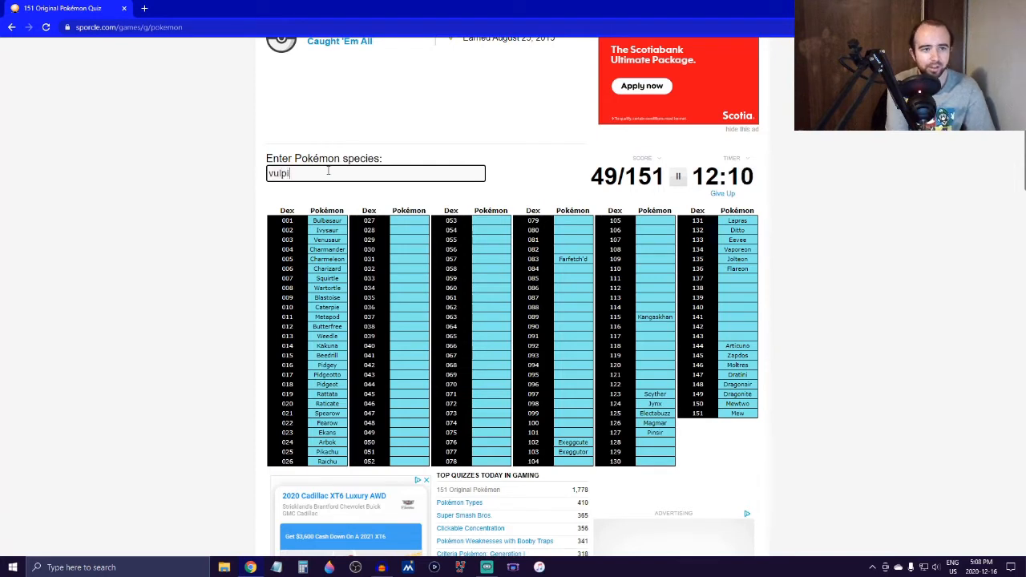
type("nine")
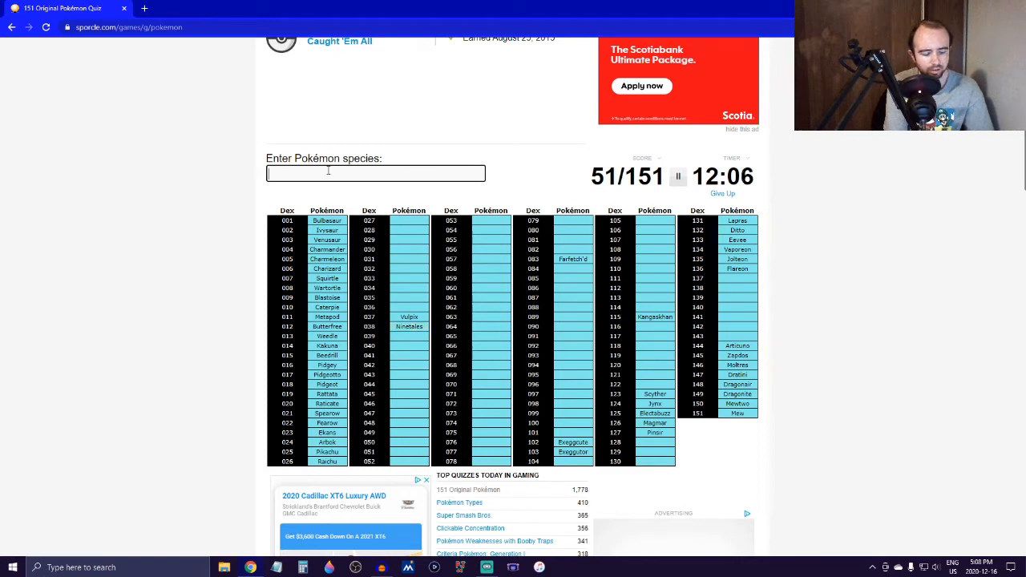
type("Growlithe")
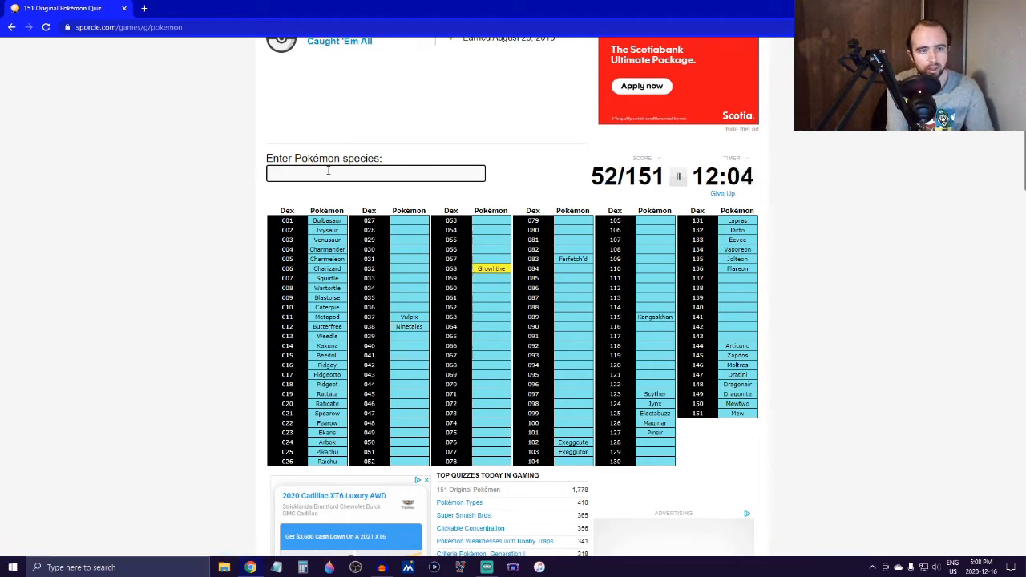
type("arcan")
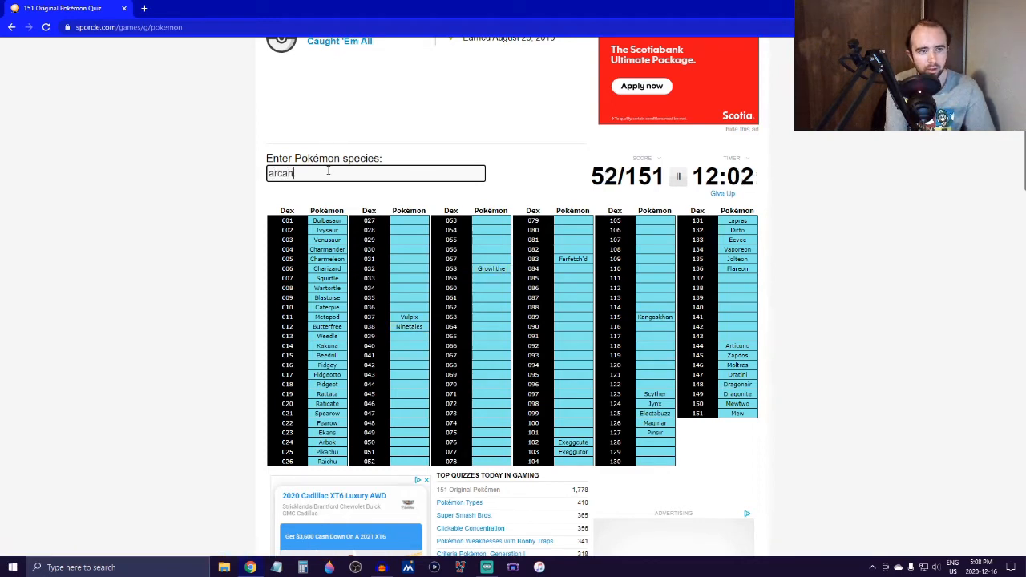
type("pon")
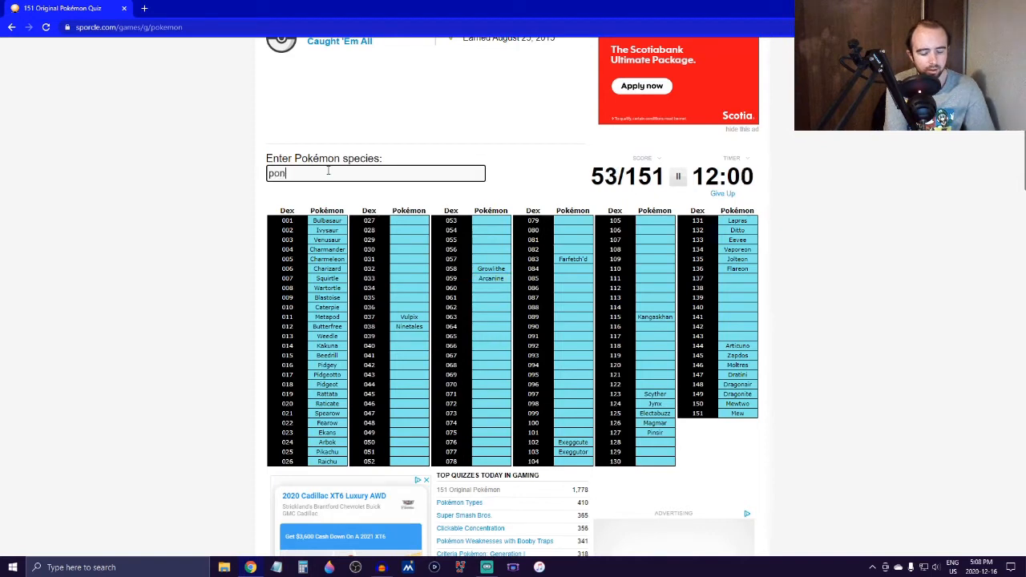
type("rapi")
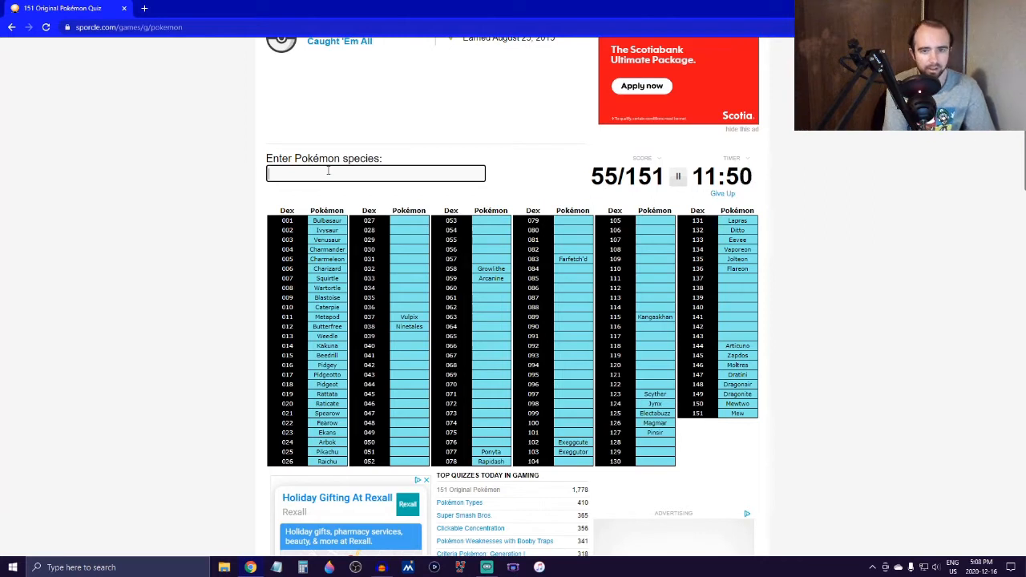
Name Snorlax, Aerodactyl, Kabuto, Kabutops and Omanyte, reaching 60/151.
type("snor")
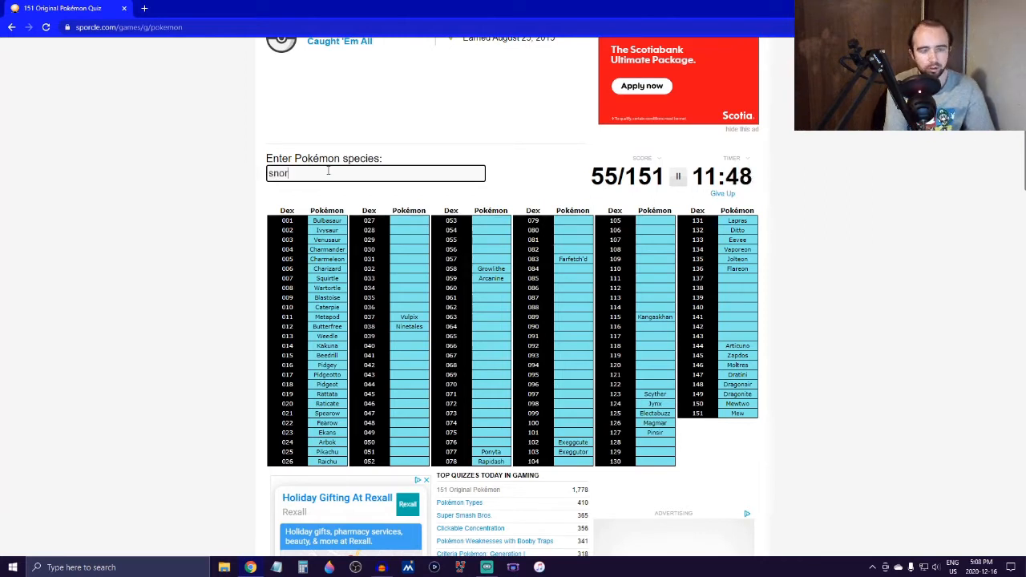
type("snorlax")
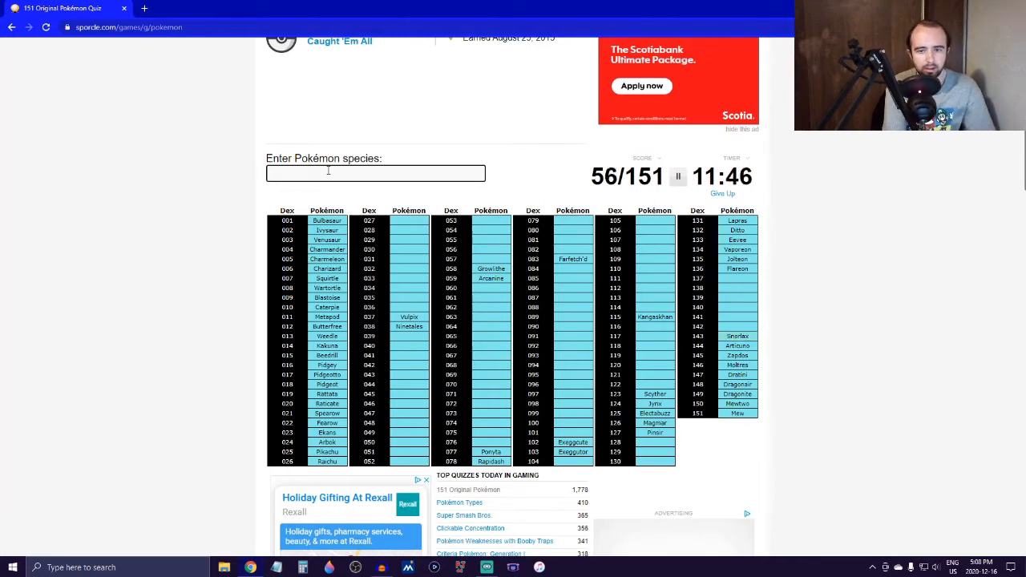
type("aero")
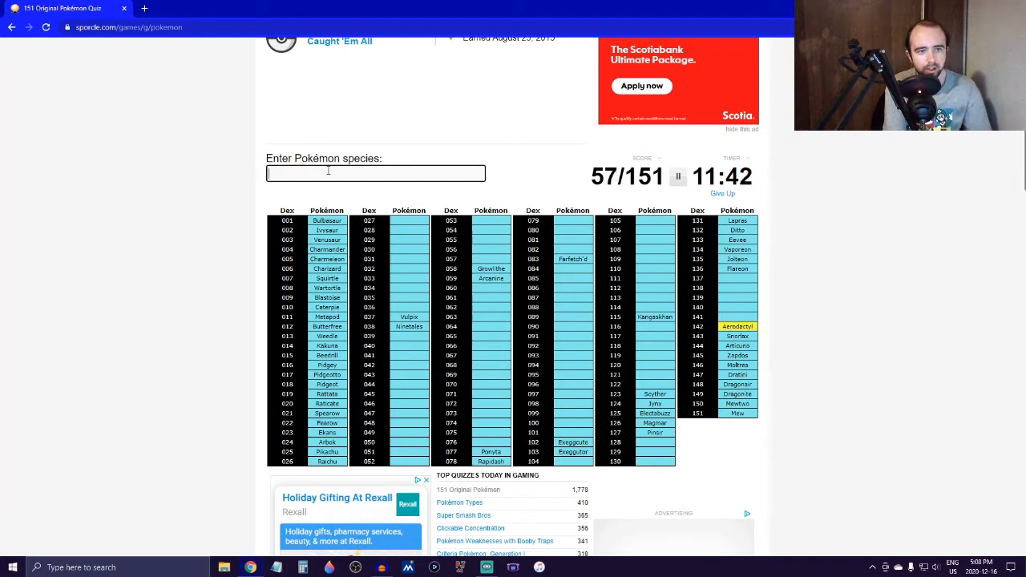
type("kabut")
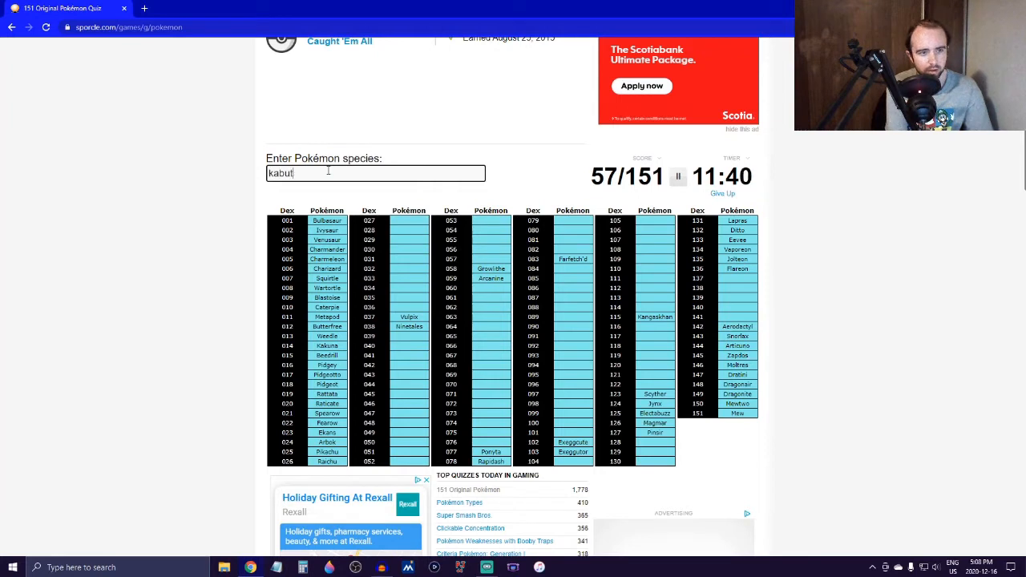
type("p")
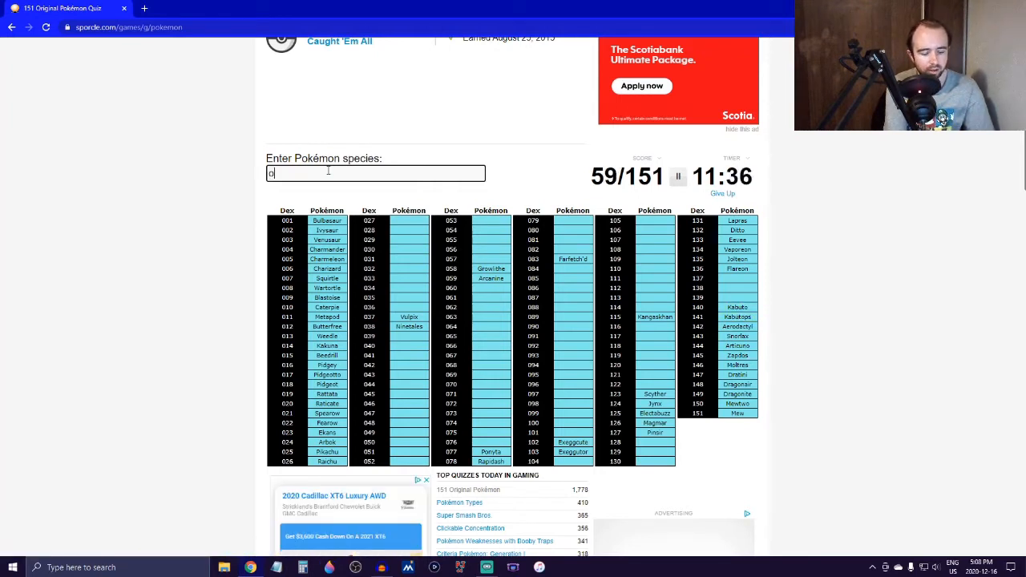
type("omanyte")
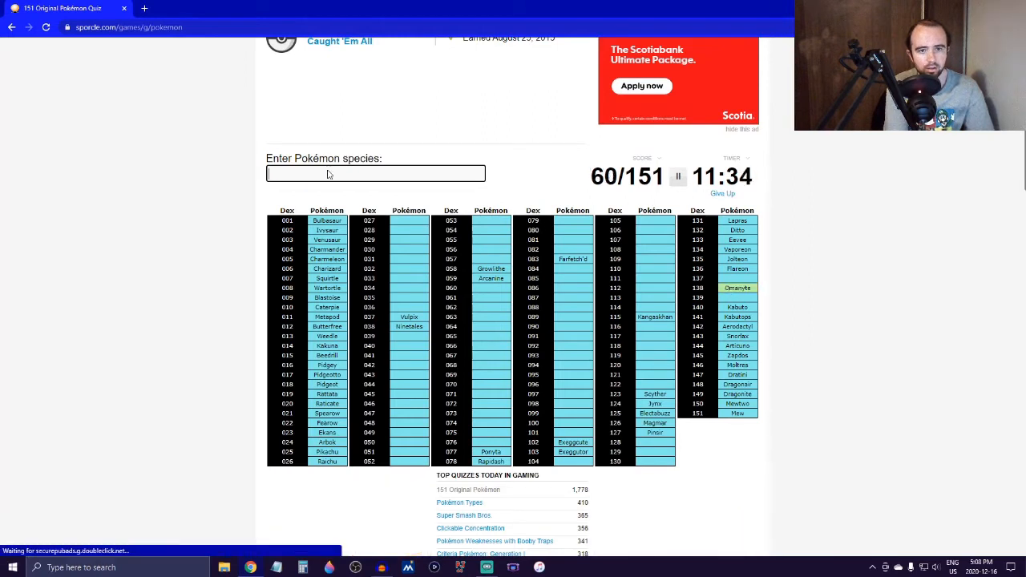
Name Omastar, Magikarp, Gyarados, Golduck, Goldeen, Seaking, Horsea, Tentacool and Tentacruel, reaching 71/151.
type("Omastar")
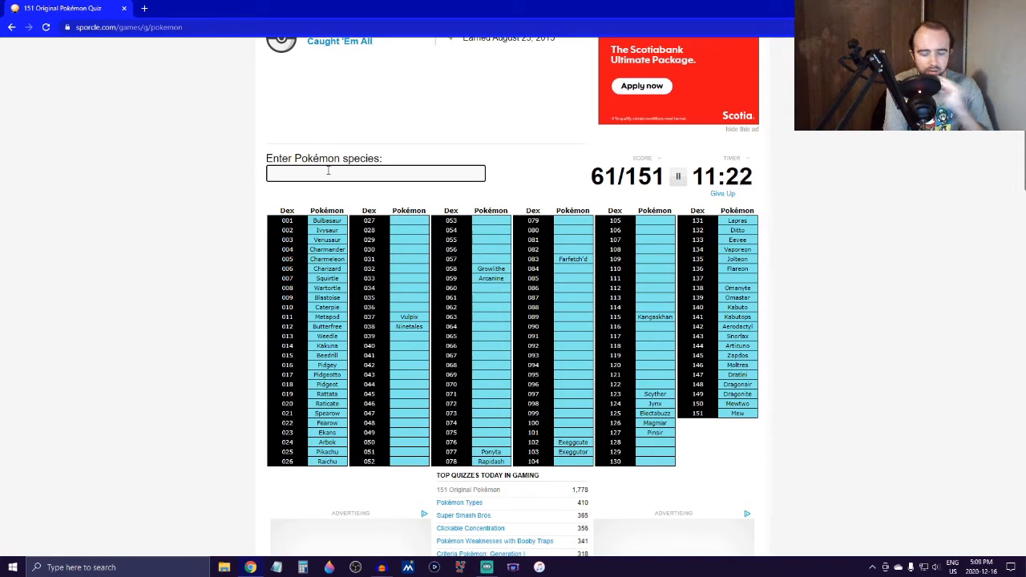
type("magika")
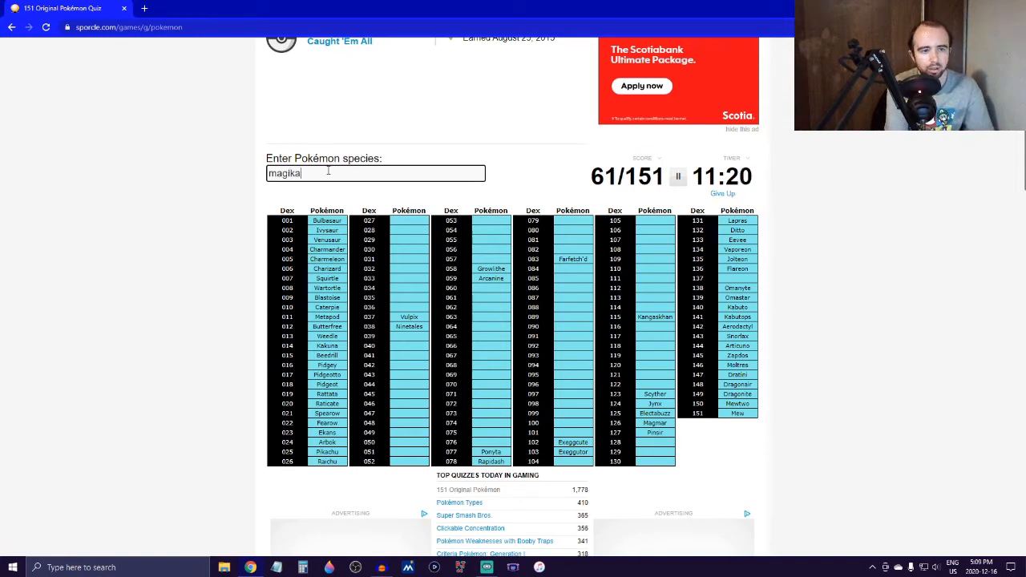
type("gyara")
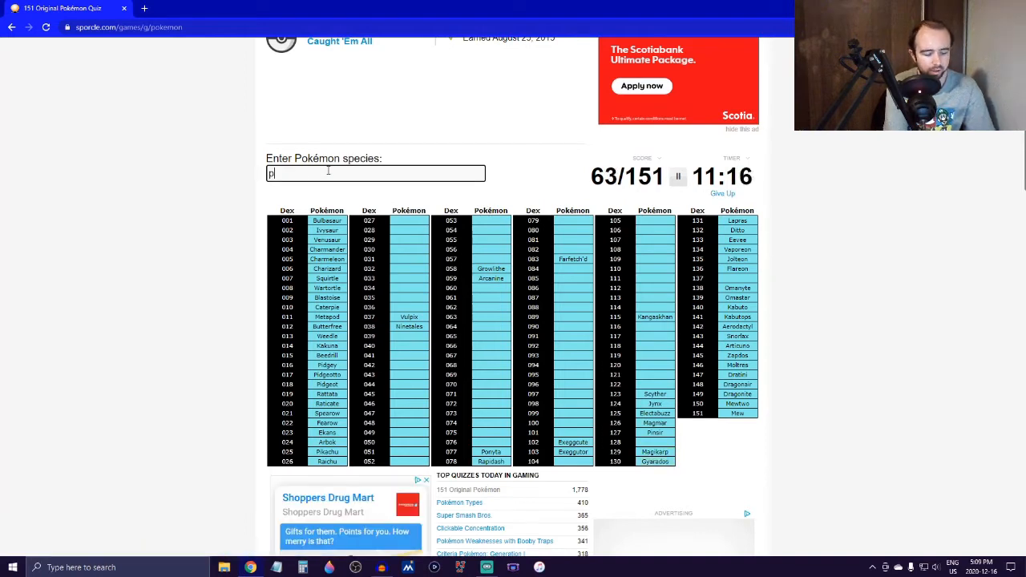
type("go")
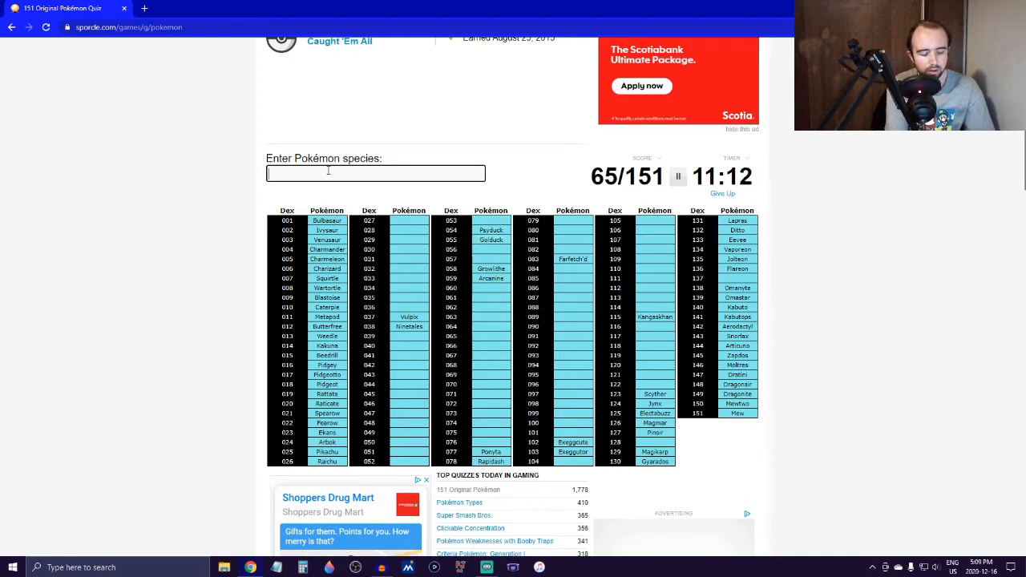
type("Goldeen")
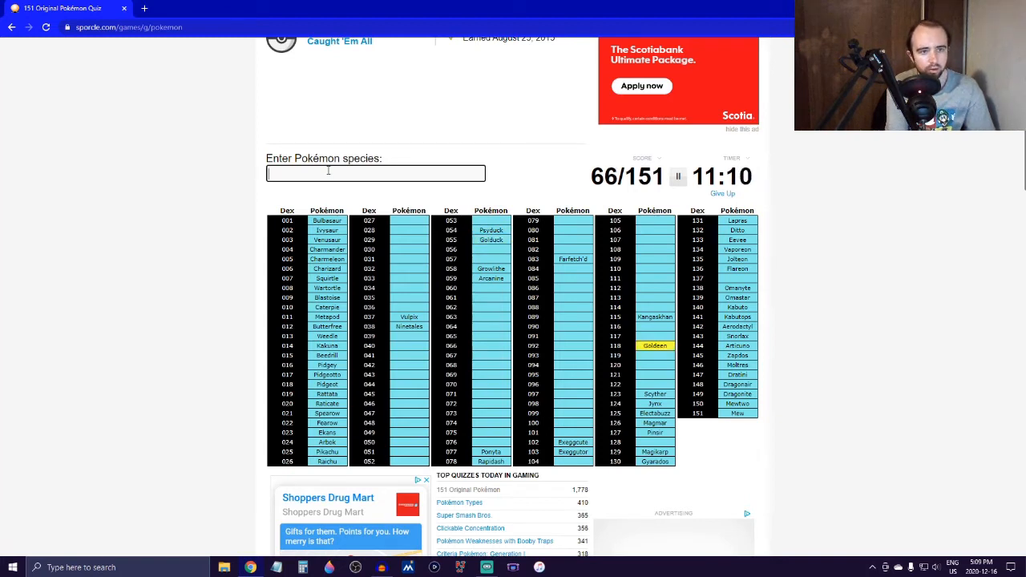
type("Seaking")
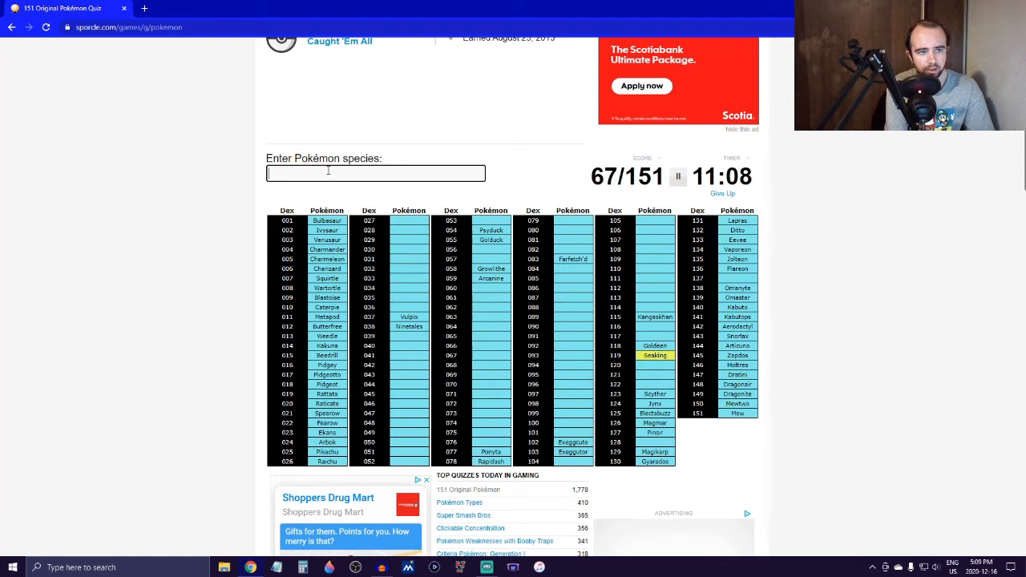
type("horse")
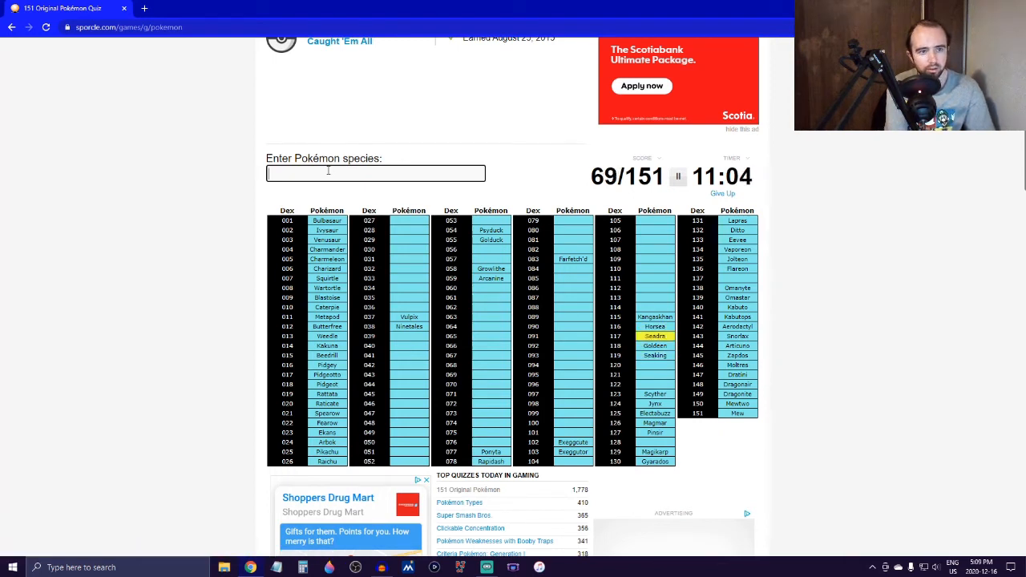
type("tent")
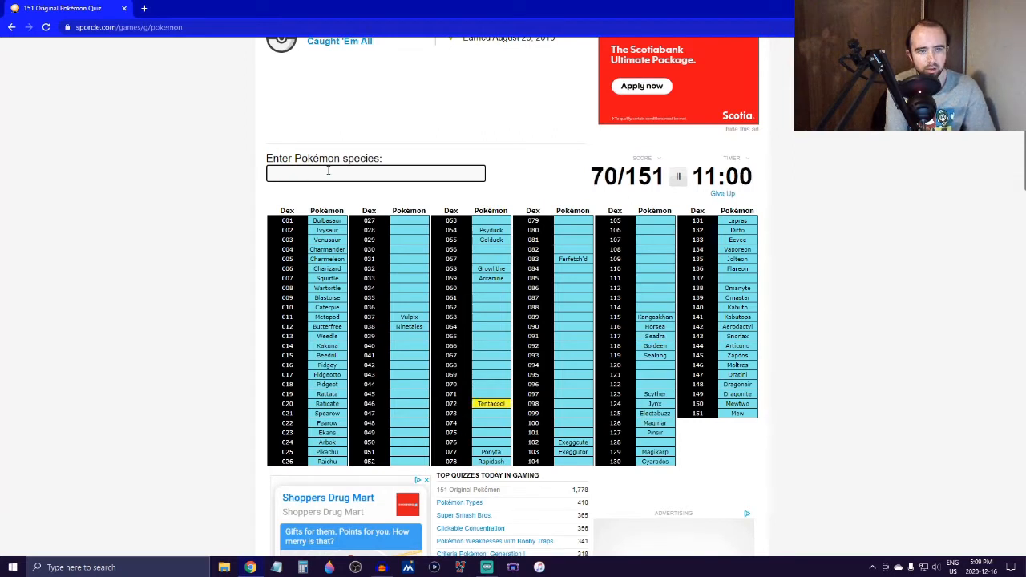
type("tentac")
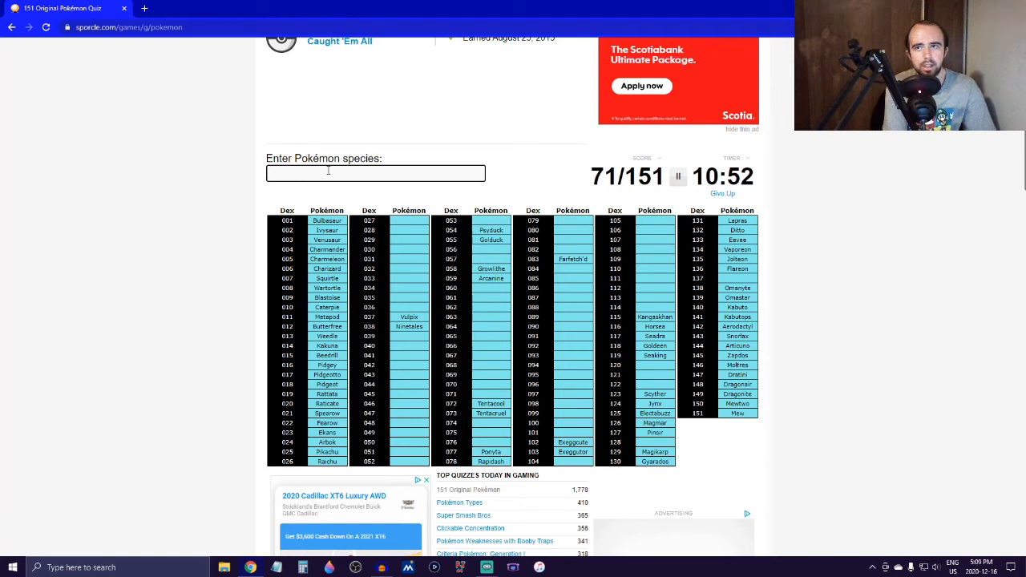
Name the Nidoran families, Nidoqueen, Sandshrew and Sandslash, reaching 80/151.
type("nido")
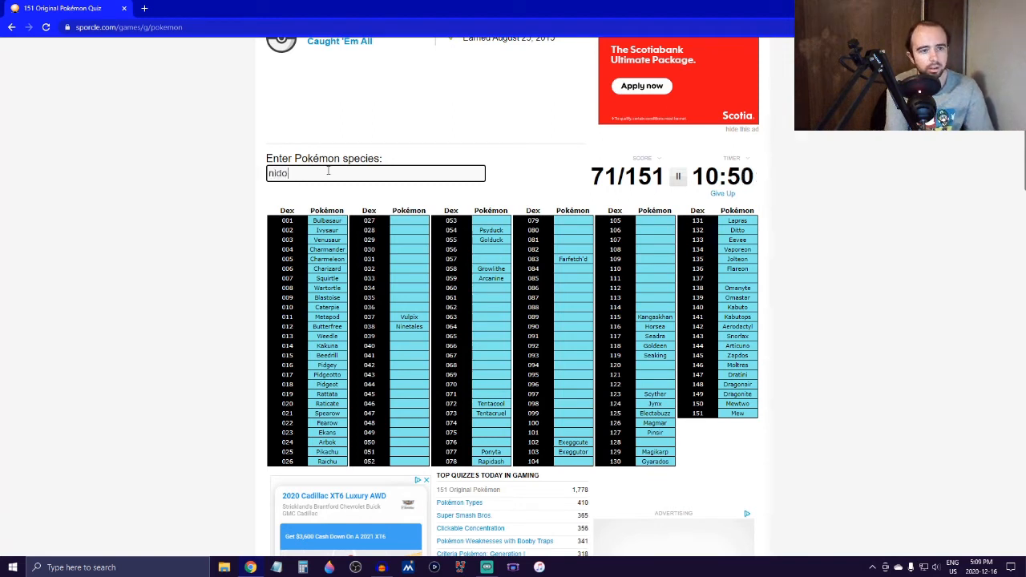
type("nido")
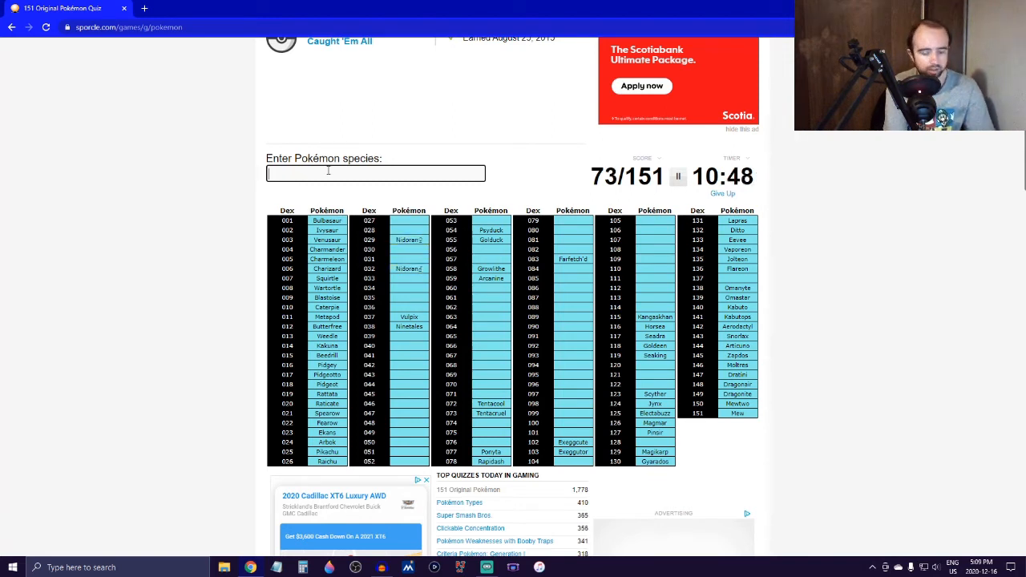
type("nidorin")
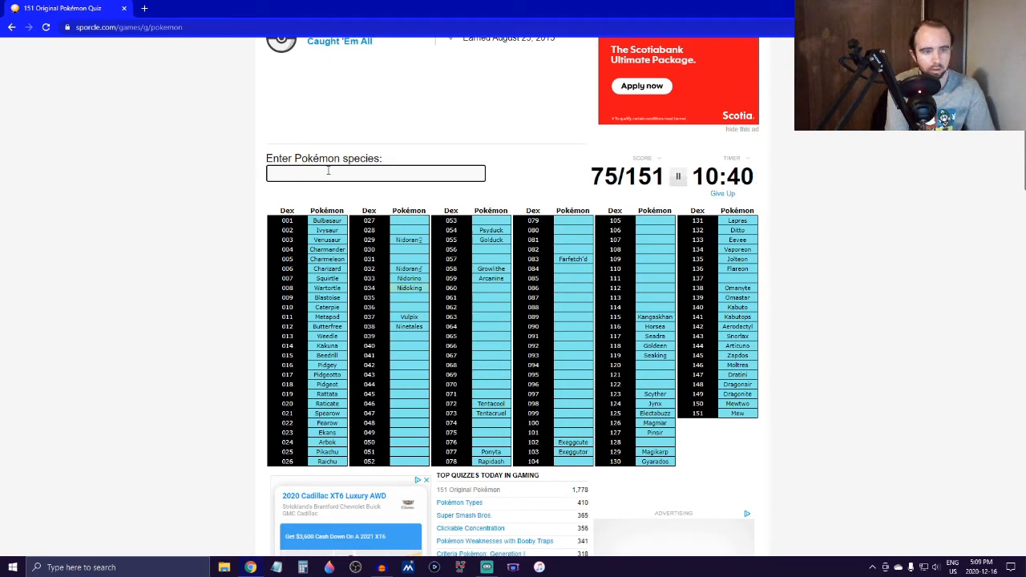
type("nidorina")
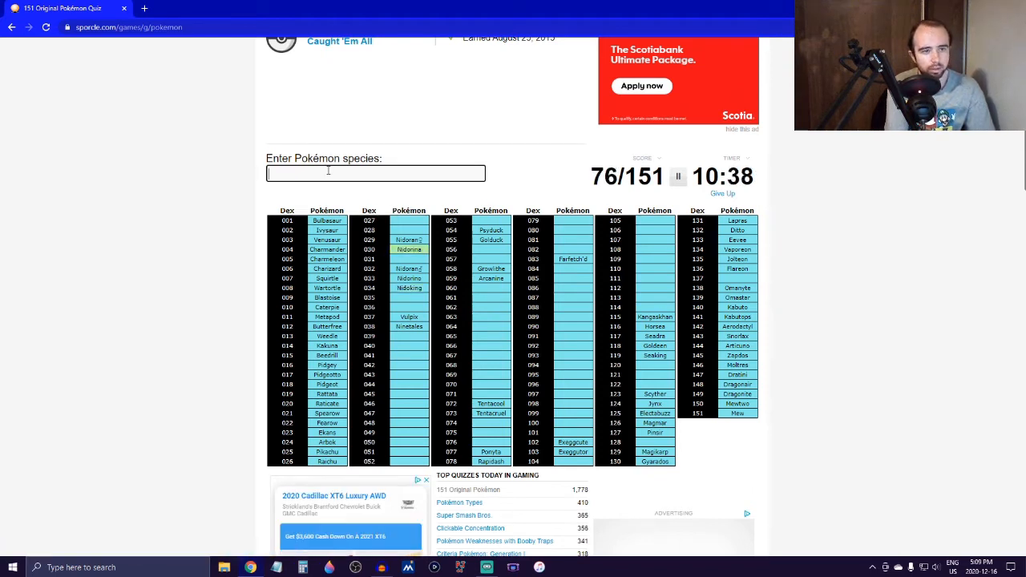
type("nidoq")
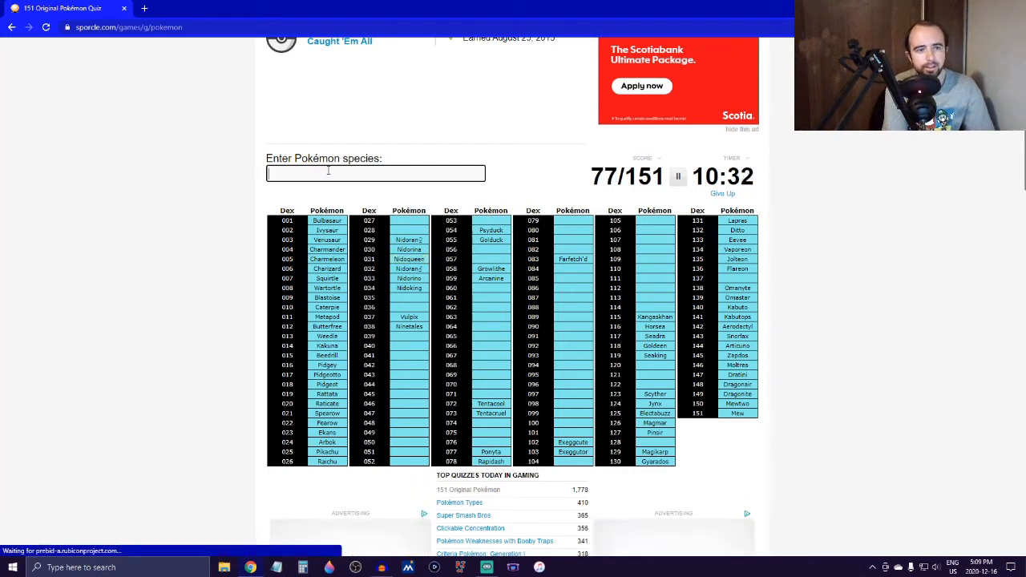
type("s")
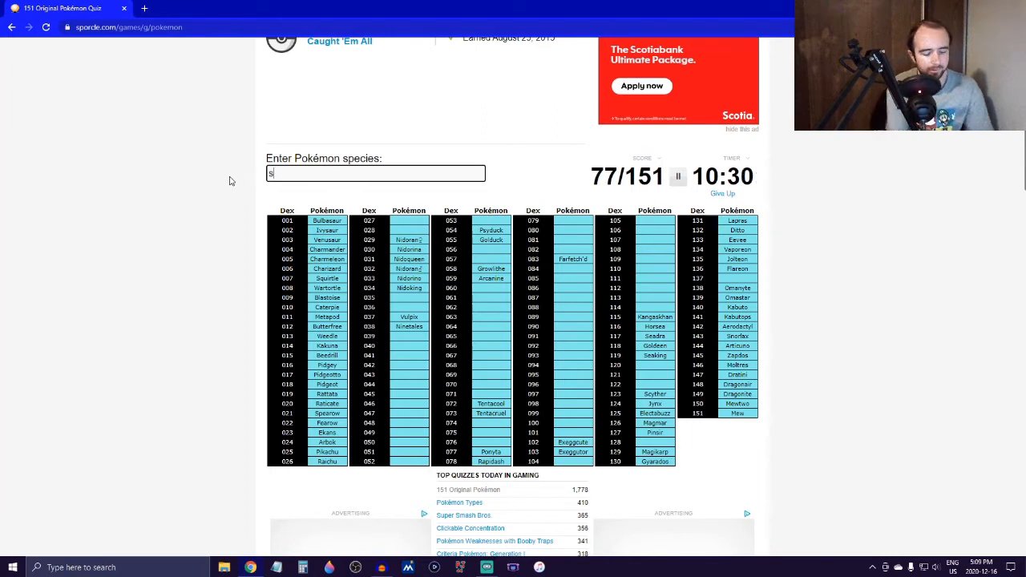
type("Sandshrew")
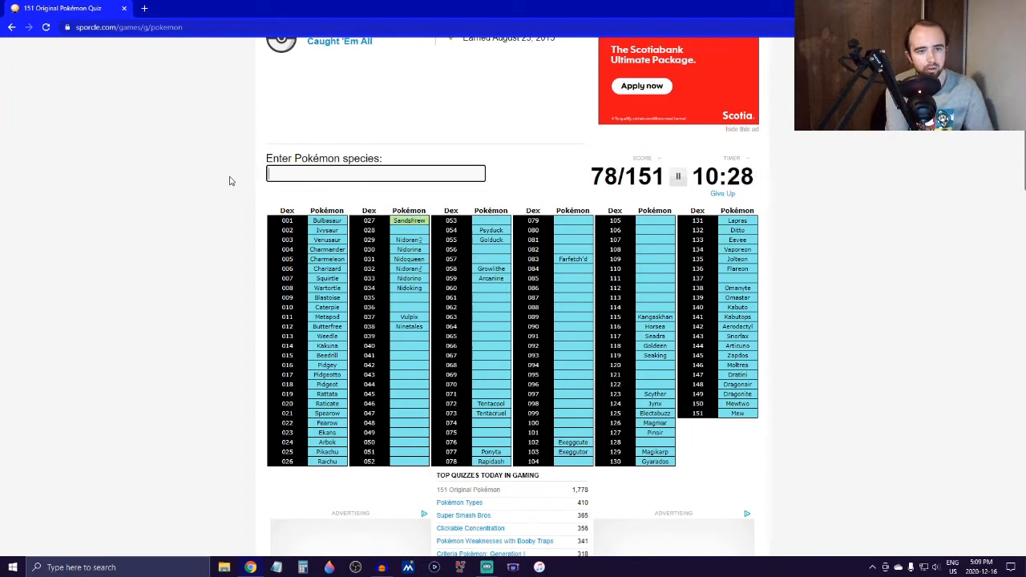
type("sandslas")
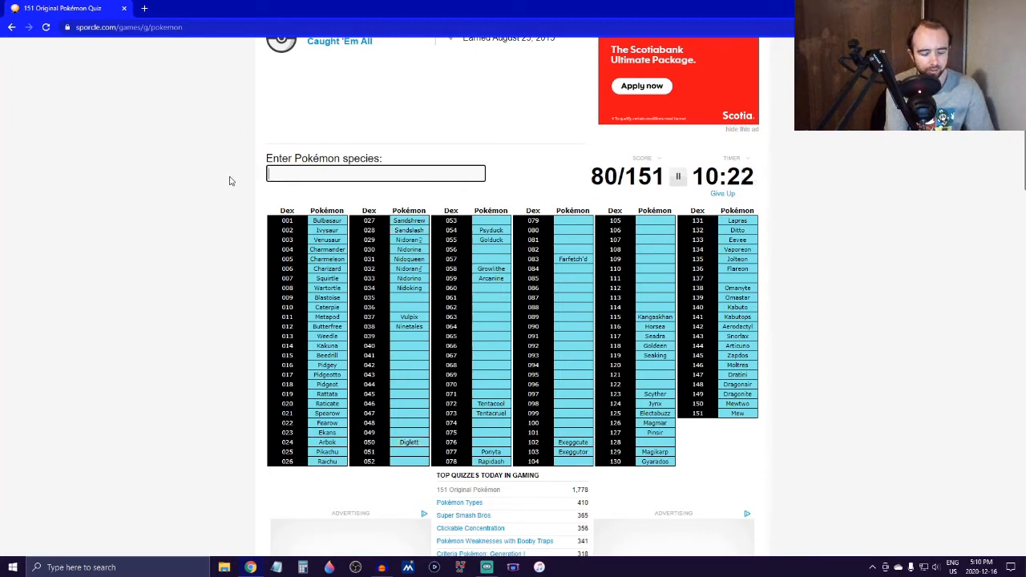
Name Dugtrio, Onix, Oddish, Gloom, Vileplume, Graveler and Golem.
type("dugtr")
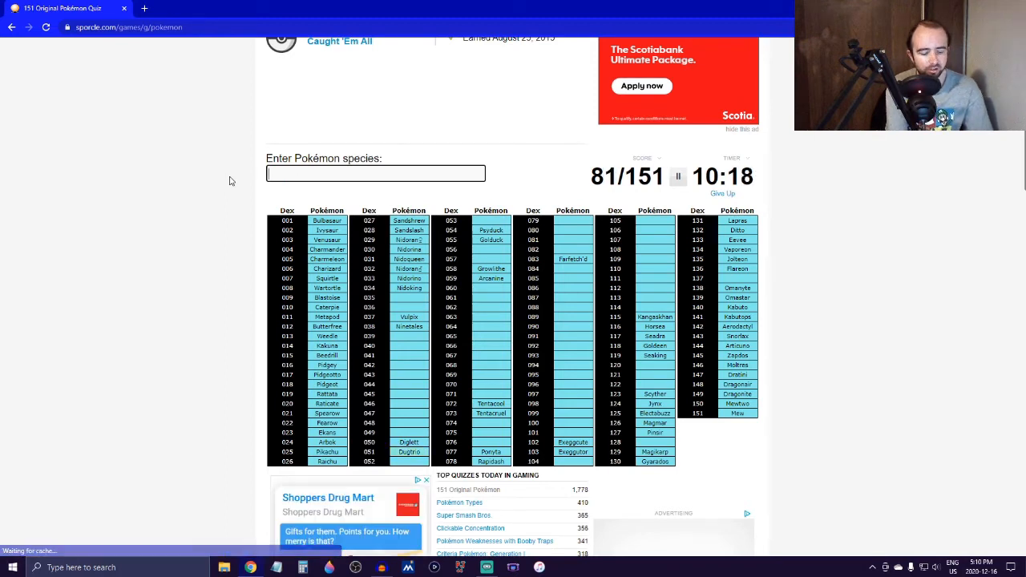
type("Onix")
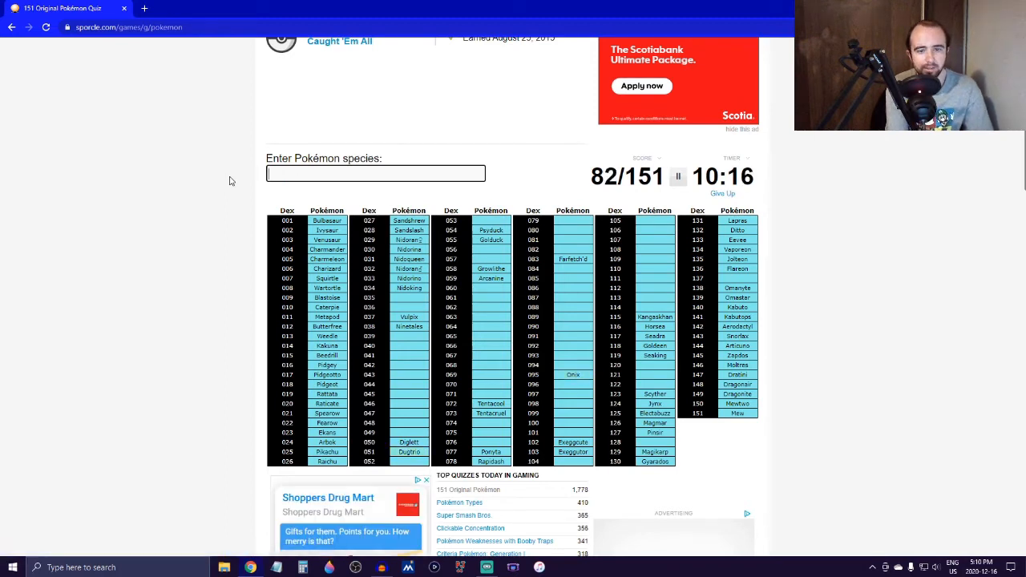
type("od")
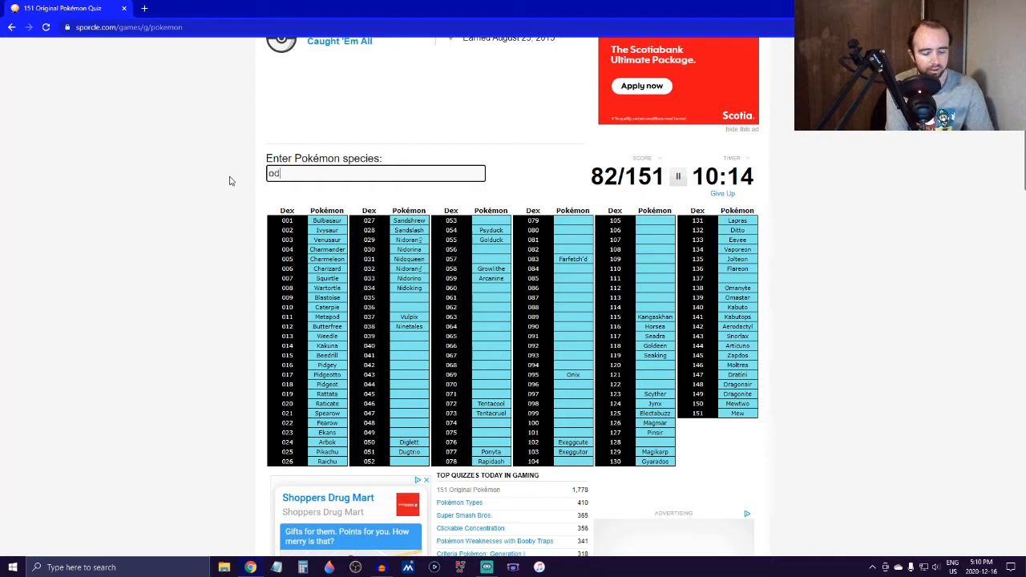
type("gloom")
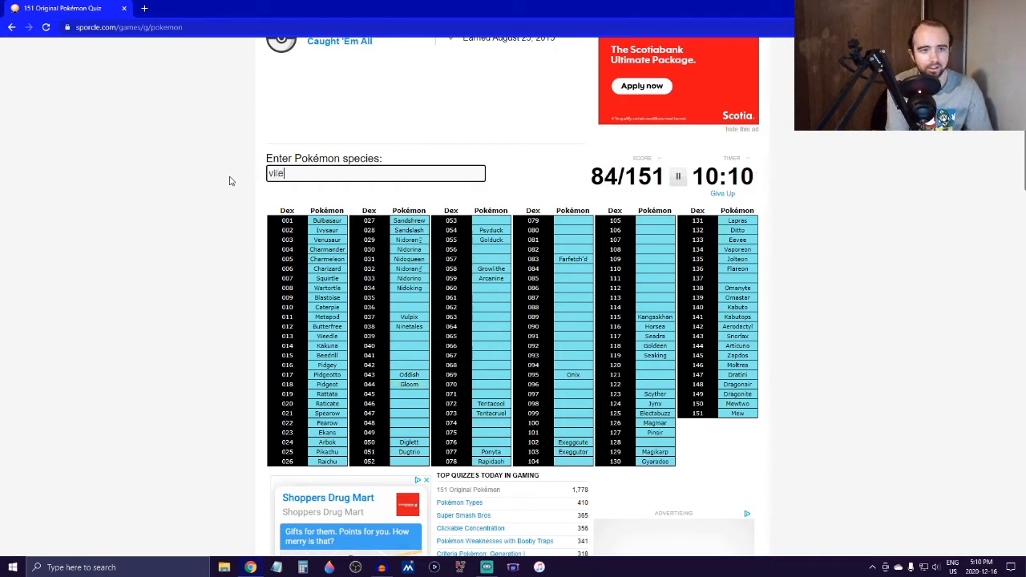
type("Vileplume")
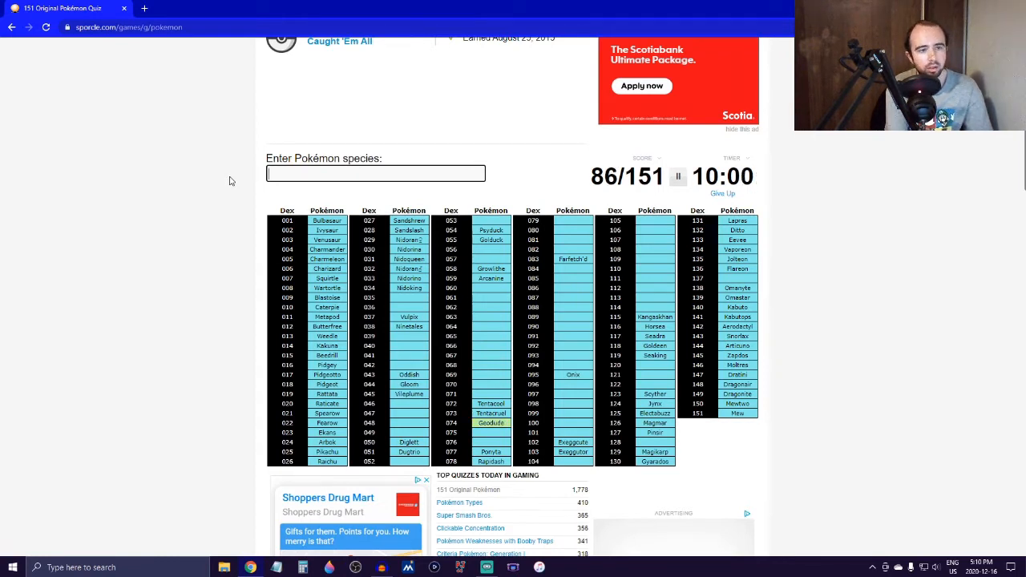
type("grav")
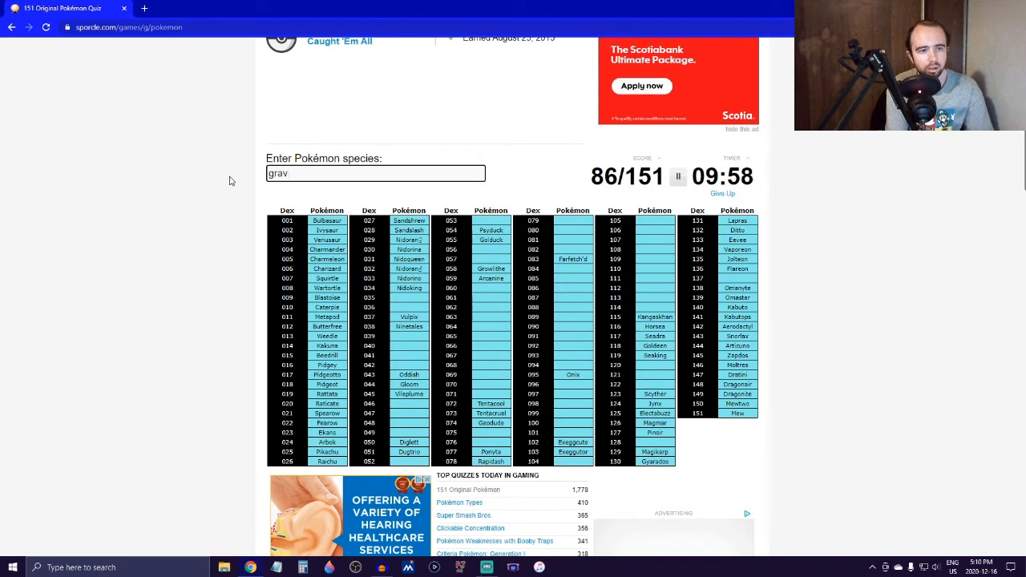
type("go")
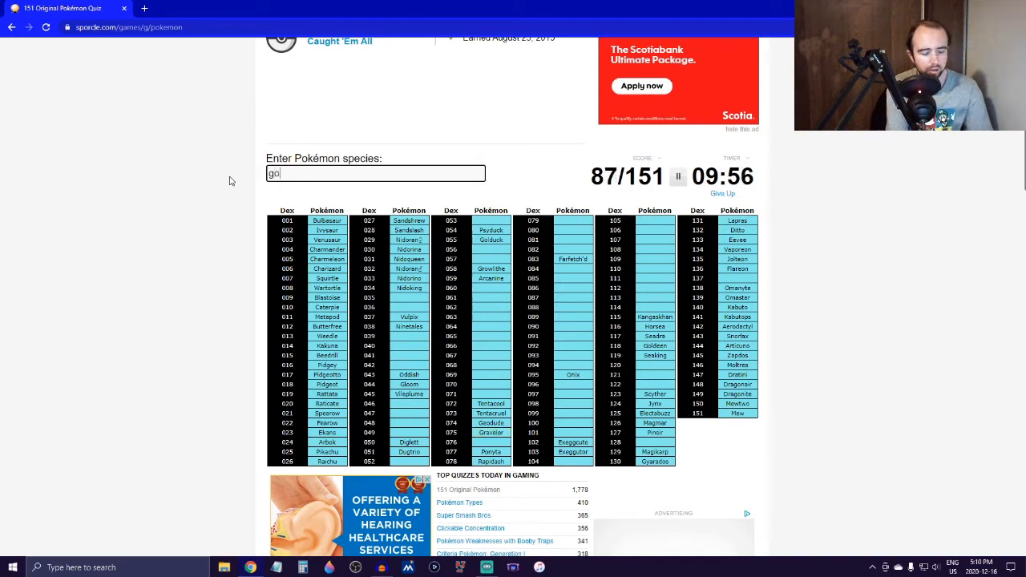
type("golem")
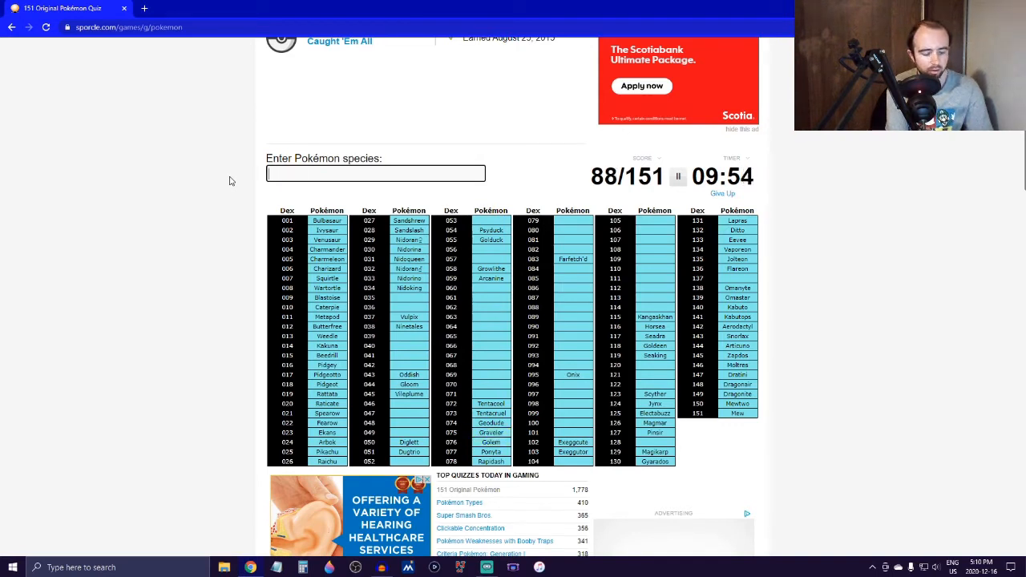
Name Drowzee, Hypno, Mr. Mime, Porygon, Voltorb and Electrode.
type("drowz")
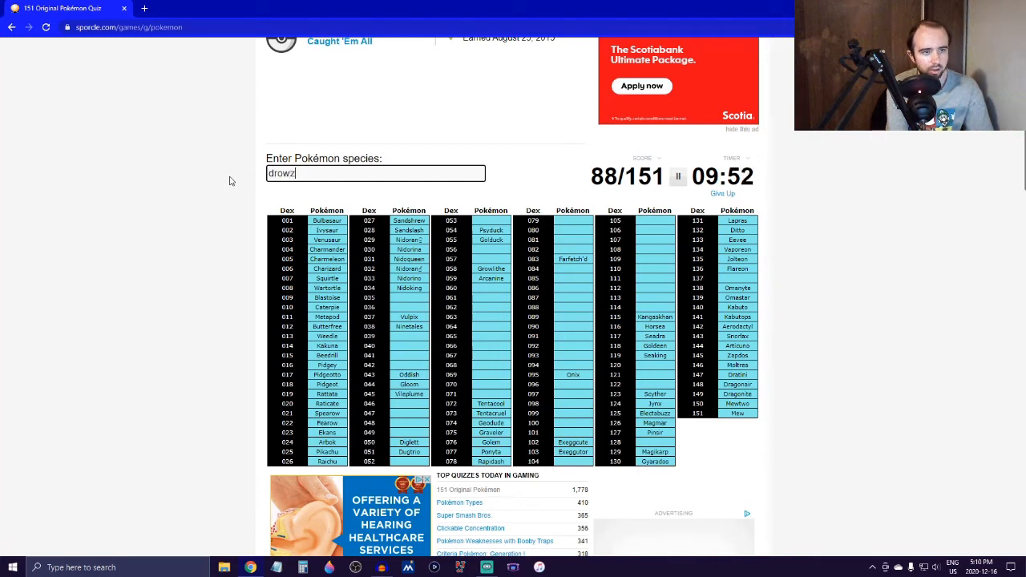
type("hyp")
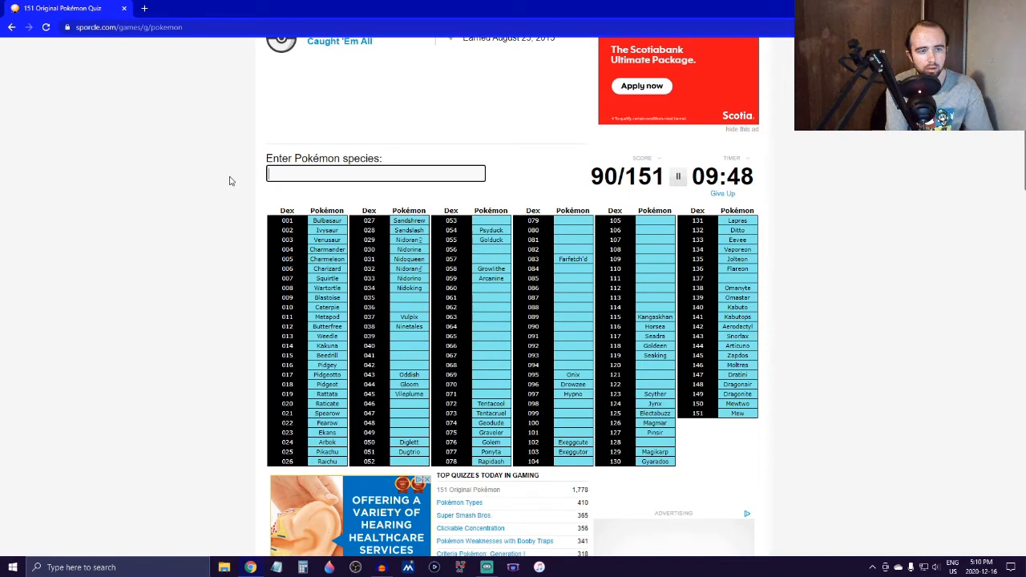
type("mr m")
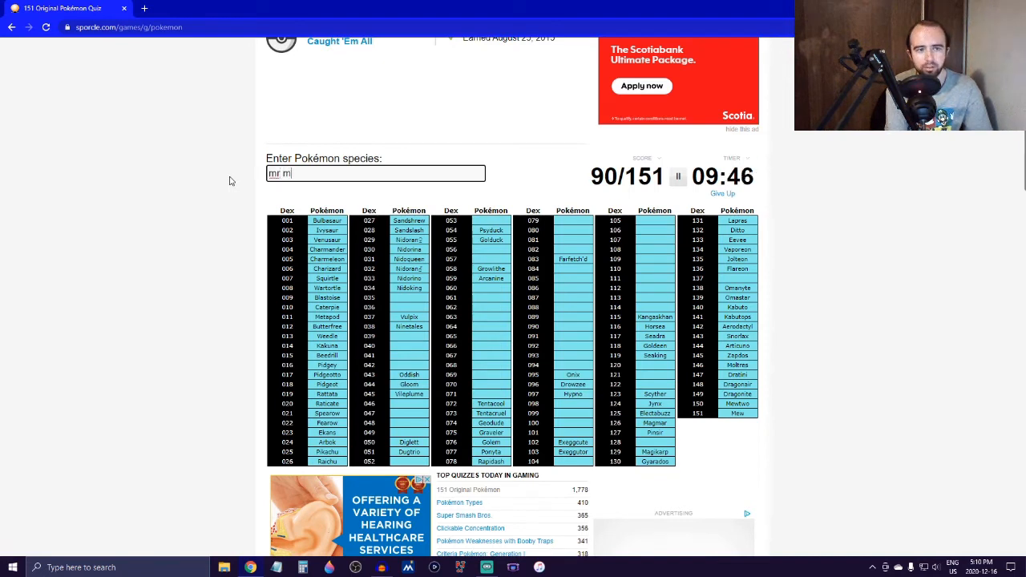
type("imr")
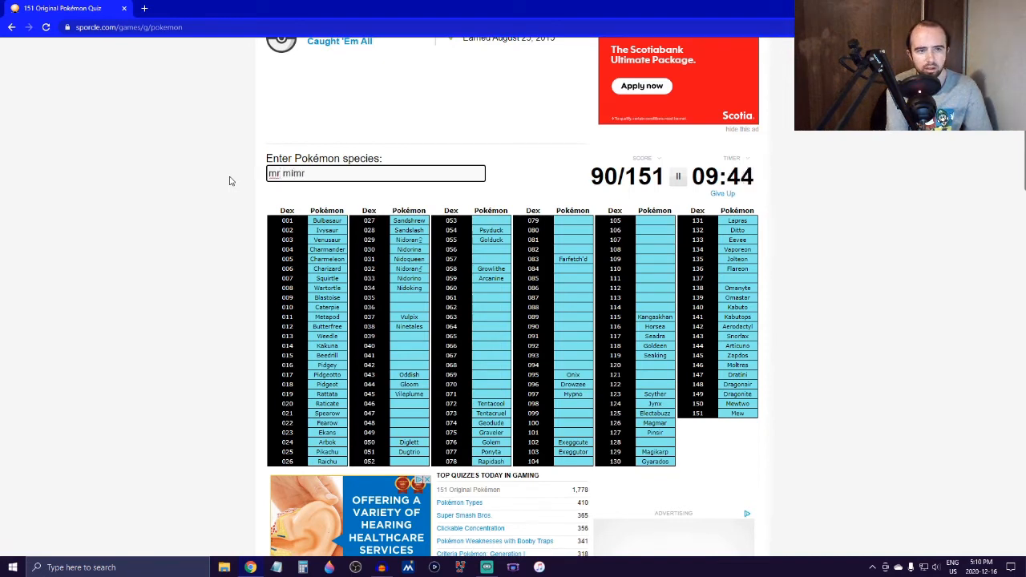
type("mr mime")
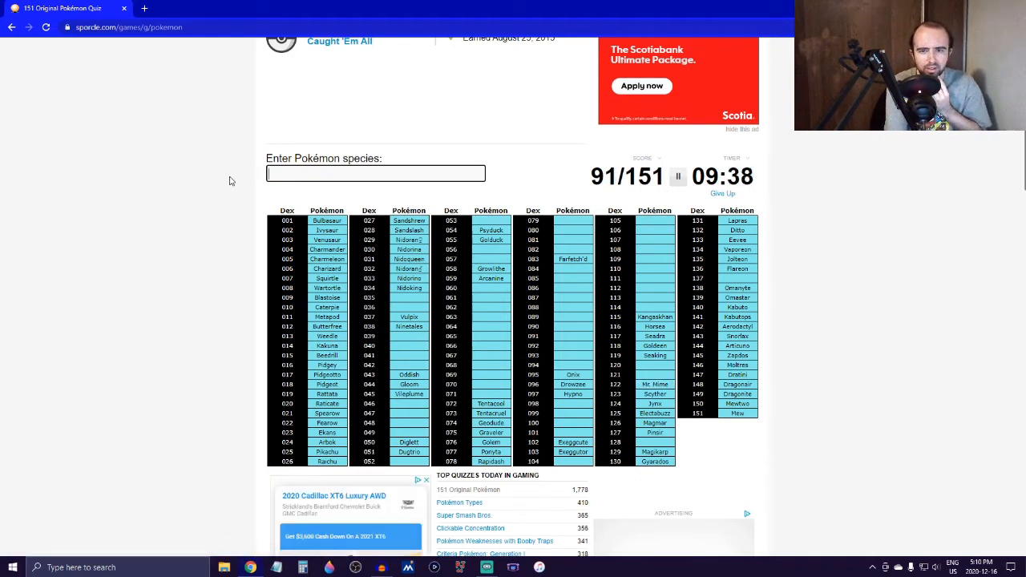
type("por")
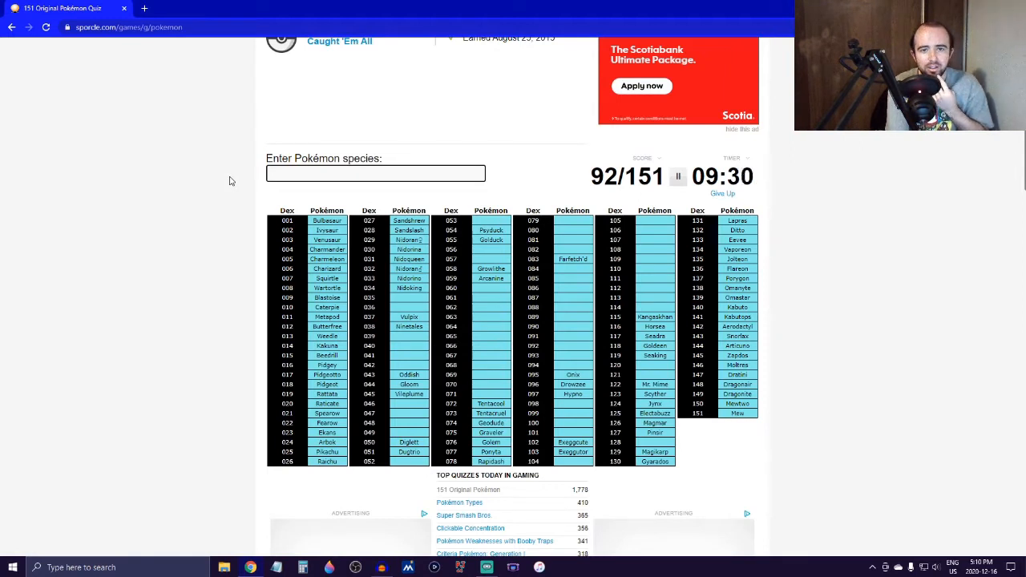
type("volt")
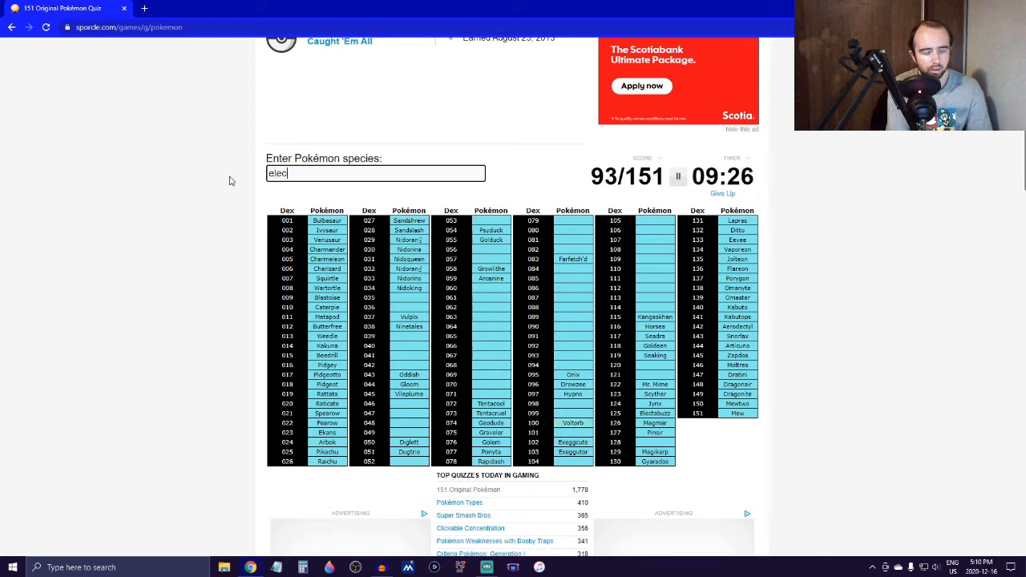
type("elec")
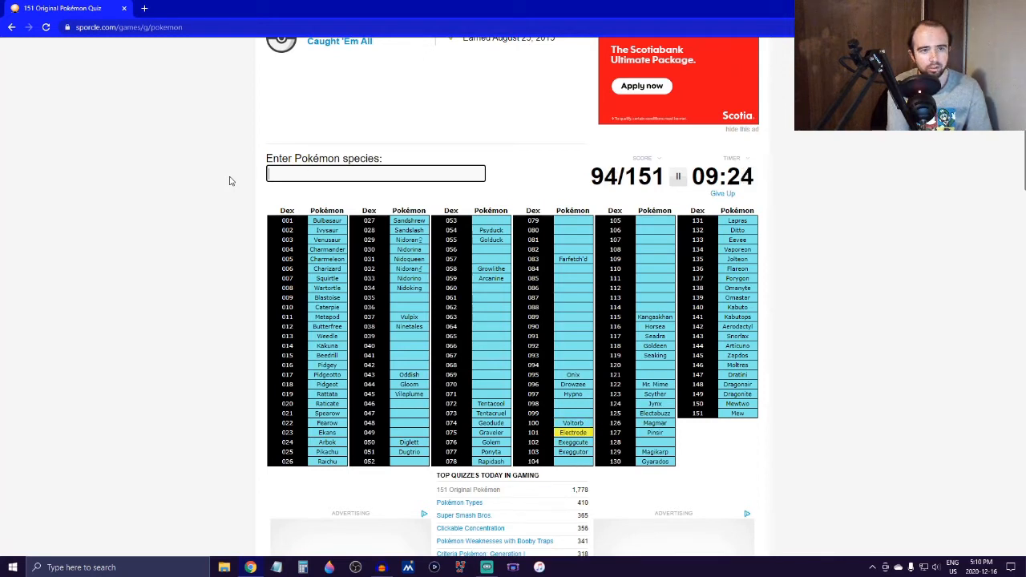
Name Magnemite, Magneton, Poliwag, Poliwhirl and Poliwrath, reaching 99/151.
type("ma")
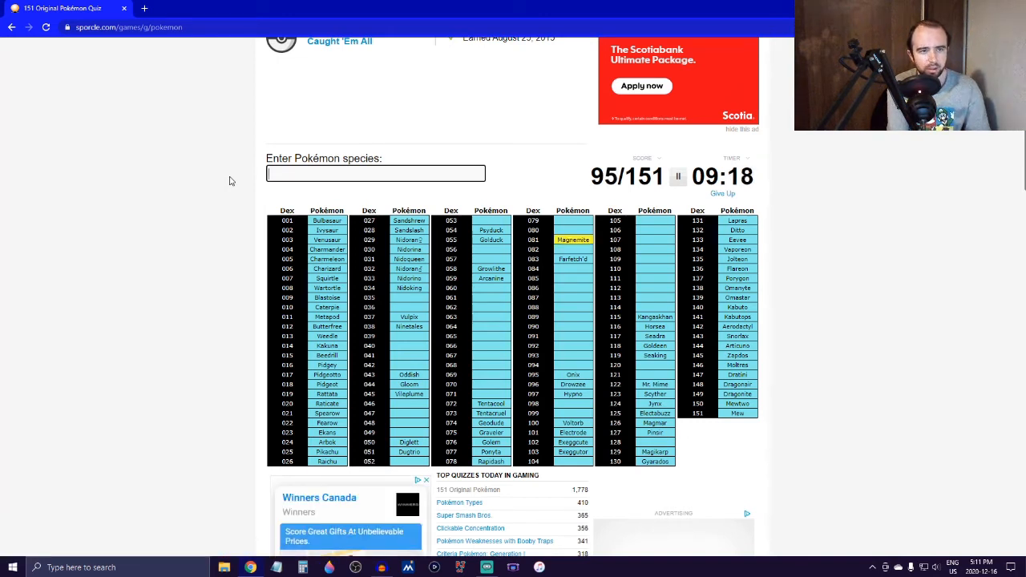
type("me")
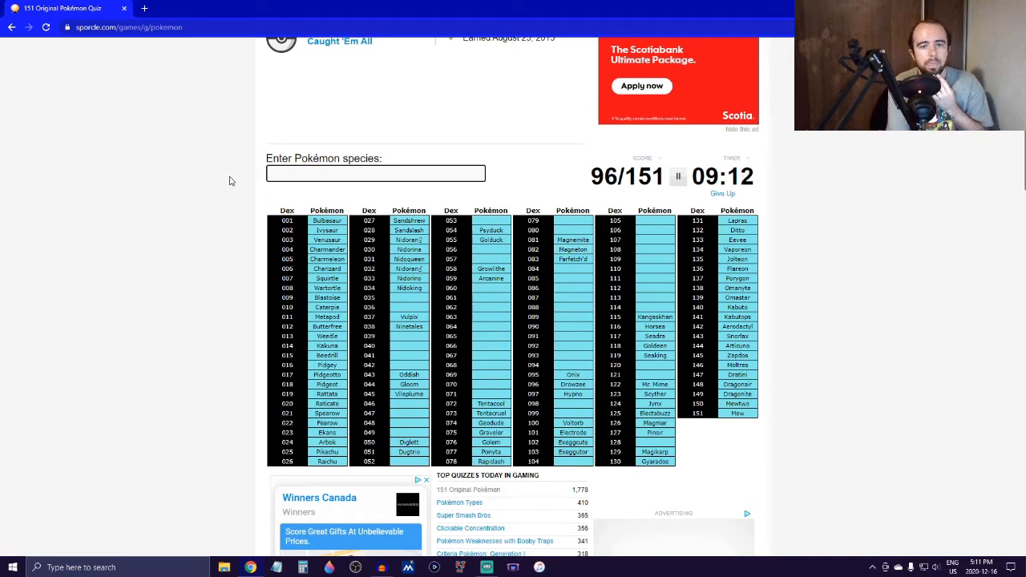
type("po")
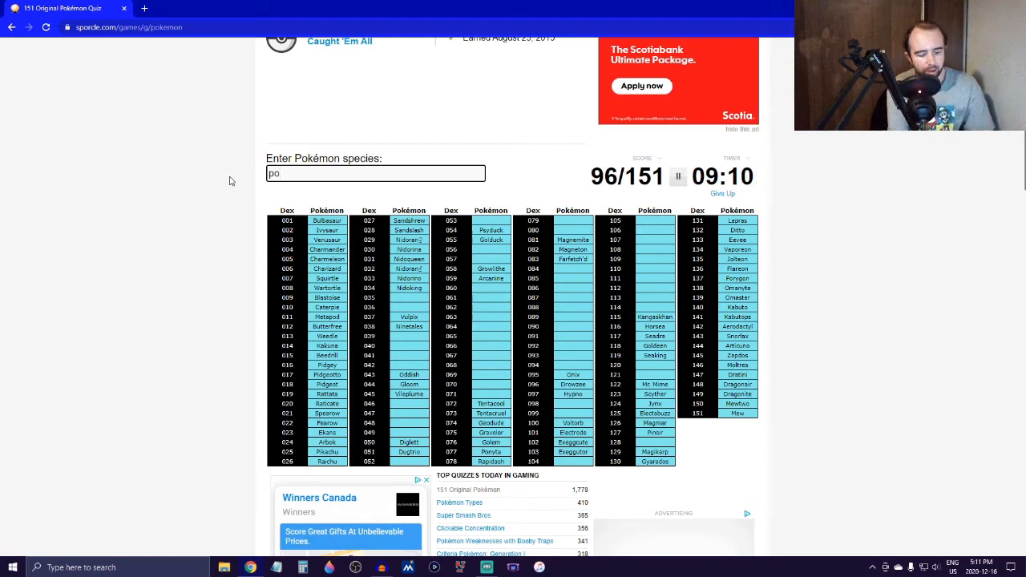
type("poliwag")
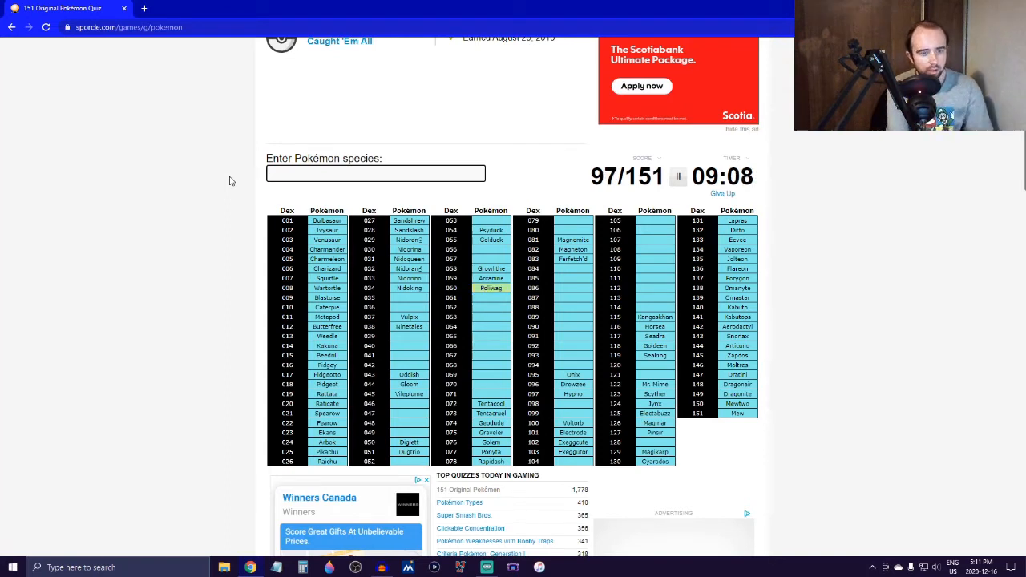
type("poliwh")
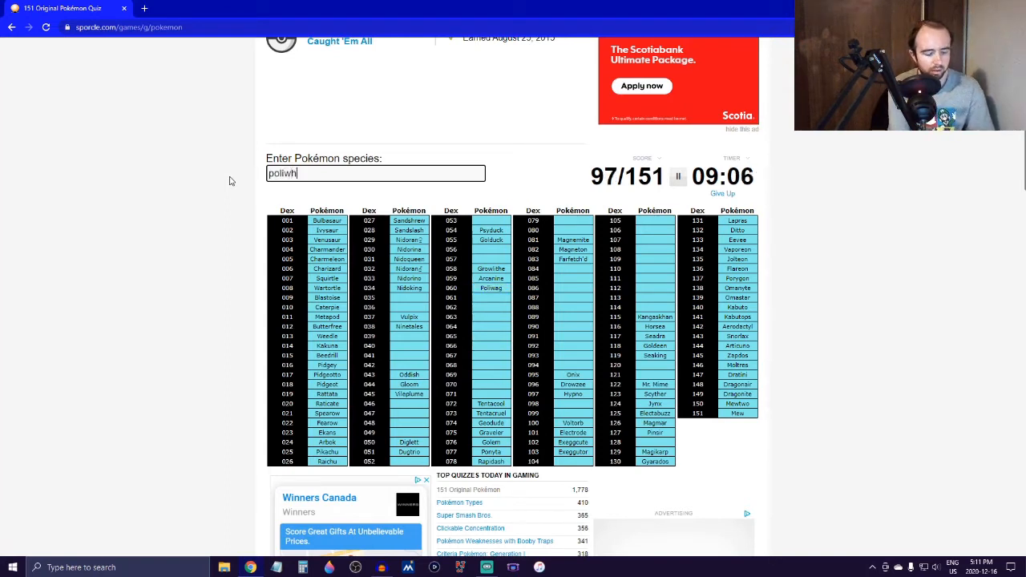
type("i")
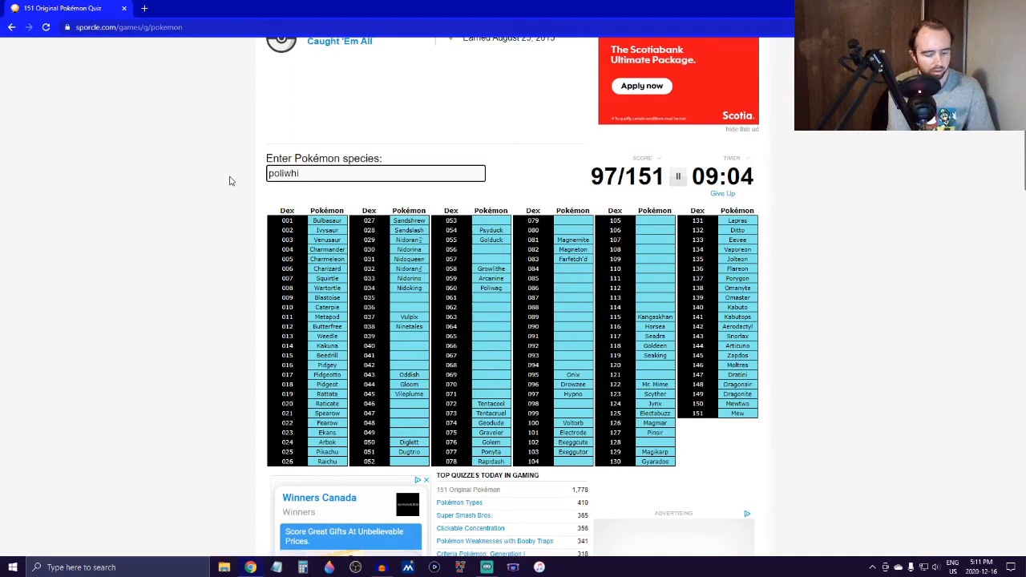
type("poliwhirl")
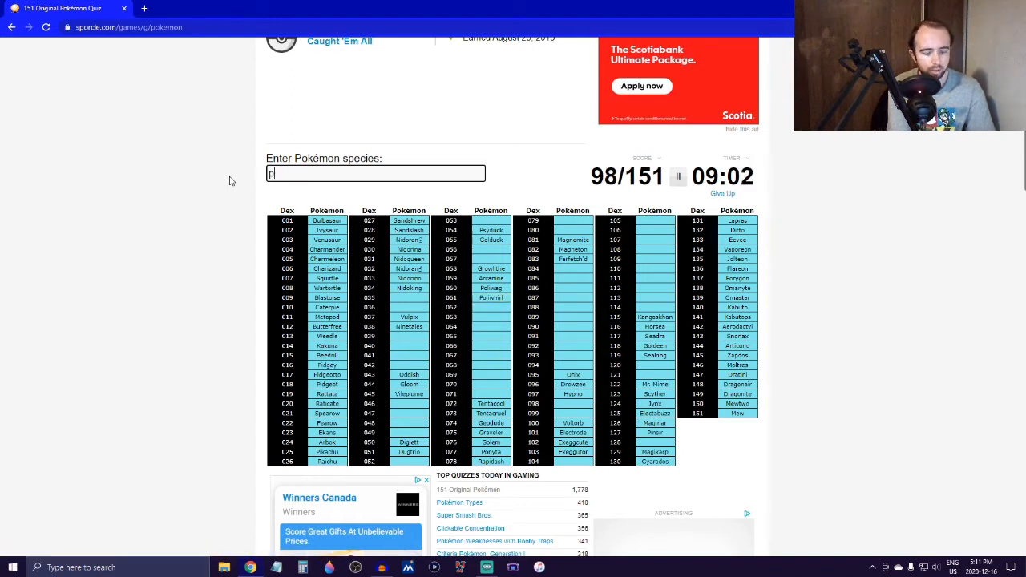
type("poliwrath")
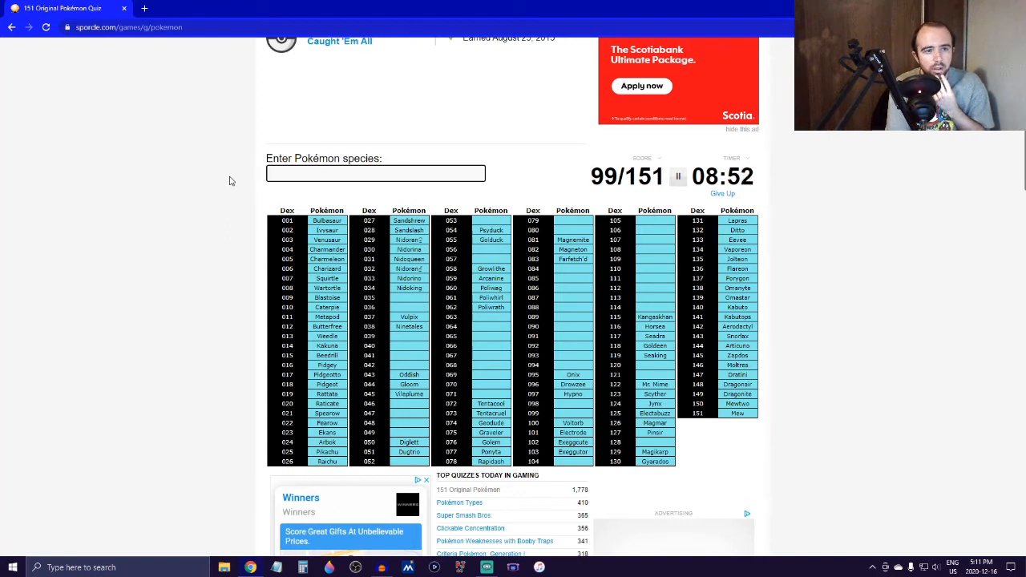
Name Grimer, Lickitung, Chansey and Doduo.
type("g")
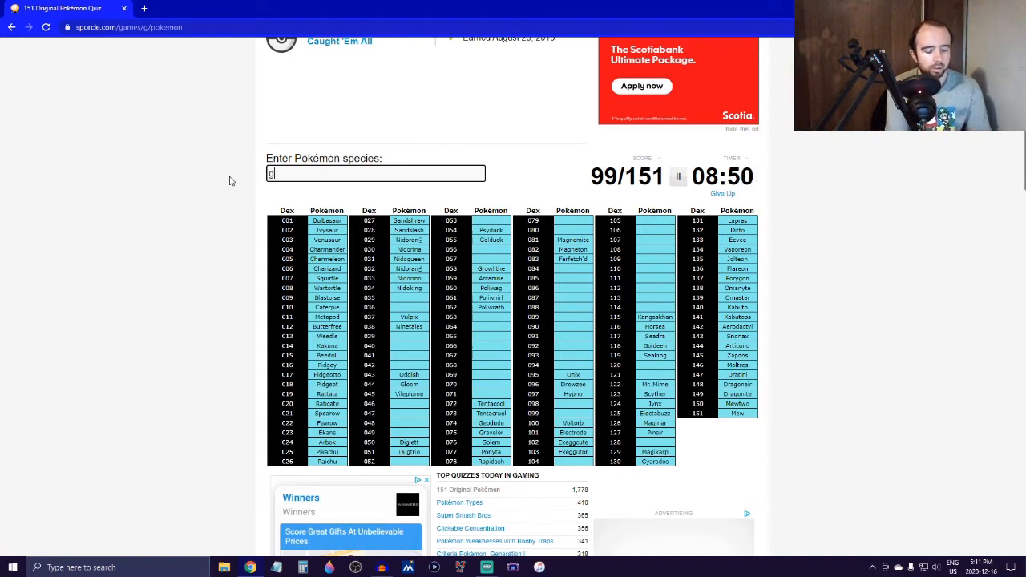
type("grimer")
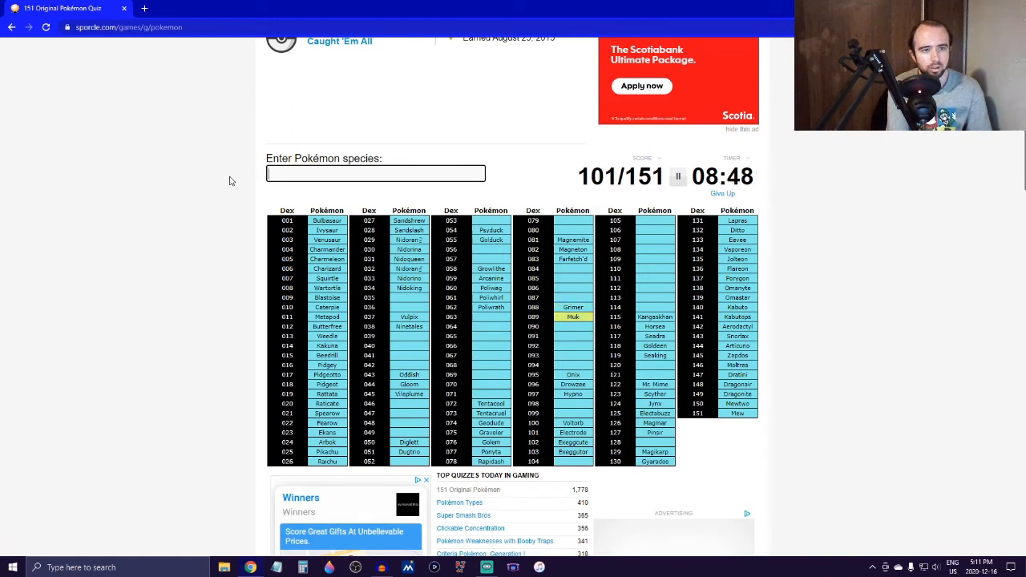
type("lick")
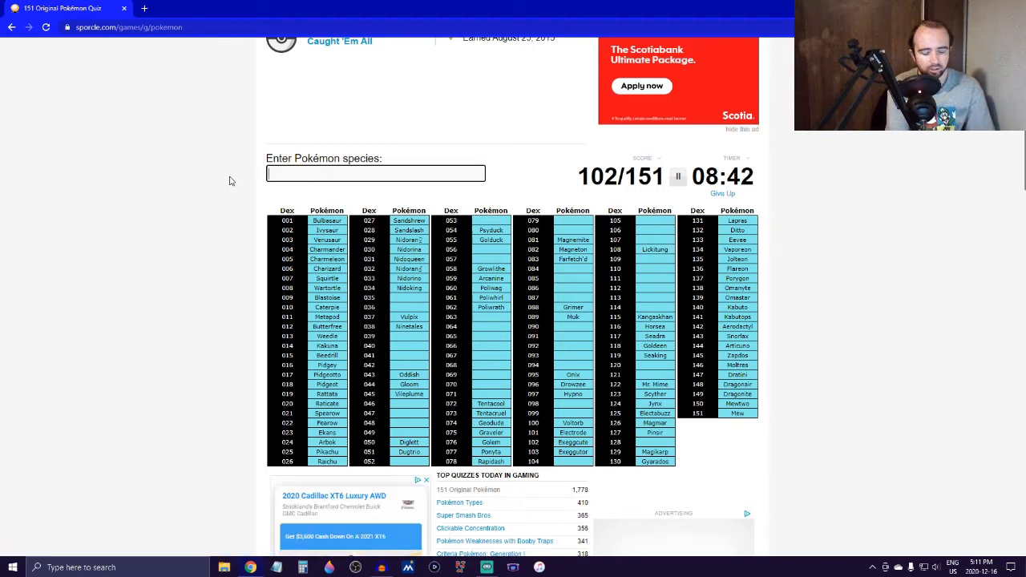
type("Chansey")
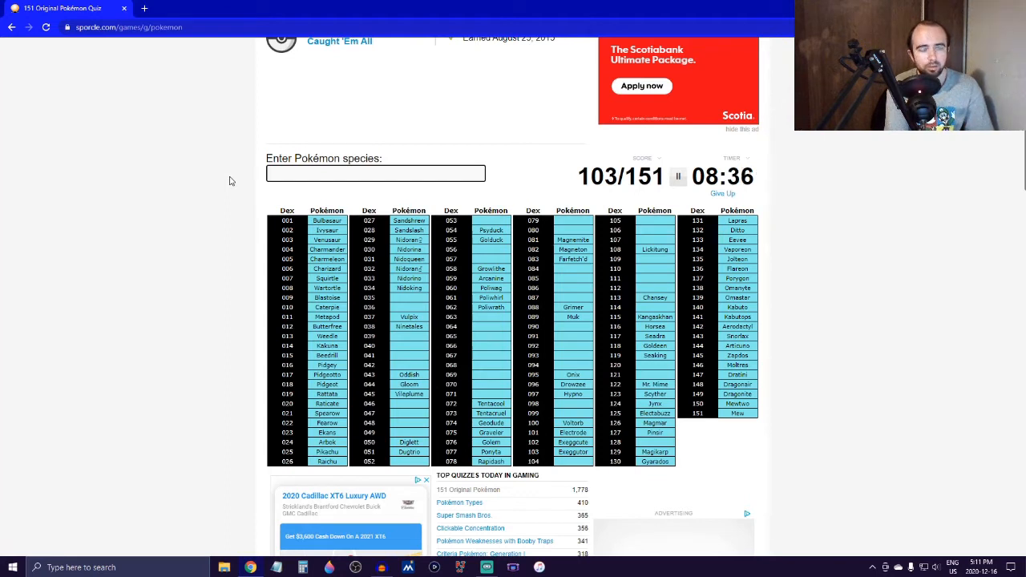
type("dod")
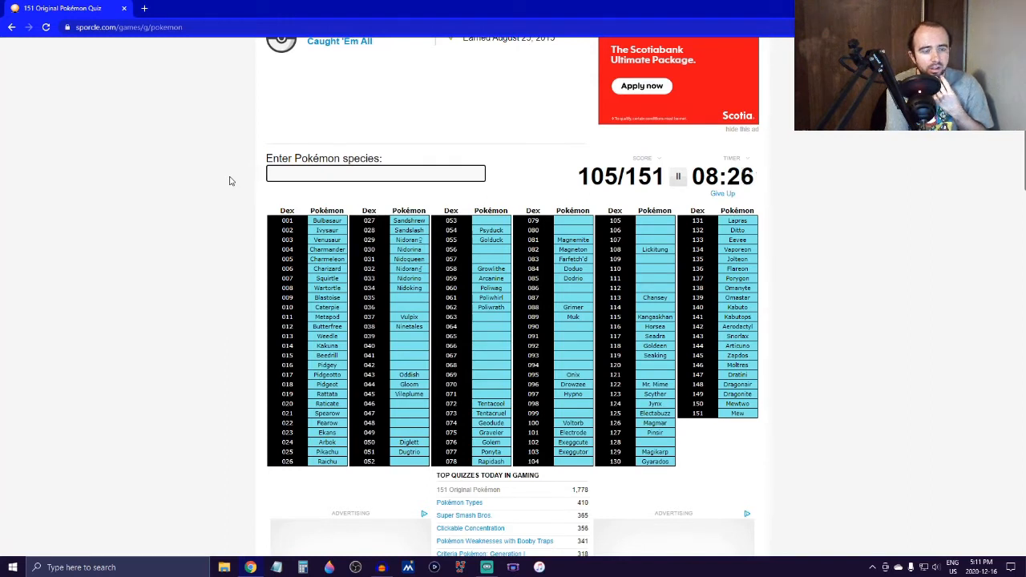
Name Meowth, Persian, Koffing and Weezing, reaching 110/151.
type("Meowth")
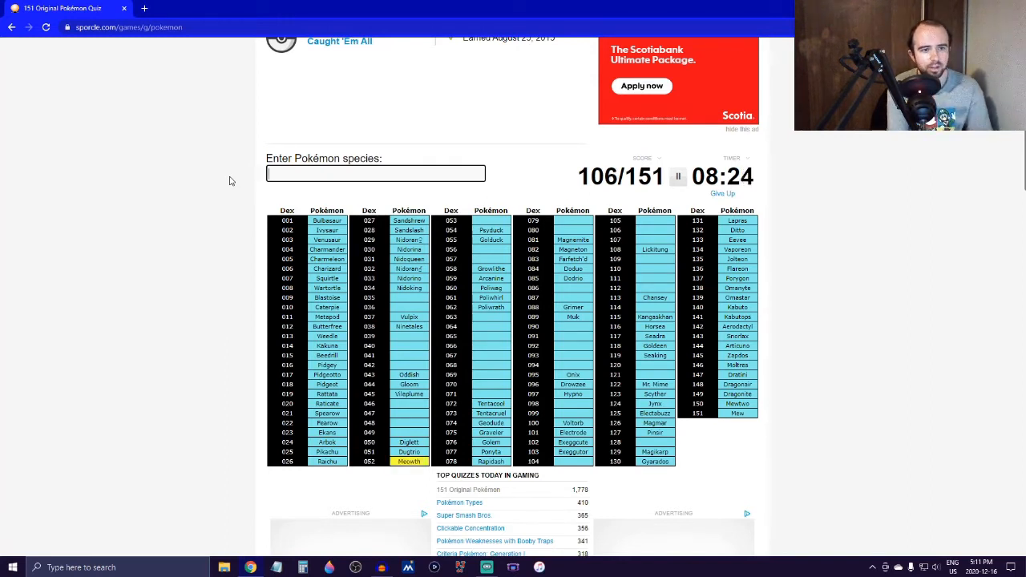
type("perso")
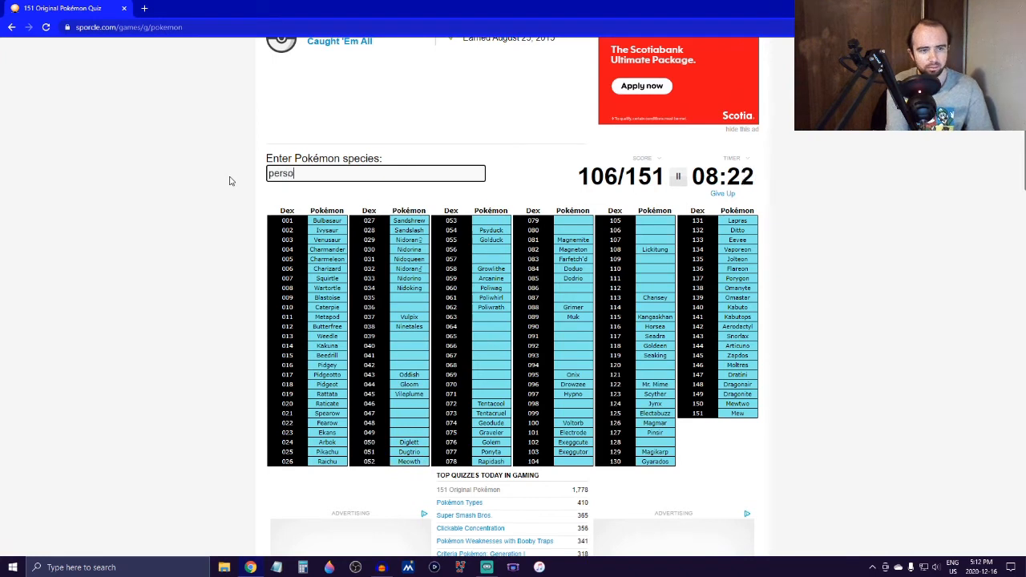
type("persian")
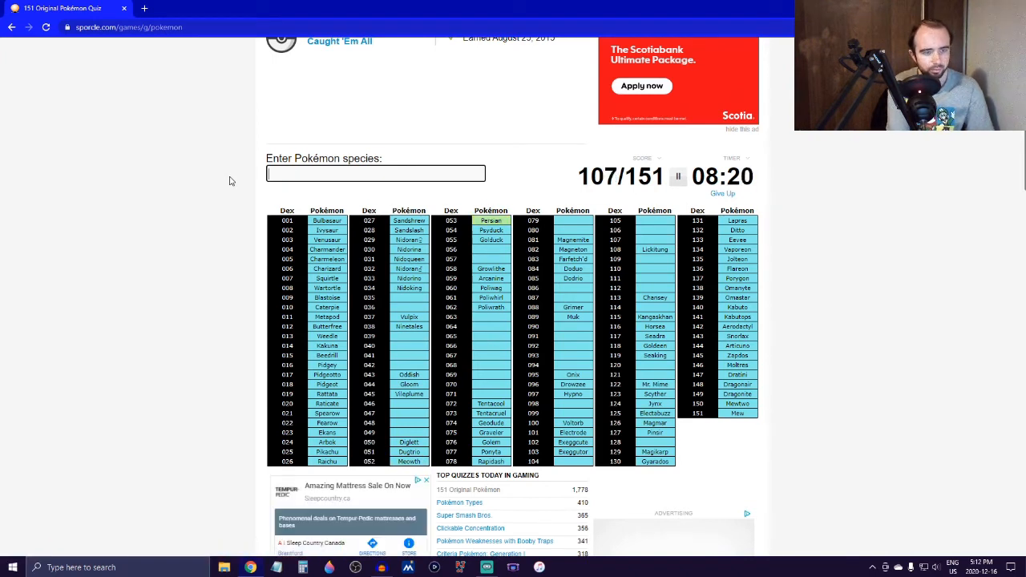
type("koff")
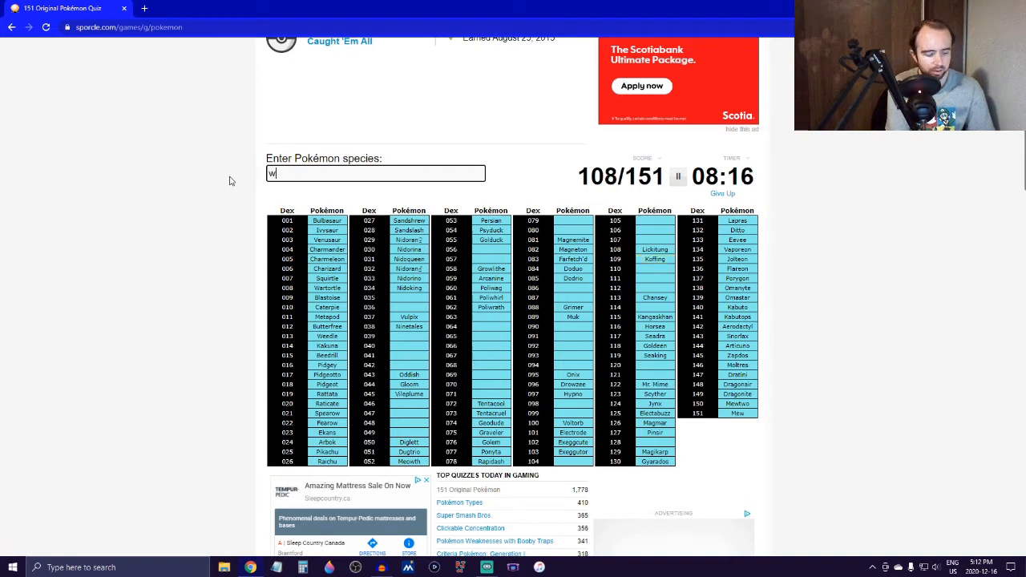
type("eezing")
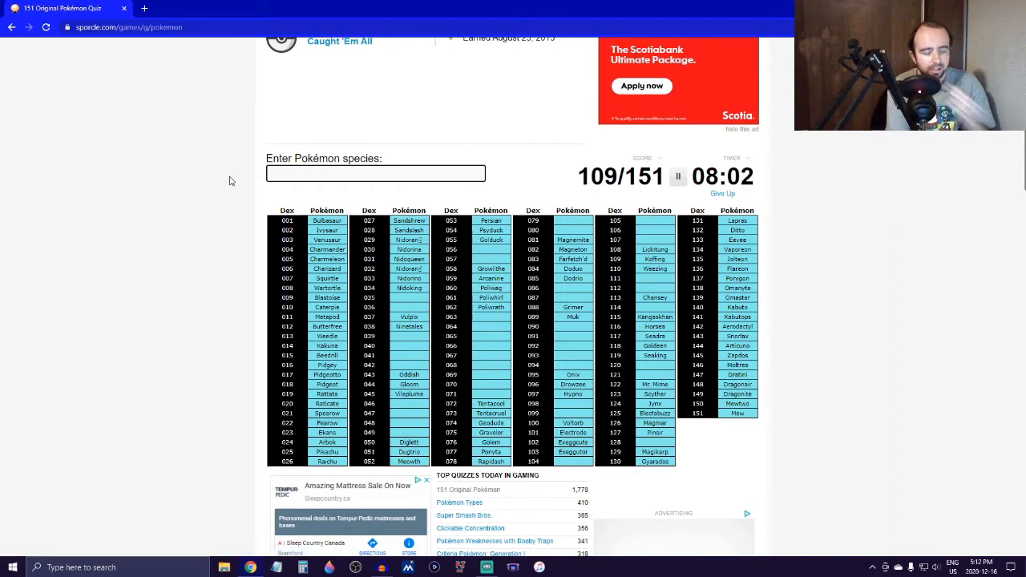
type("sa")
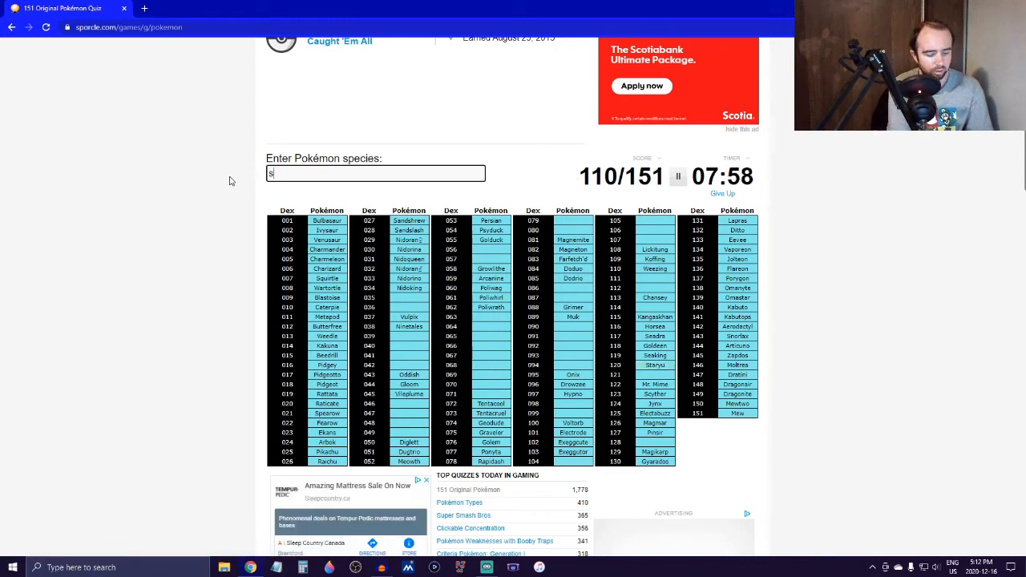
Name Starmie, Rhyhorn, Tangela and Clefairy.
type("starmie")
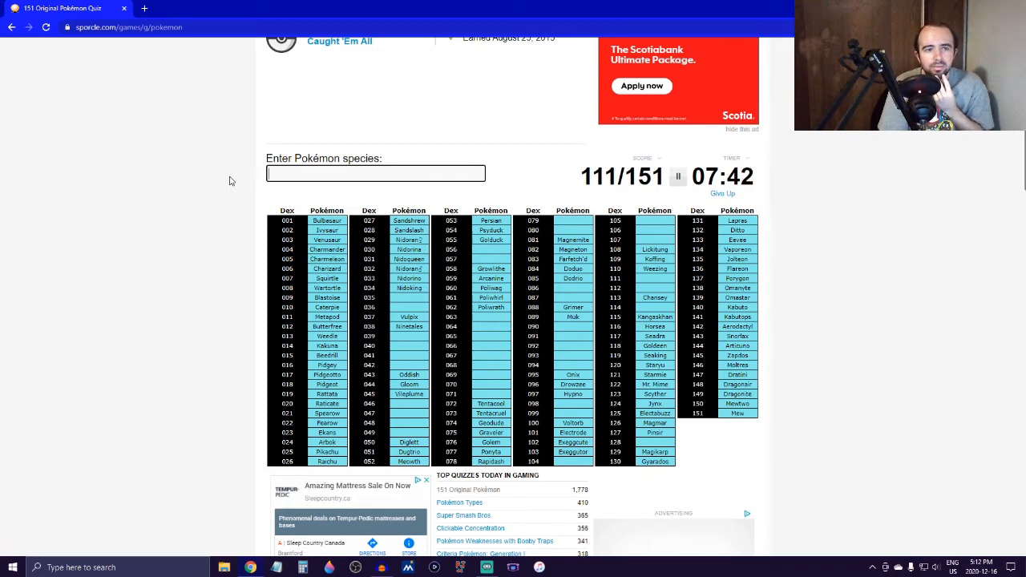
type("rh")
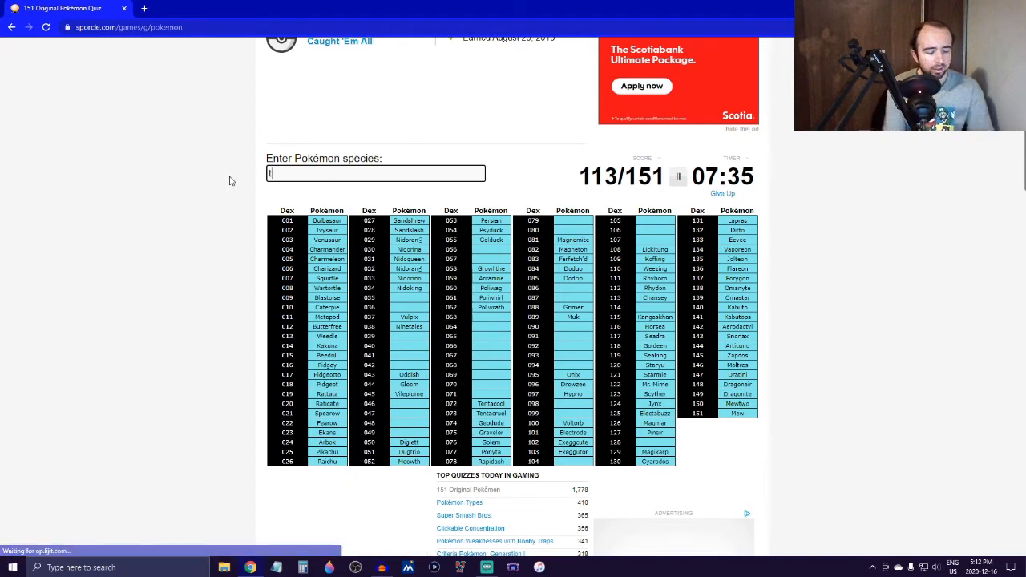
type("Tangela")
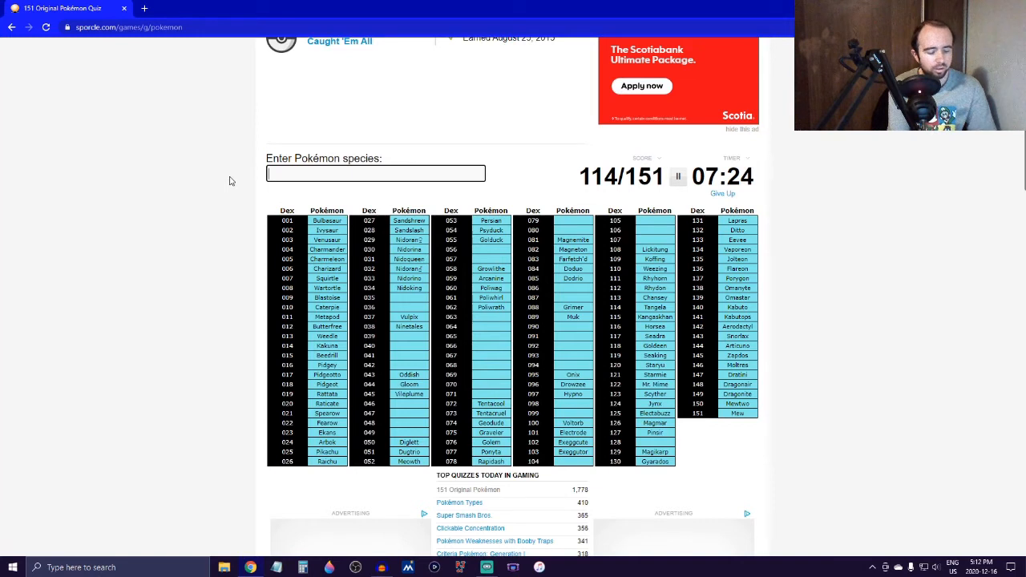
type("clefair")
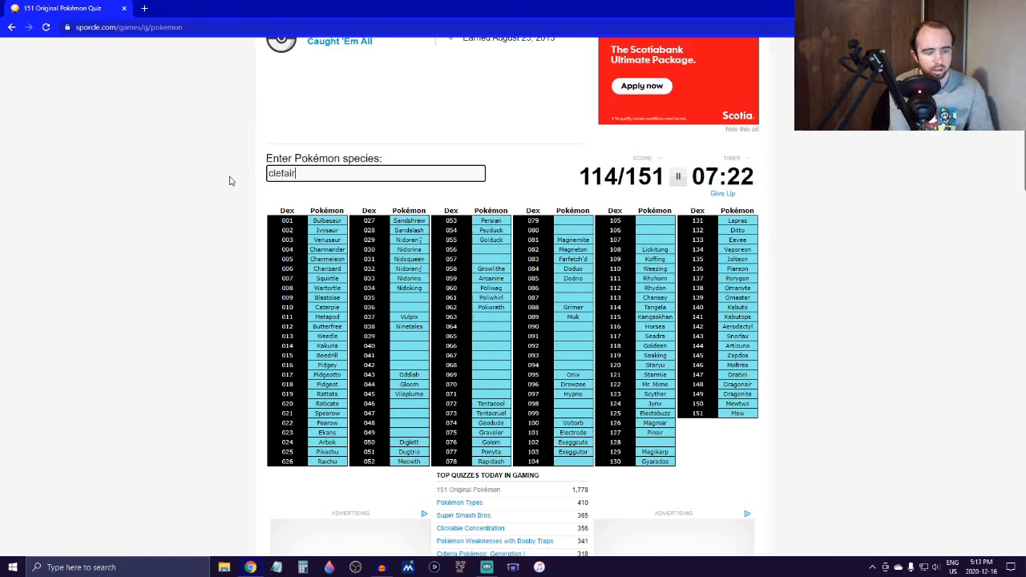
type("clefairy")
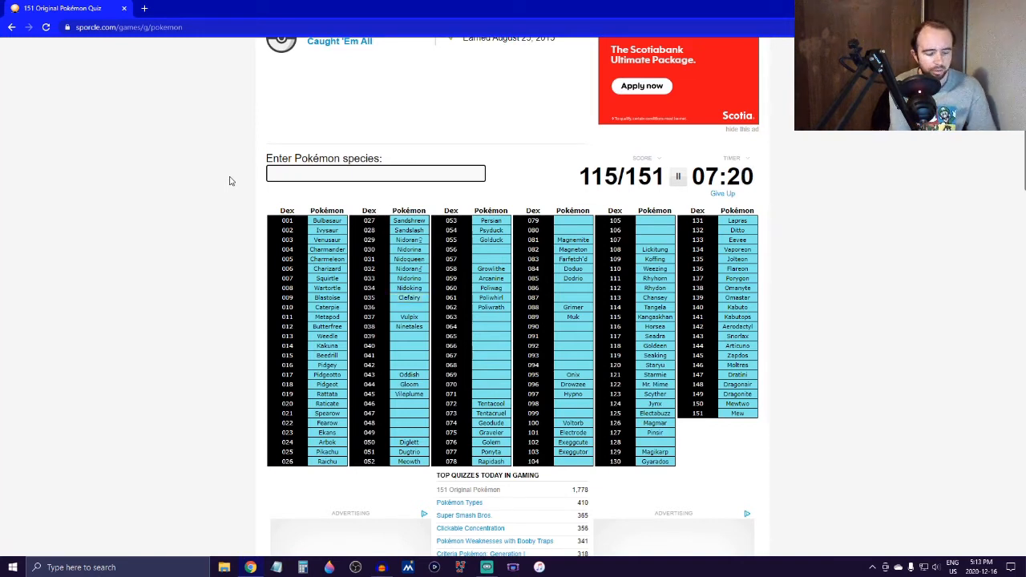
Name Clefable, Paras, Parasect and Golbat, reaching 120/151.
type("c")
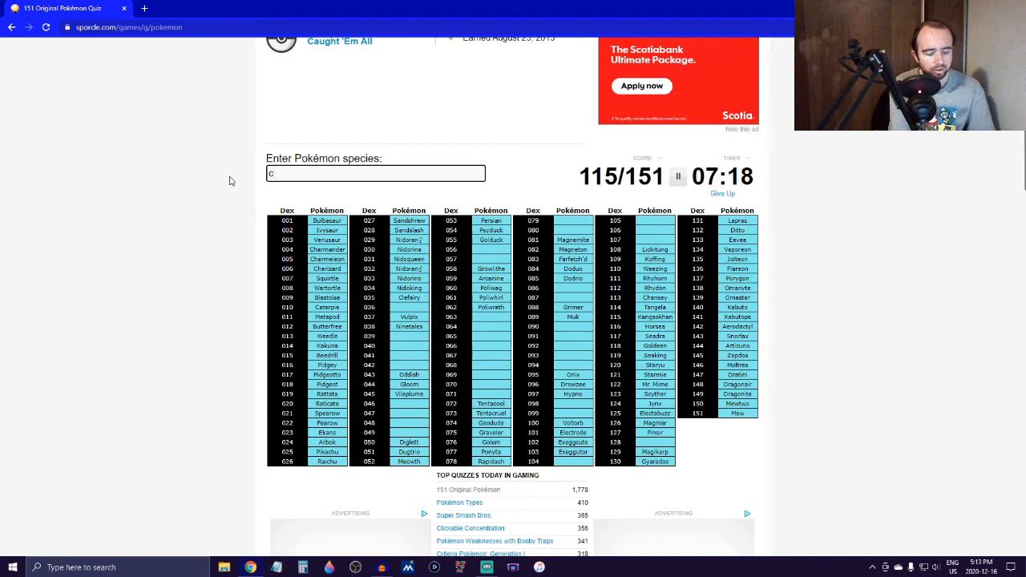
type("par")
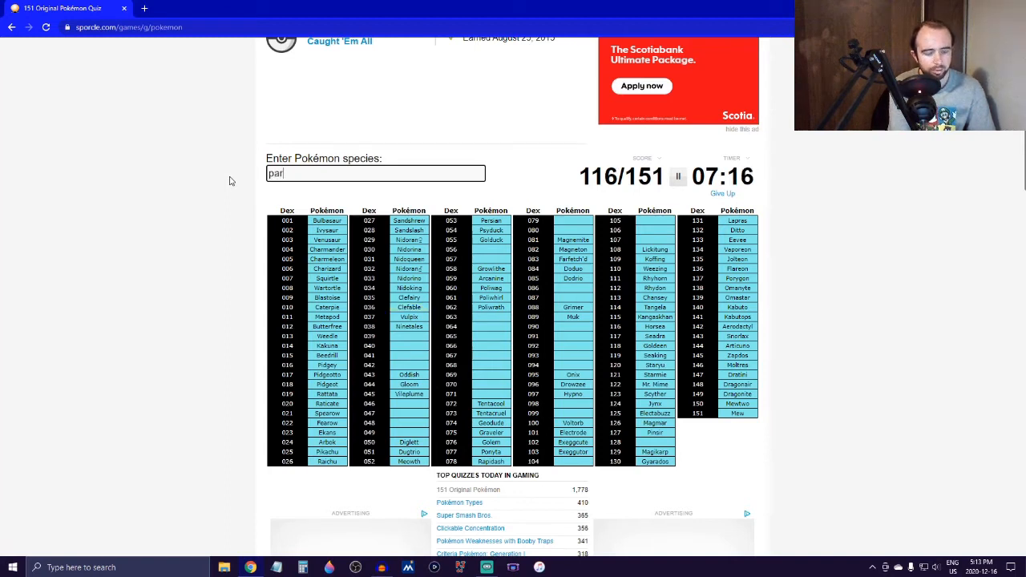
type("ase")
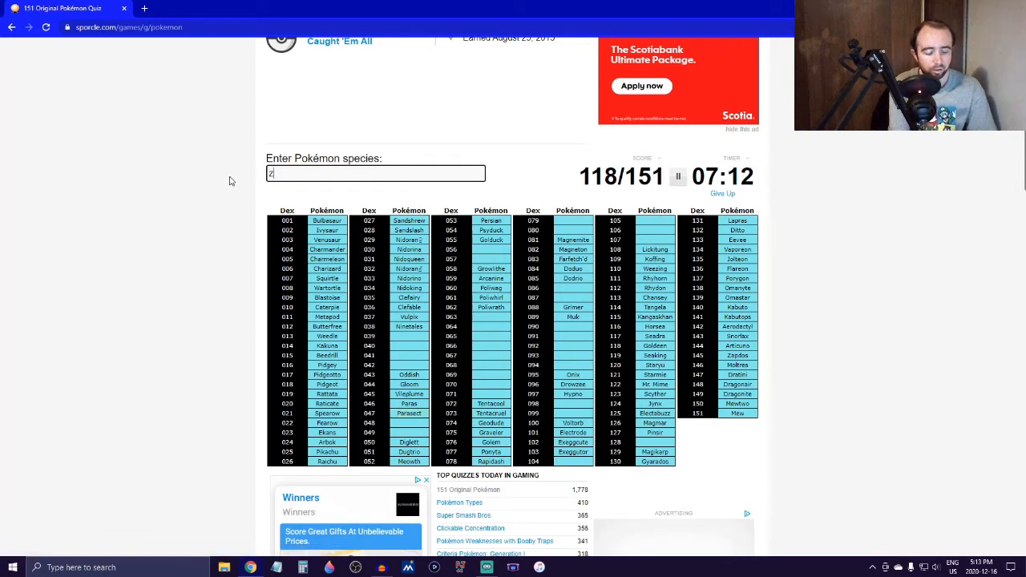
type("gol")
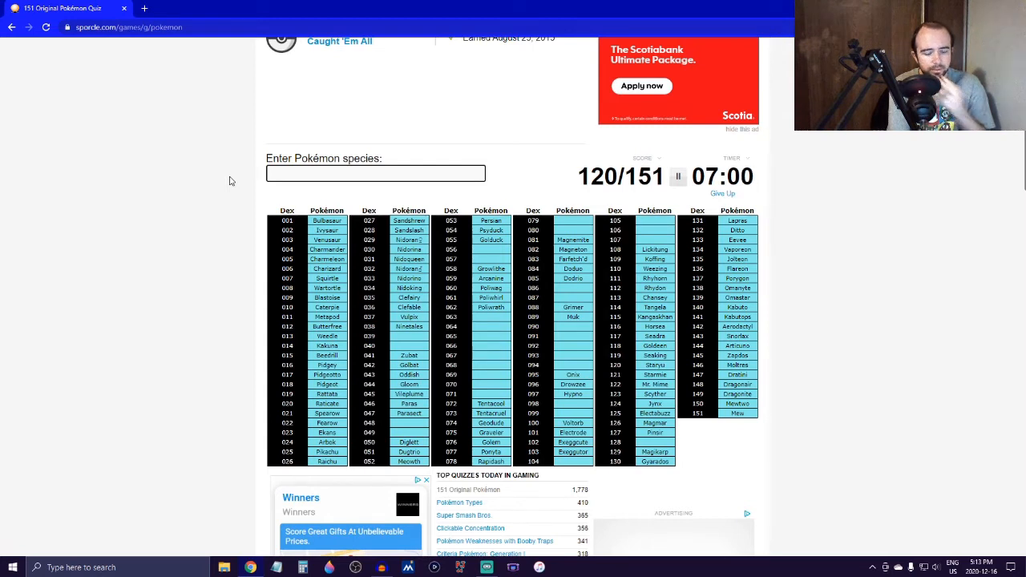
Enter Venomoth, Jigglypuff, Wigglytuff and Scyther into the answer box.
type("venon")
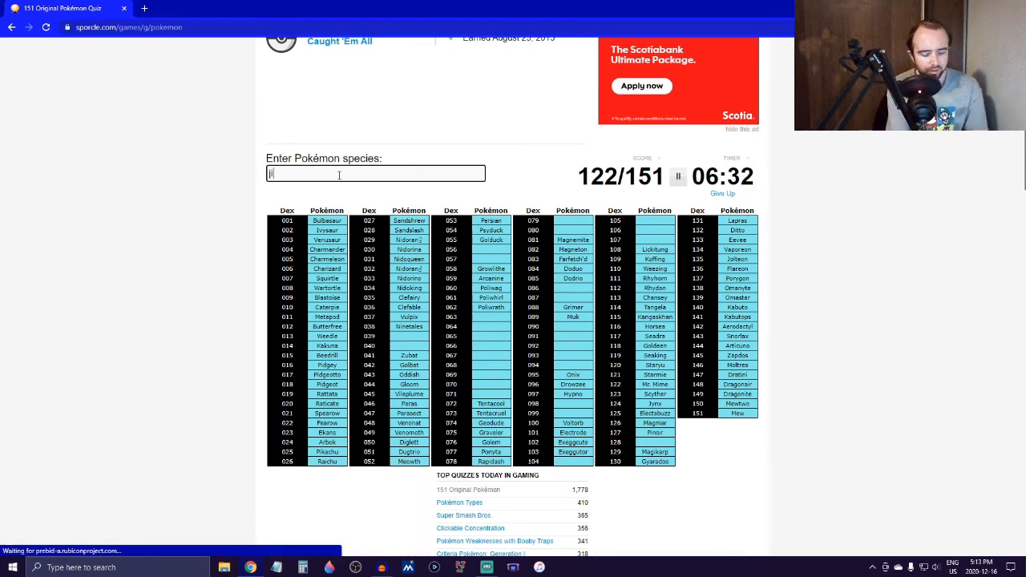
type("jigglypuff")
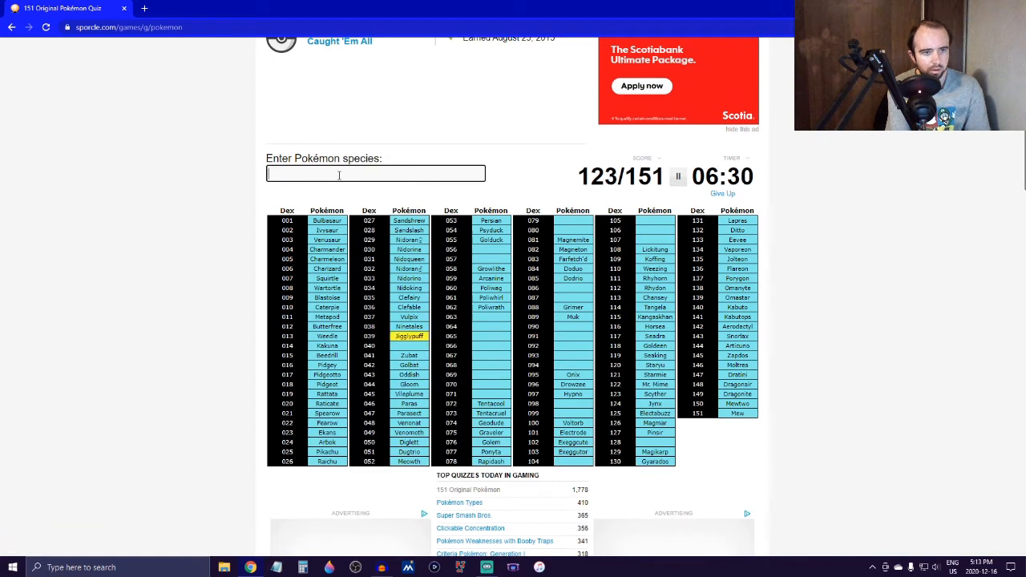
type("wiggly")
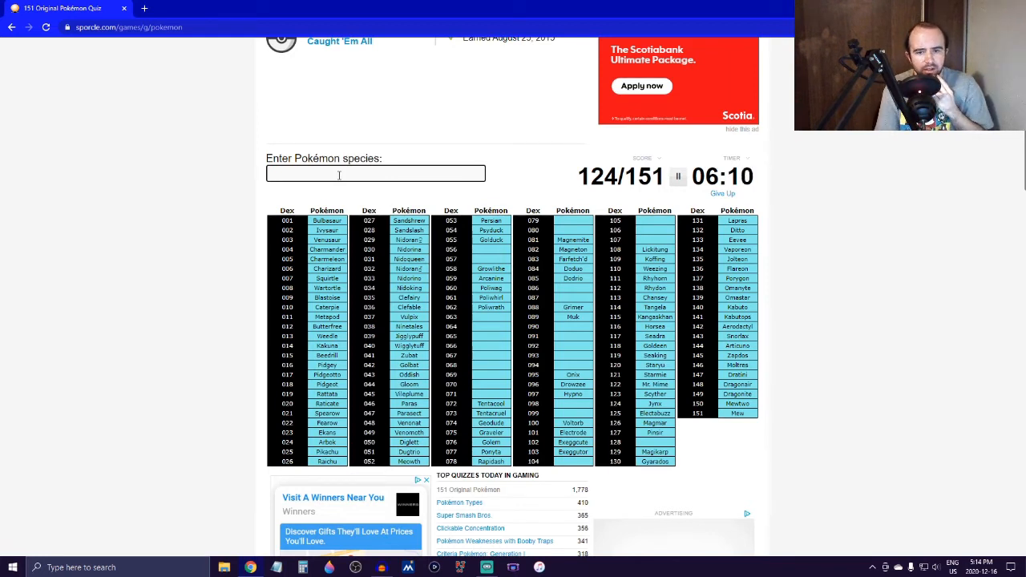
type("sc")
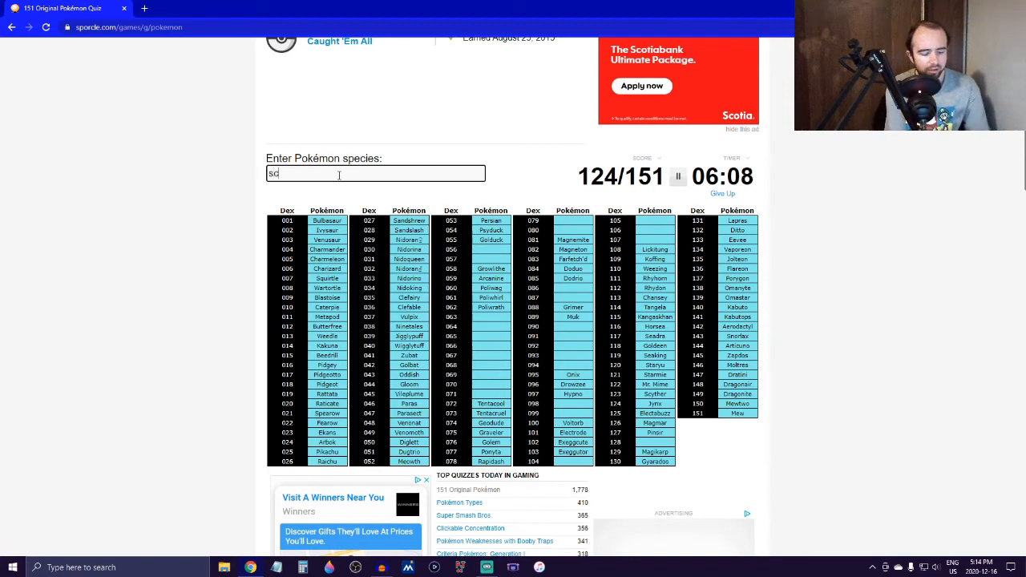
type("cyther")
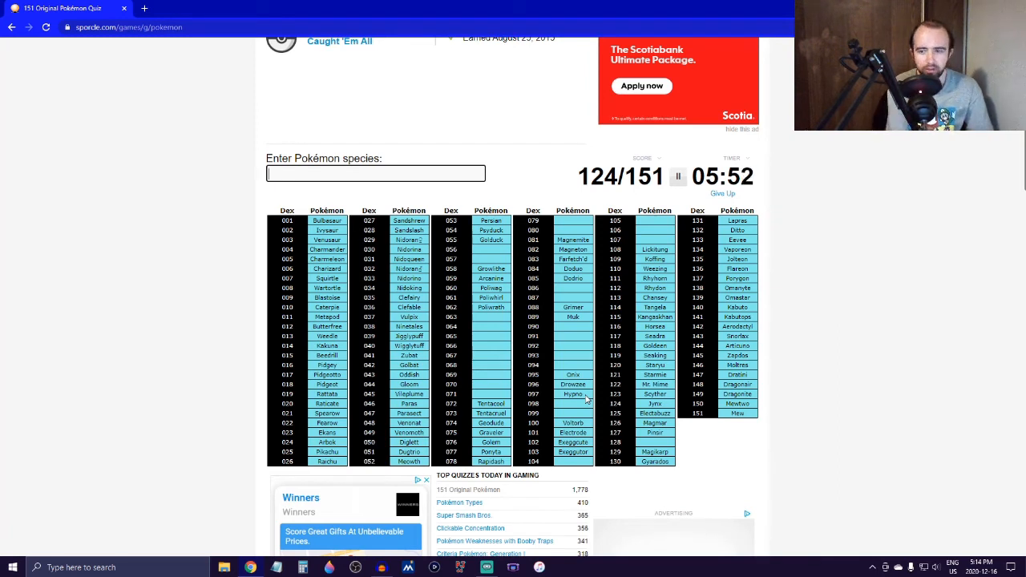
Enter Slowpoke, Slowbro and Dewgong, bringing the score to 128/151.
type("Slowpoke")
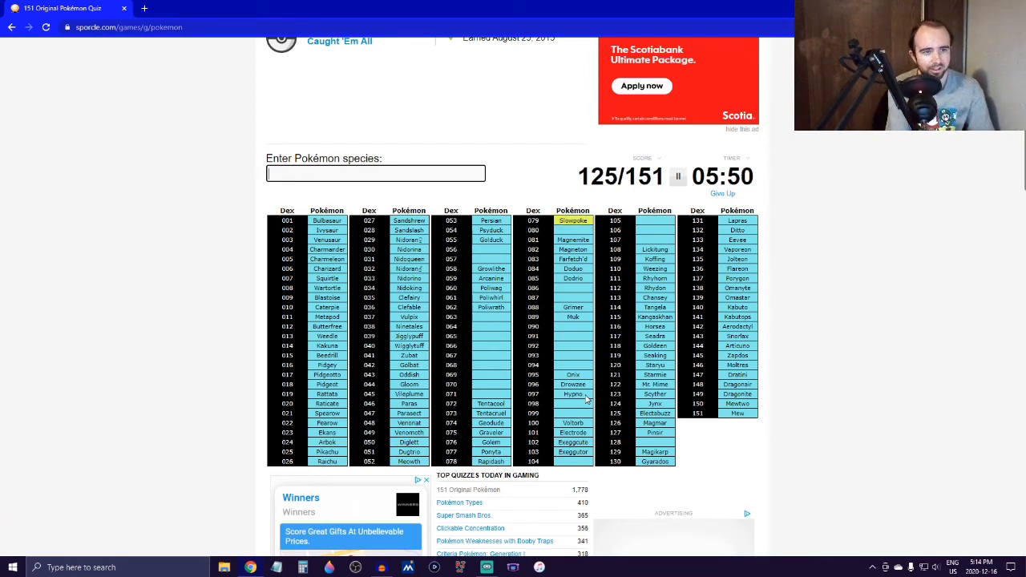
type("slowb")
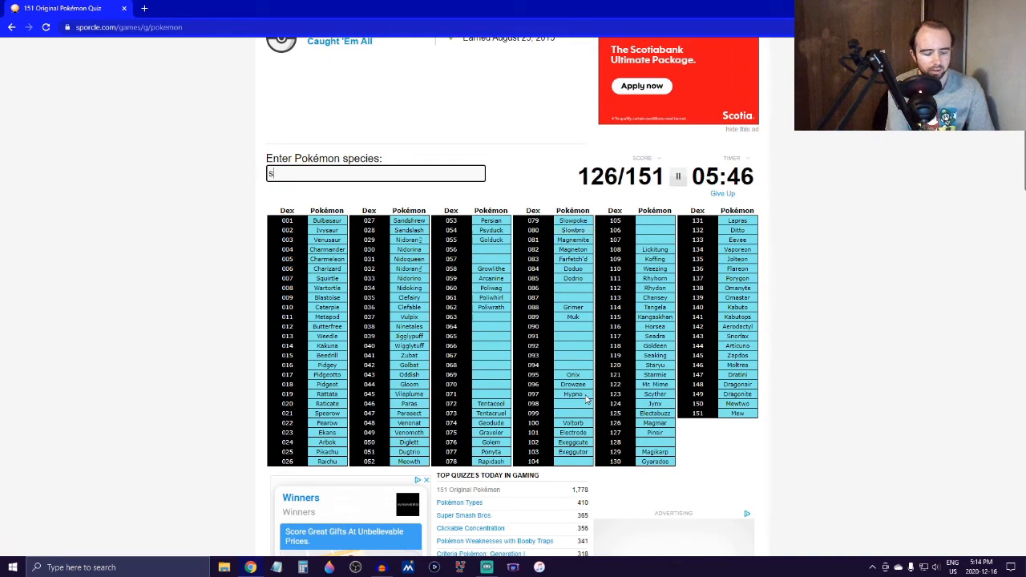
type("dewg")
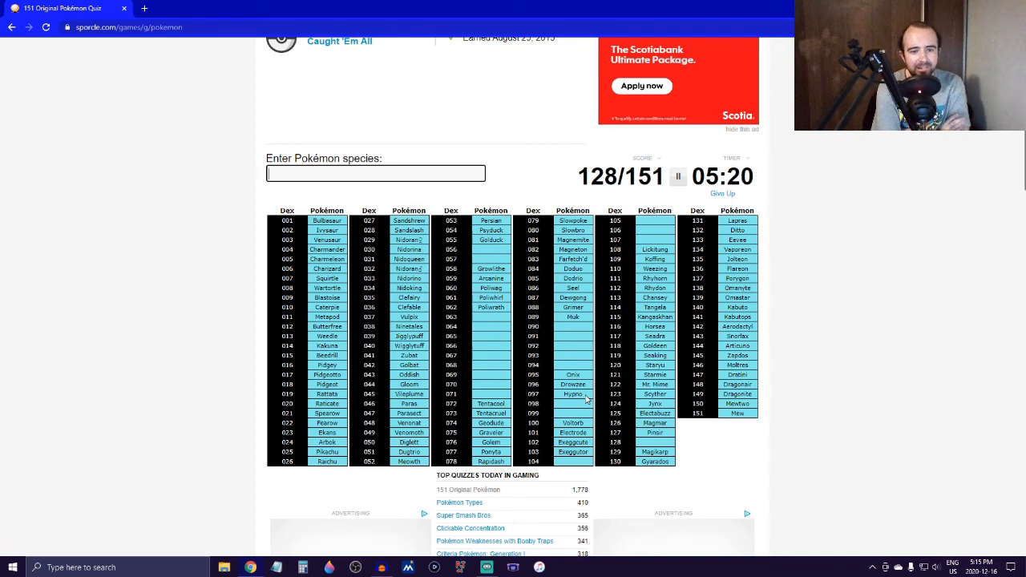
mouse_move(526, 351)
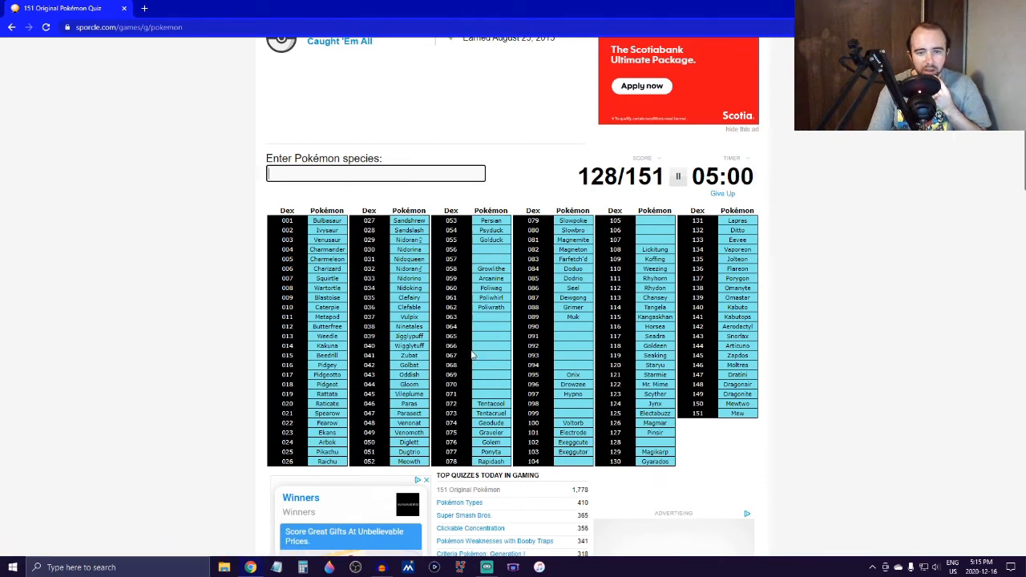
Enter Abra, Kadabra and Alakazam to complete that evolution line.
type("a")
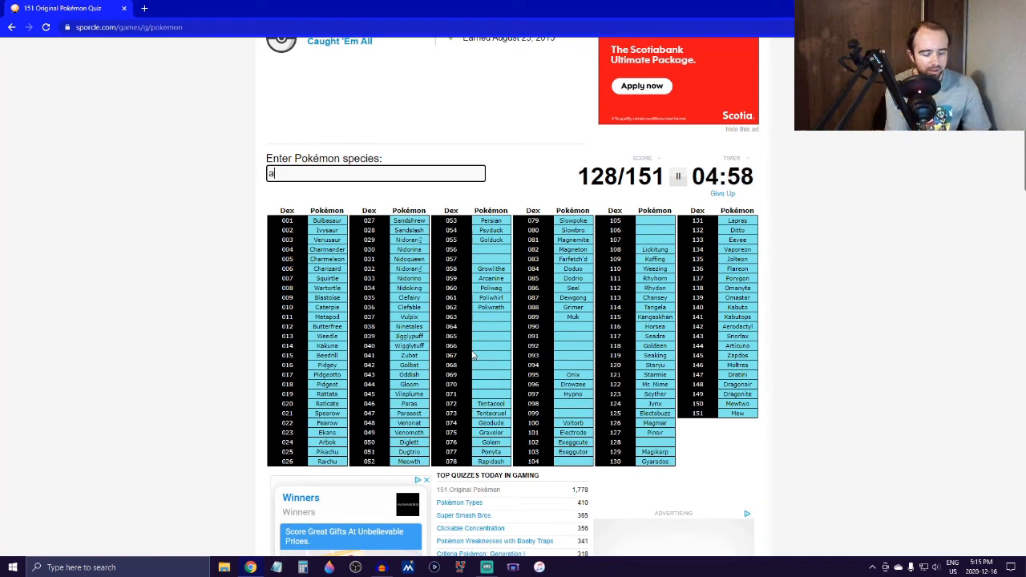
type("kad")
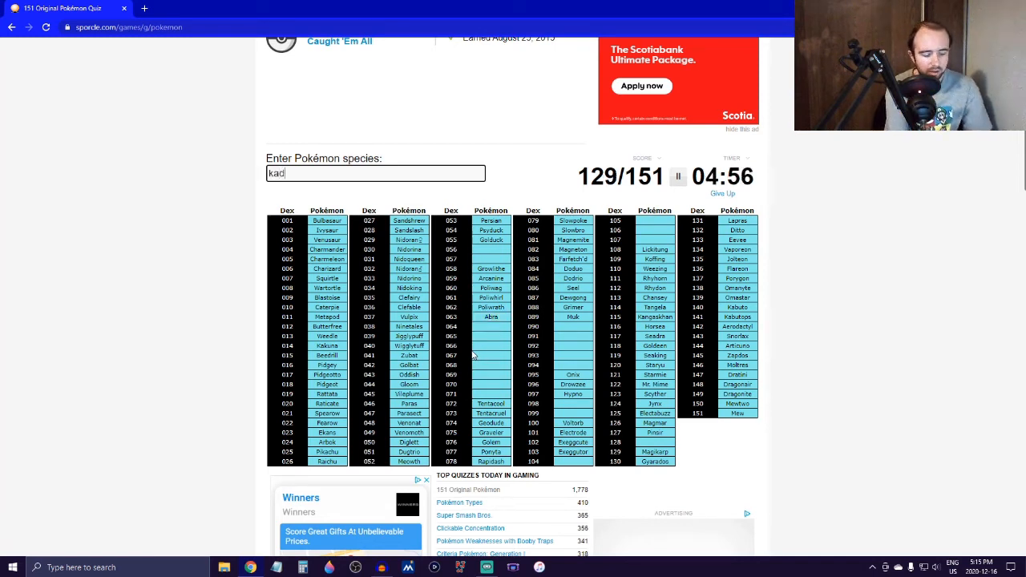
type("ala")
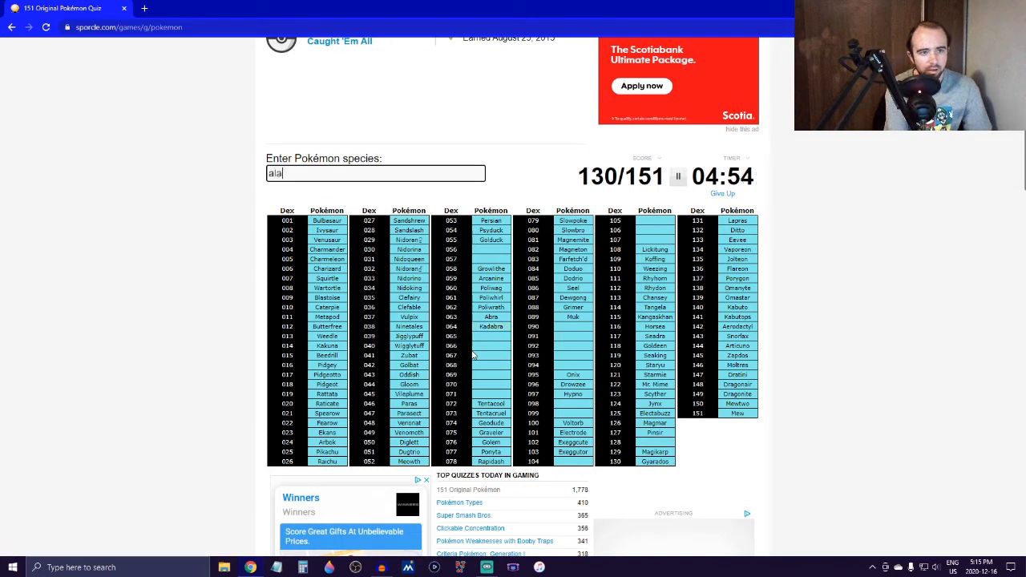
type("alakazam")
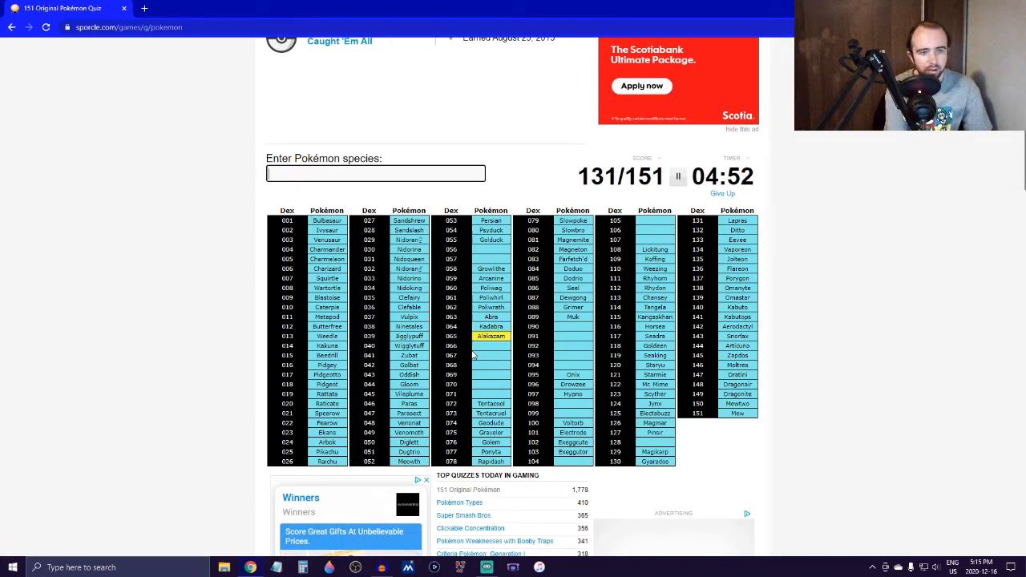
Enter Gastly, Haunter and Gengar, then attempt Marowak, reaching 136/151.
type("Gastly")
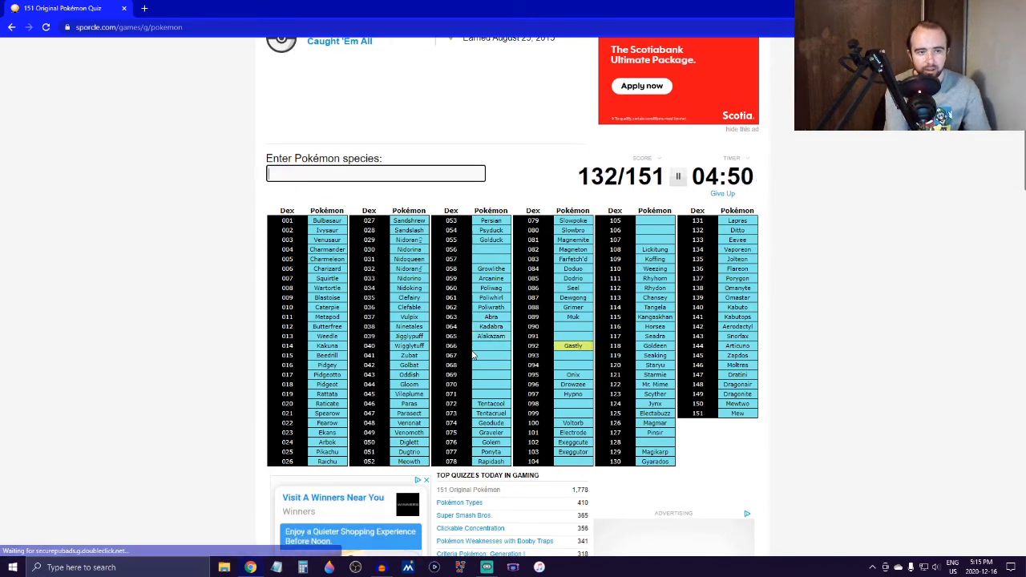
type("Haunter")
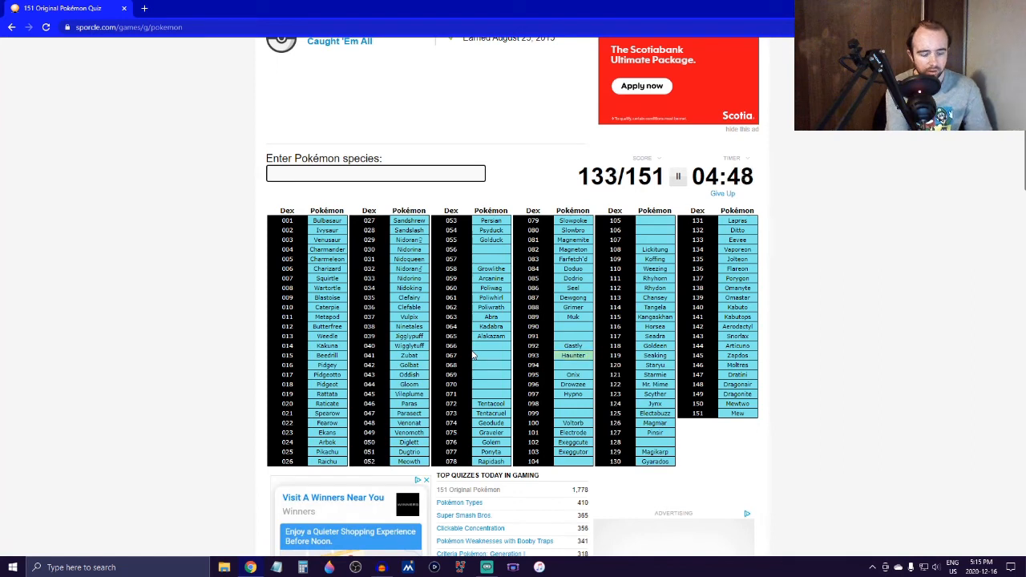
type("Gengar")
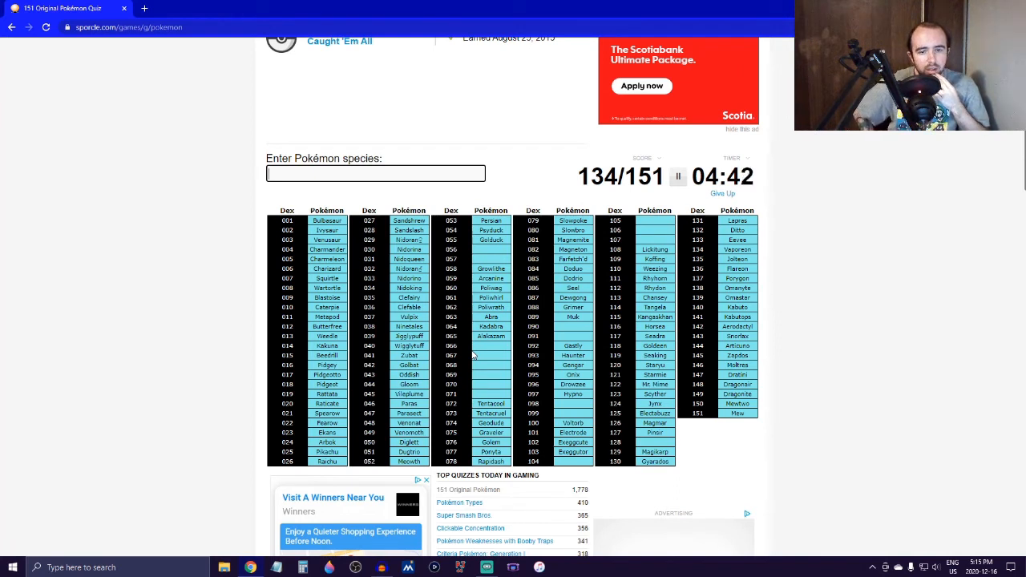
type("c")
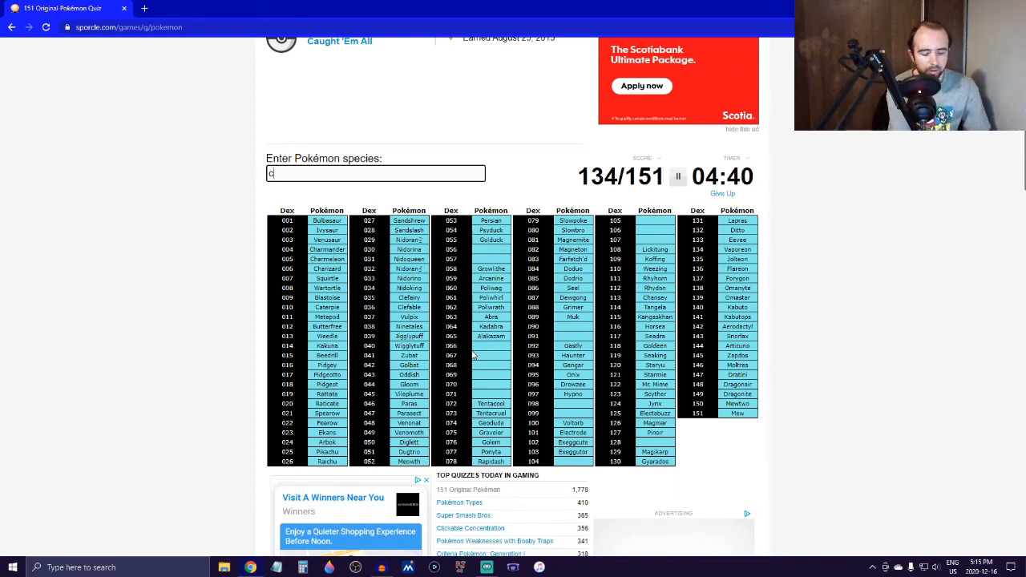
type("marowa")
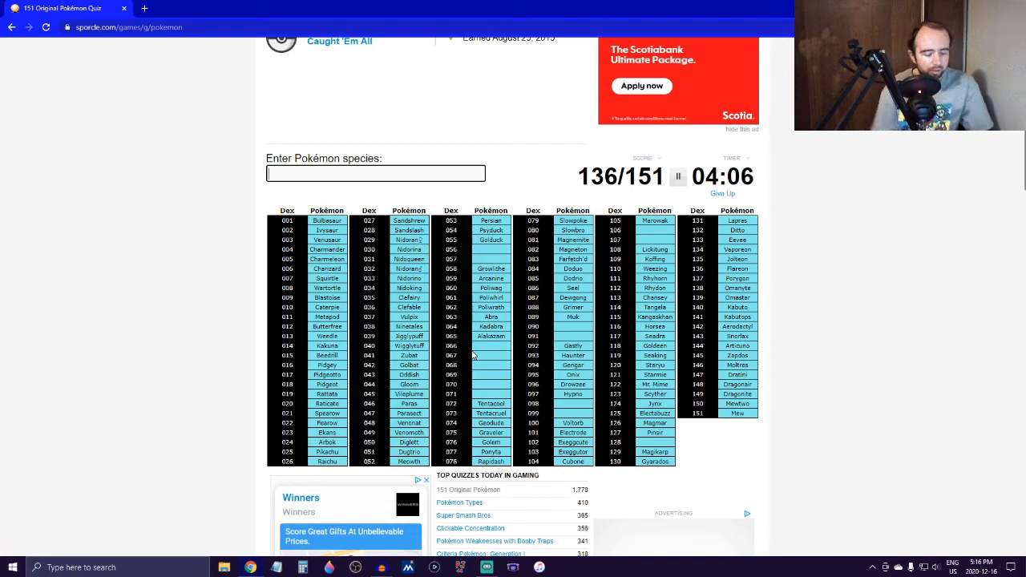
Enter Bellsprout, Weepinbell and Victreebel, retyping Victreebel until accepted, reaching 140/151.
type("Bellsprout")
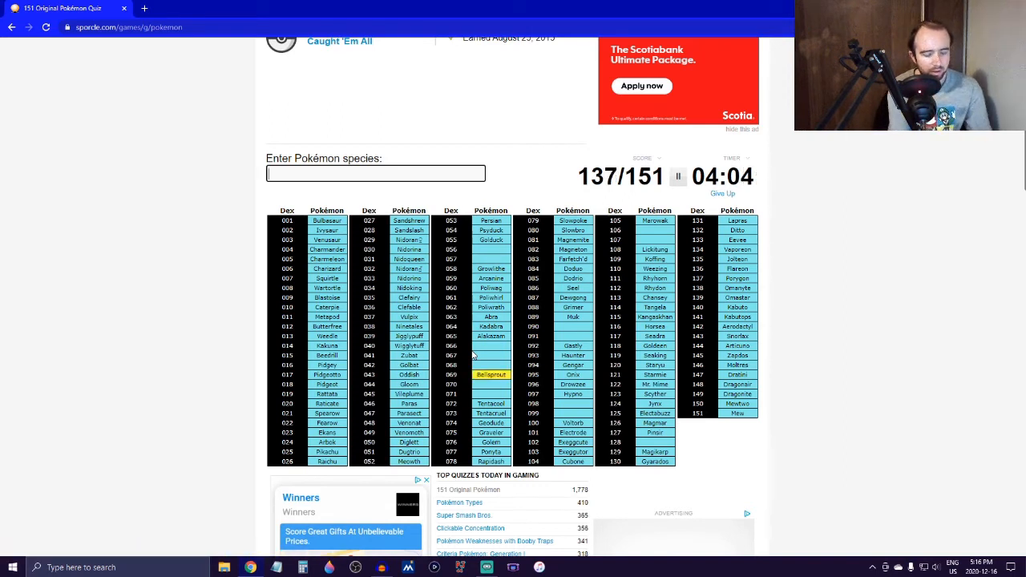
type("Weepinbell")
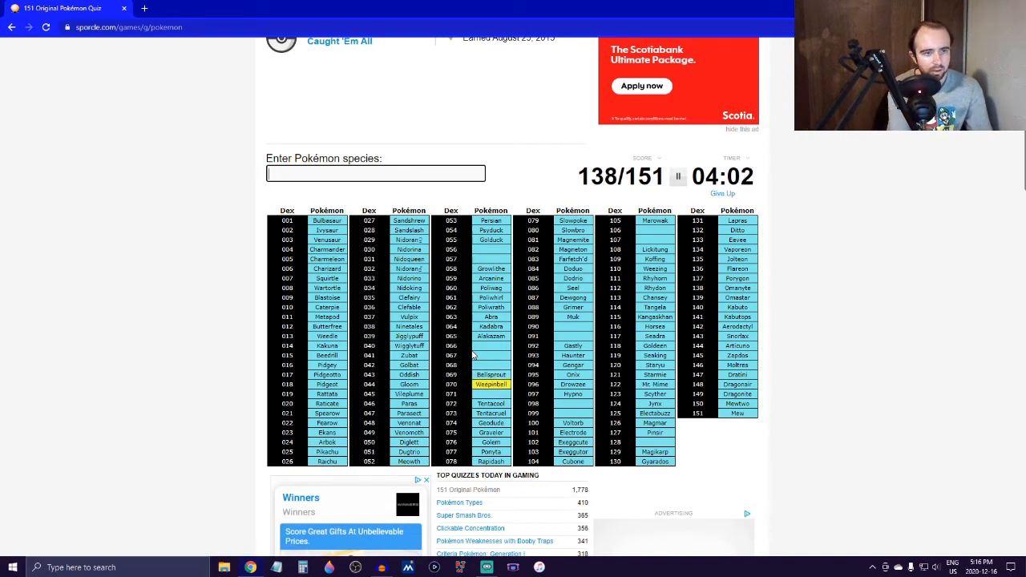
type("vicree")
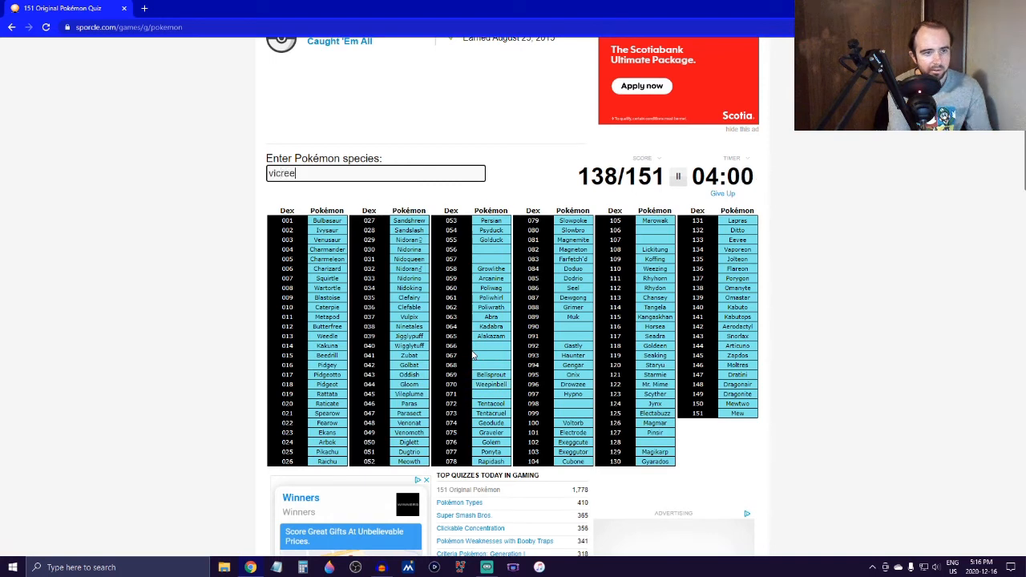
type("bel")
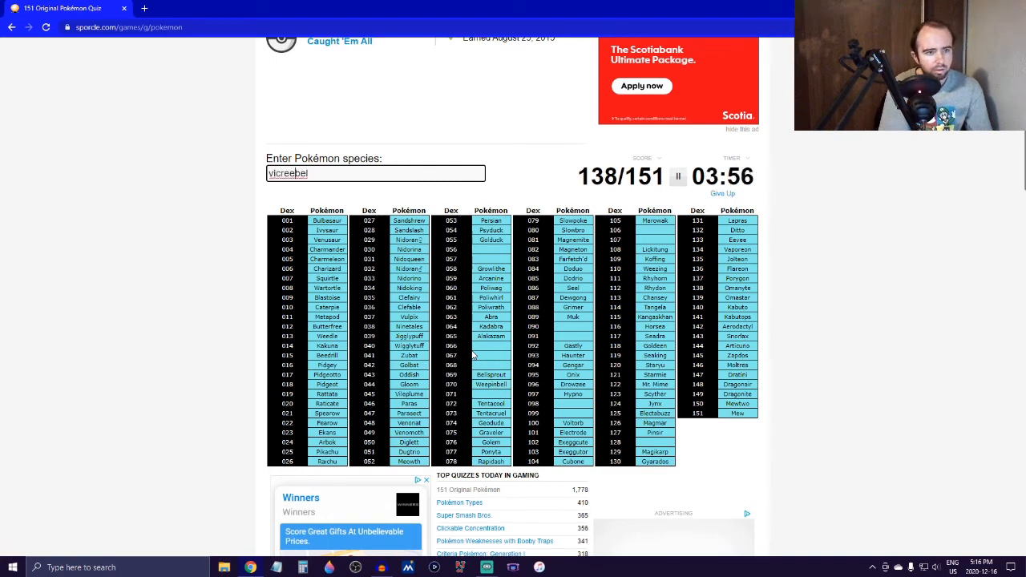
type("vicreebel")
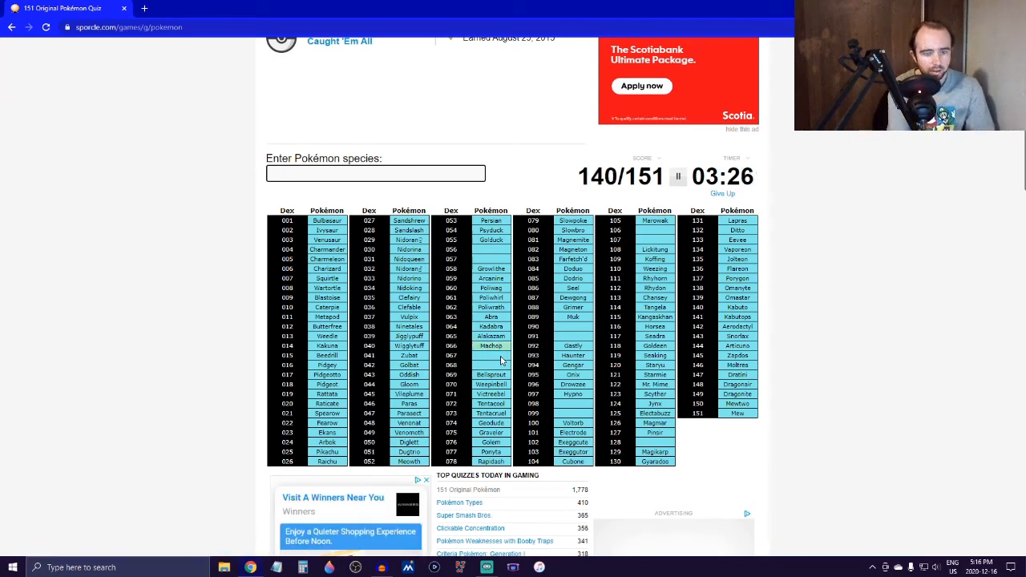
Enter Machoke/Machamp, Hitmonlee, Hitmonchan, Primeape, then Shellder and Cloyster, reaching 148/151.
type("ma")
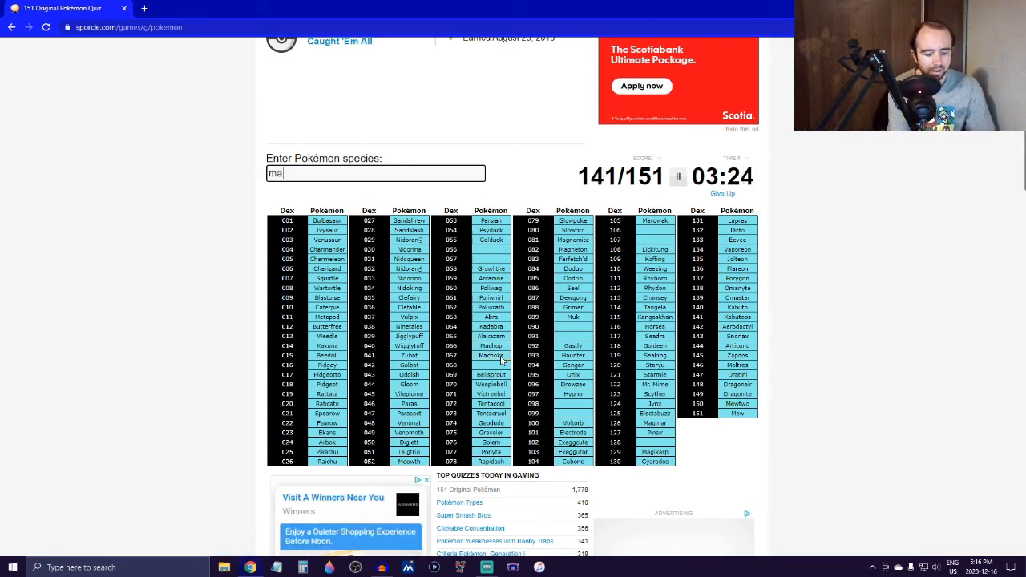
type("hi")
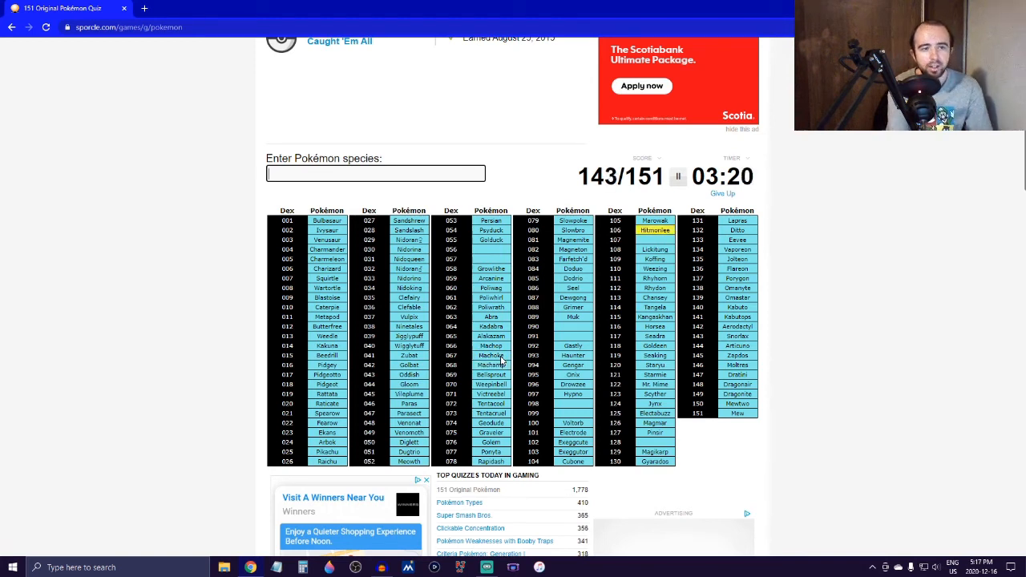
type("hitmonch")
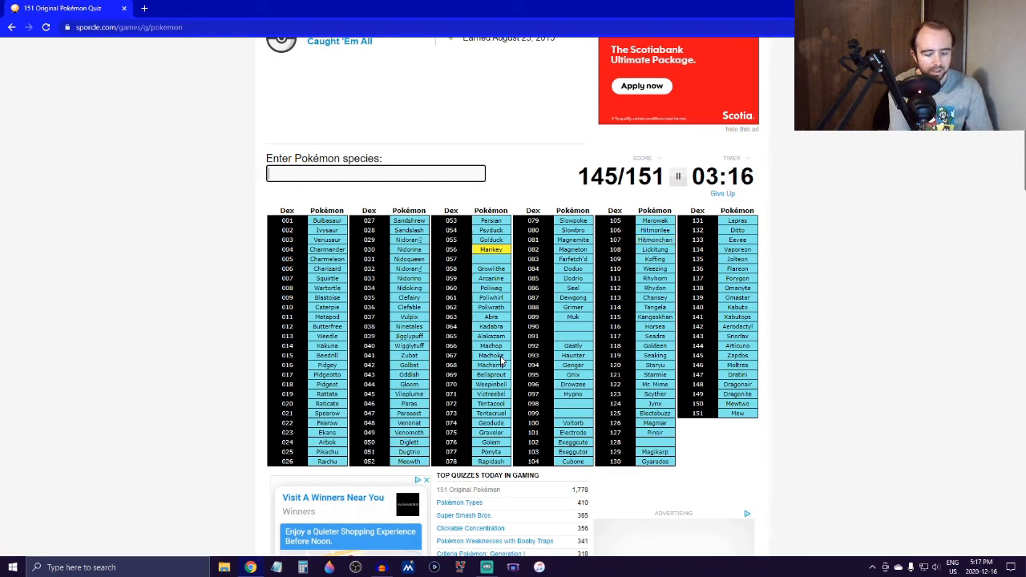
type("Primeape")
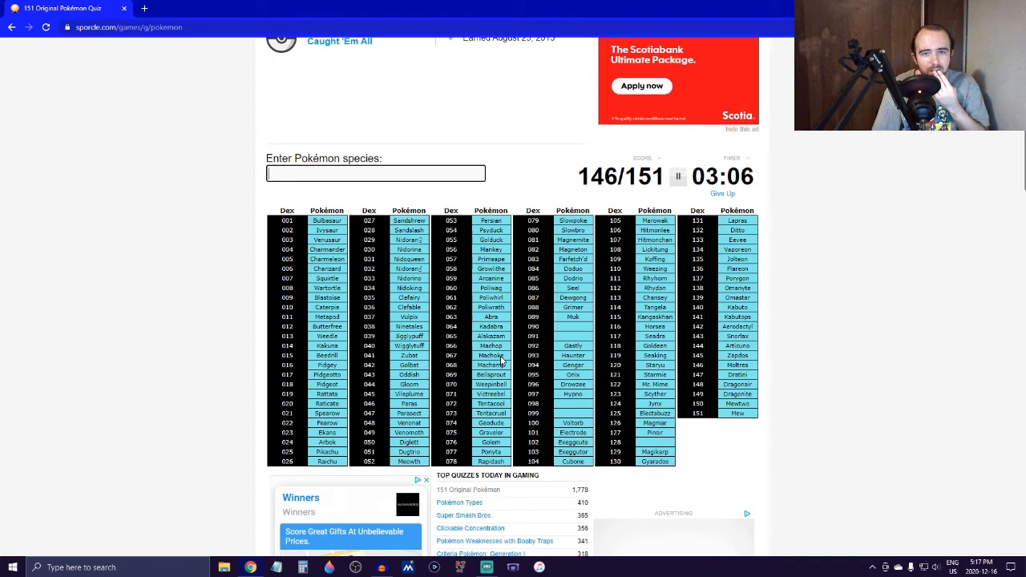
type("she")
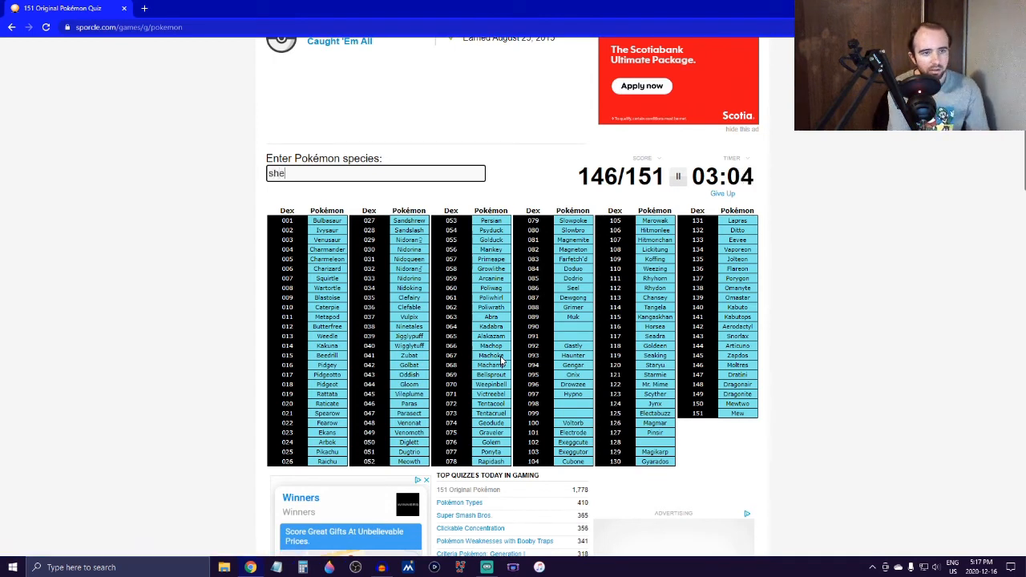
type("cloys")
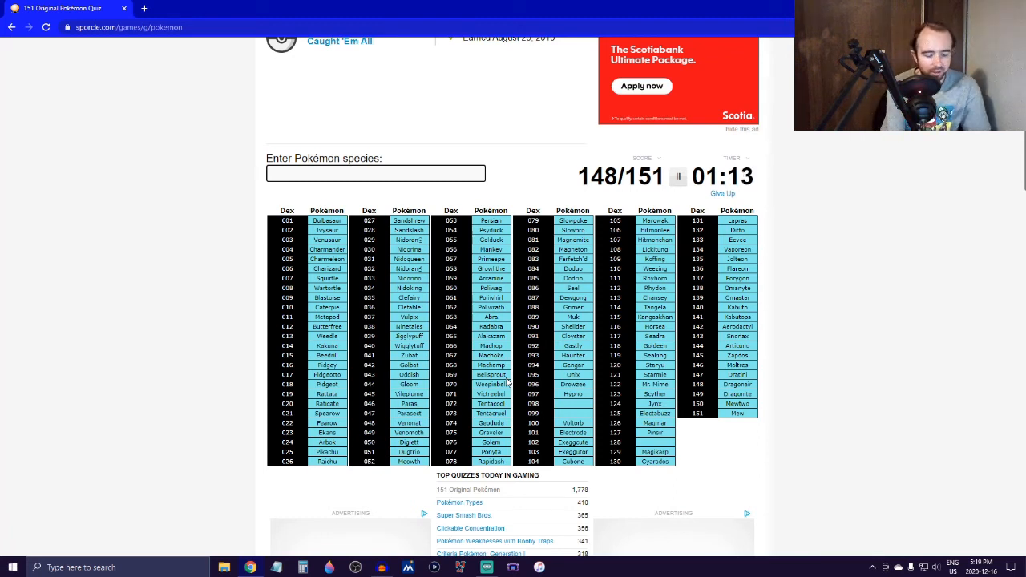
Try Gyarados, Tauros and Diglett in the final seconds, ending at 149/151.
type("gy")
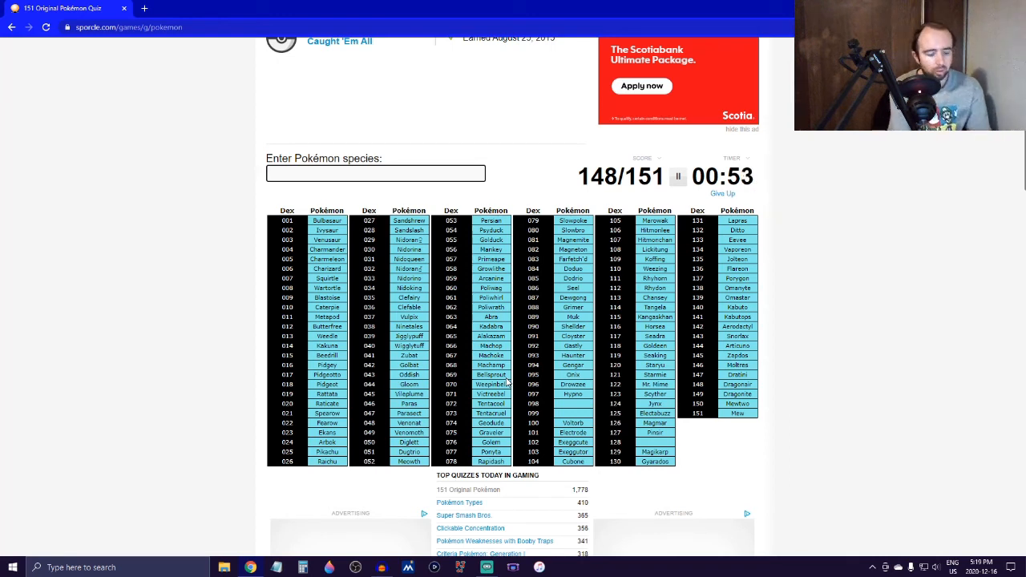
type("Tauros")
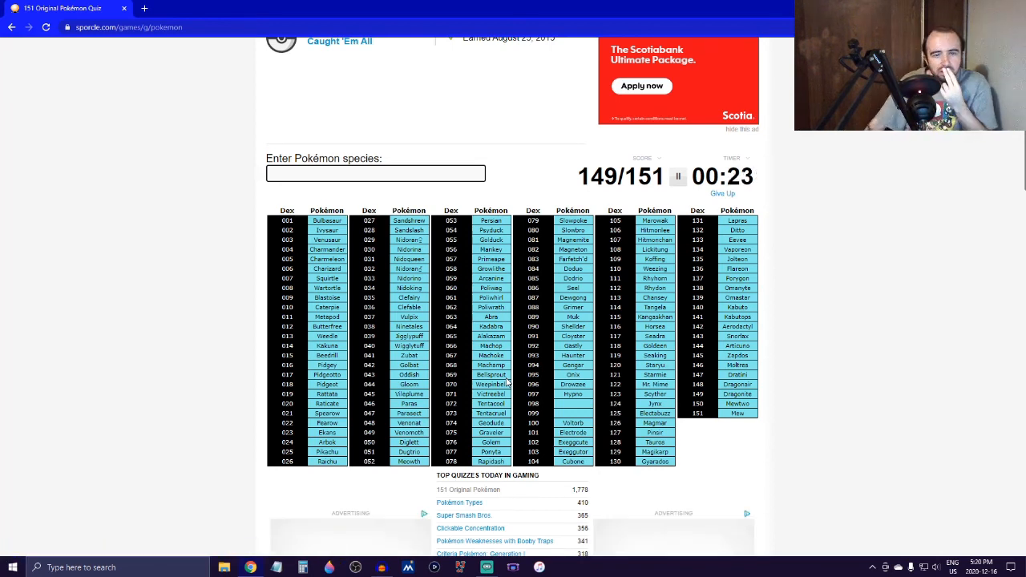
type("digl")
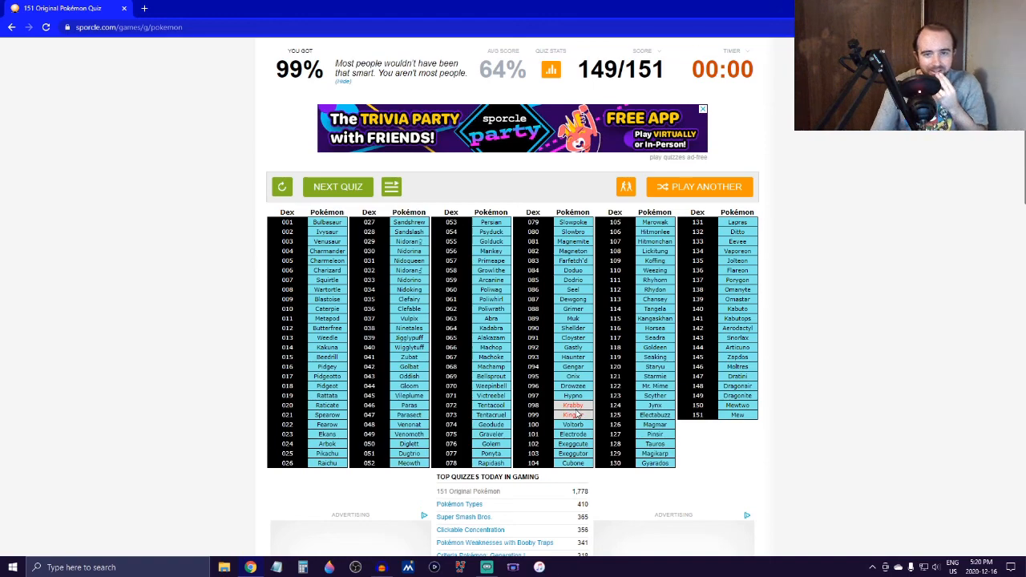
Scroll through the results page to review the 149/151 score, missed Krabby and Kingler, and friends' results.
scroll("up", 3)
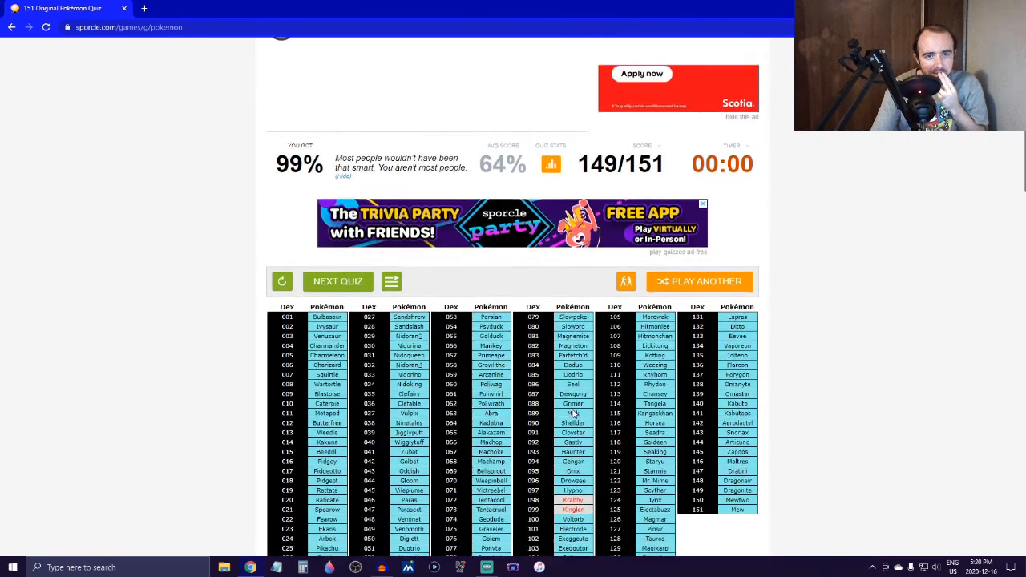
scroll("down", 3)
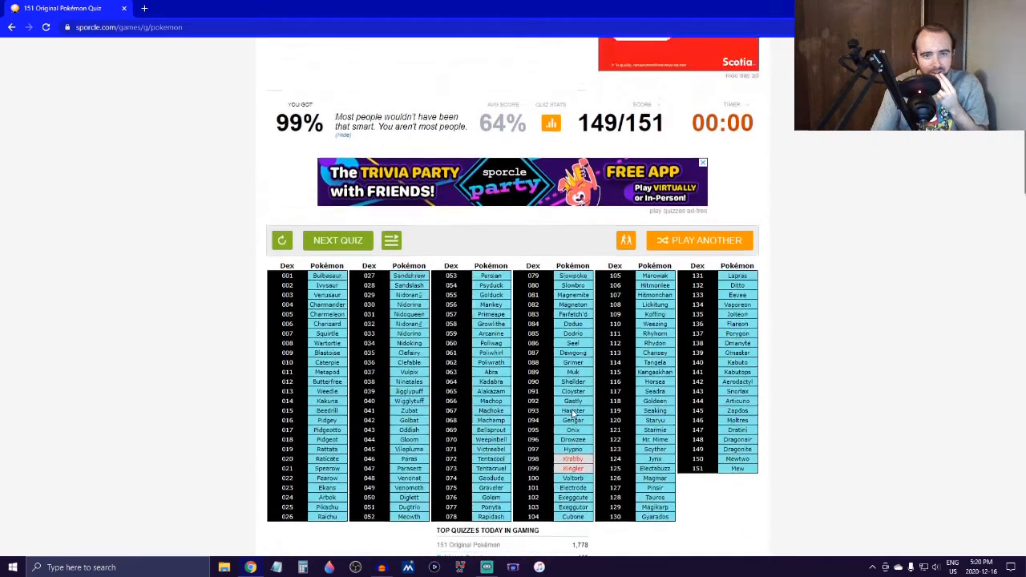
scroll("up", 3)
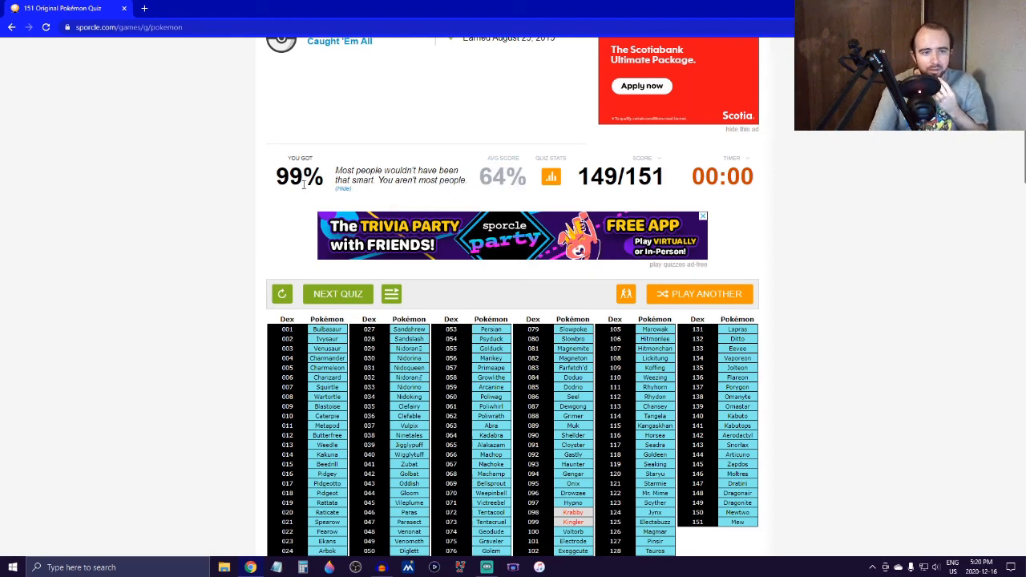
scroll("down", 3)
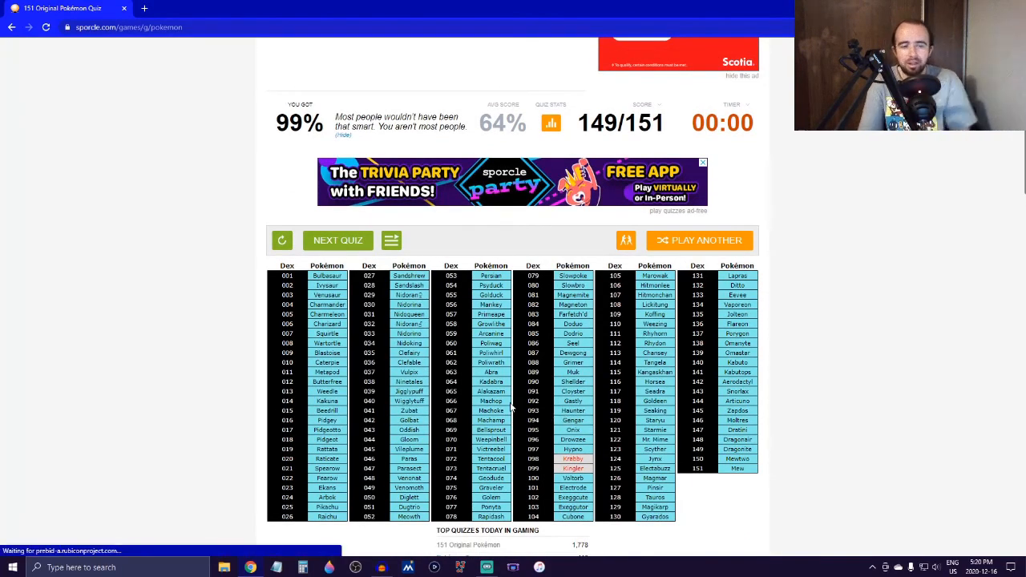
scroll("down", 3)
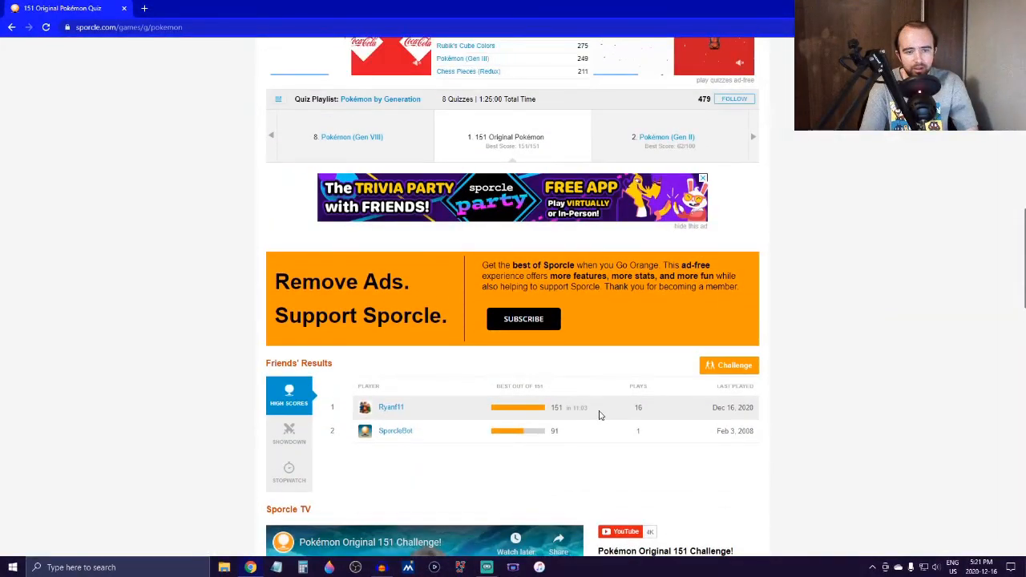
scroll("up", 3)
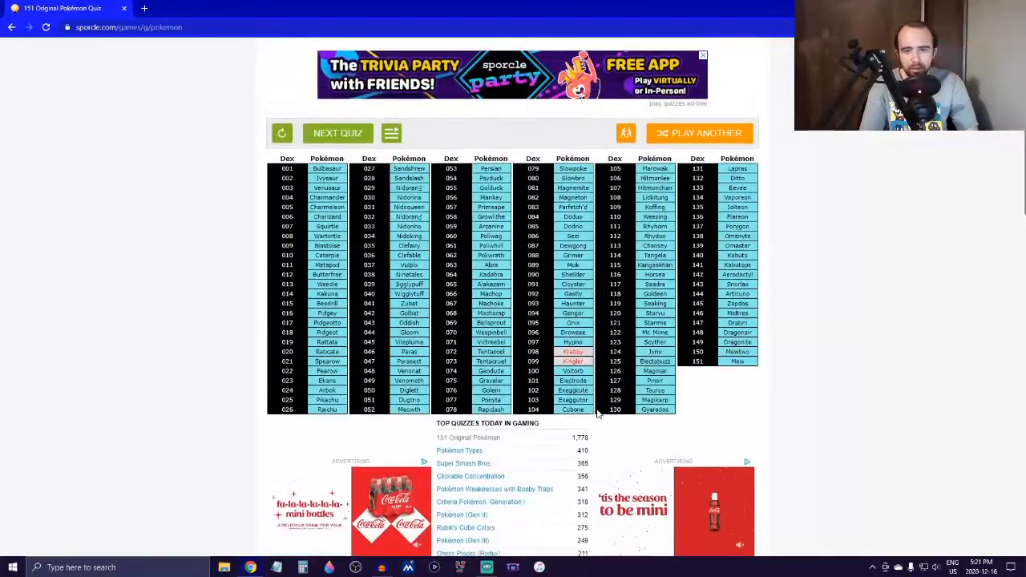
scroll("up", 3)
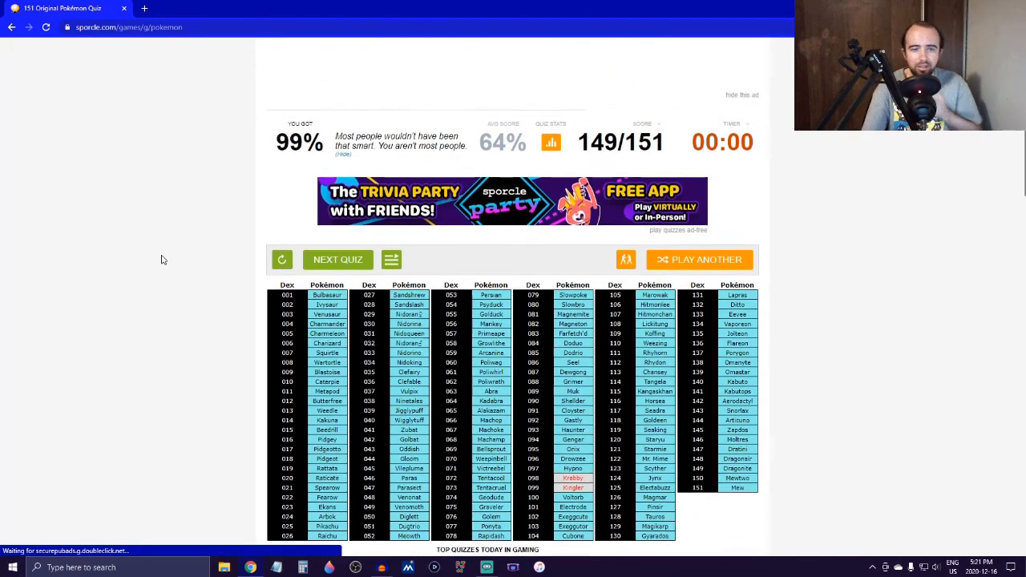
scroll("up", 3)
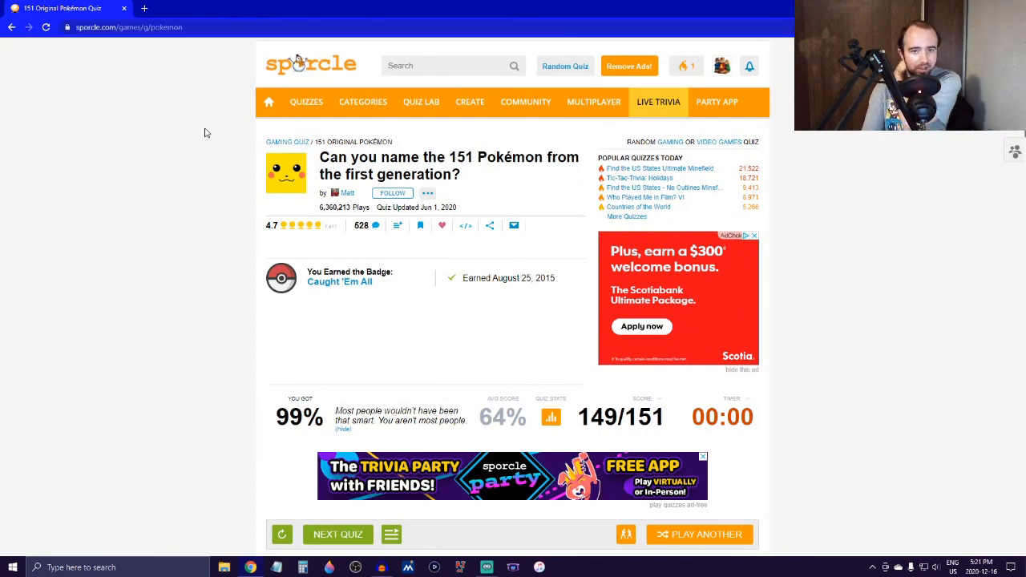
scroll("down", 3)
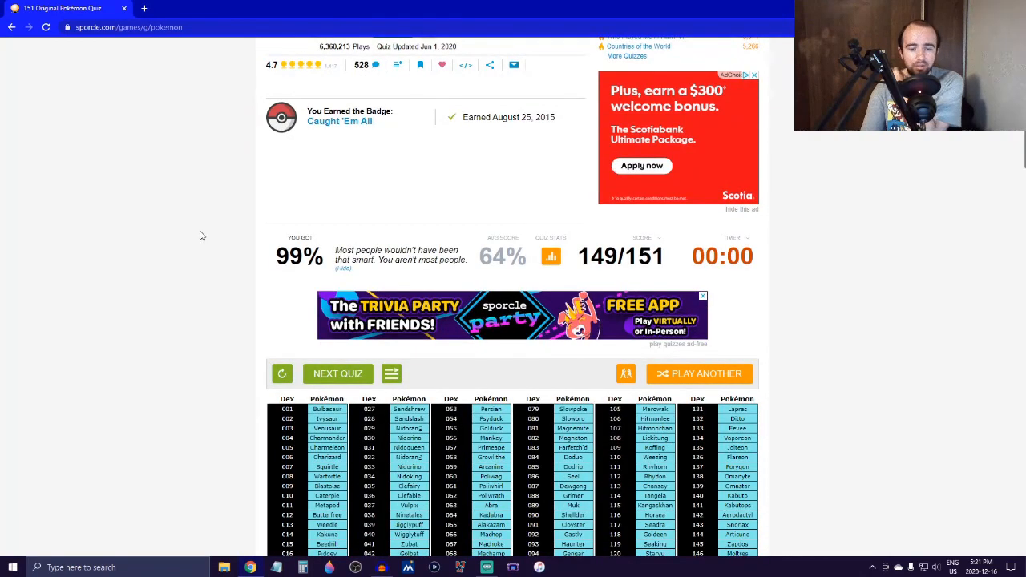
scroll("down", 3)
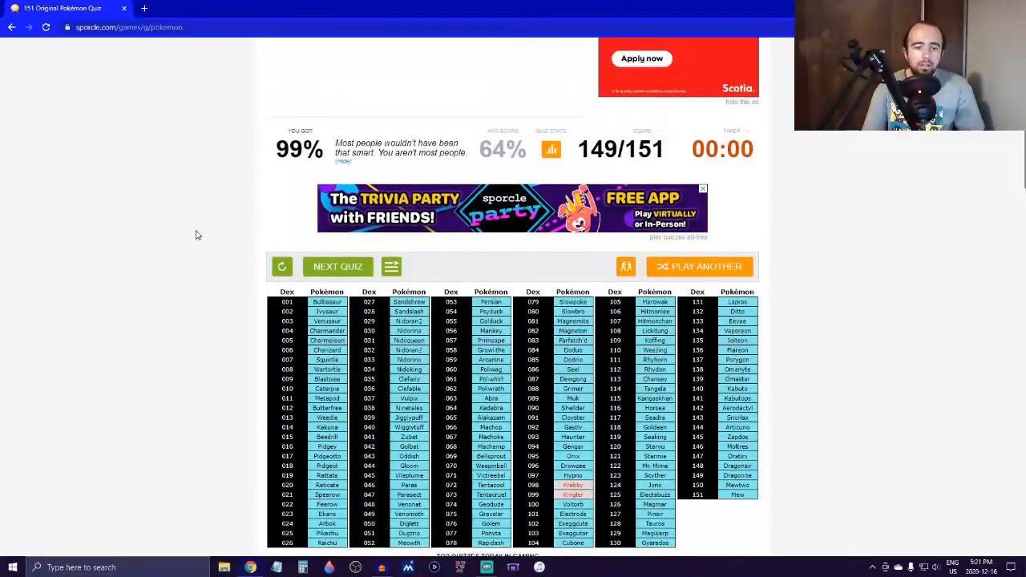